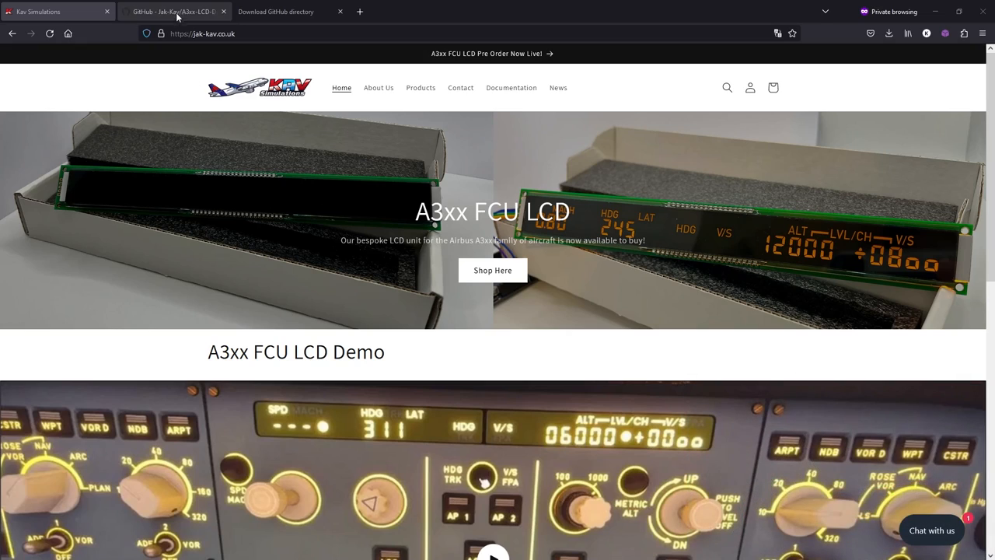
Open the FCU/MobiFlight folder of the A3xx-LCD-Devices repository on GitHub
left_click(163, 13)
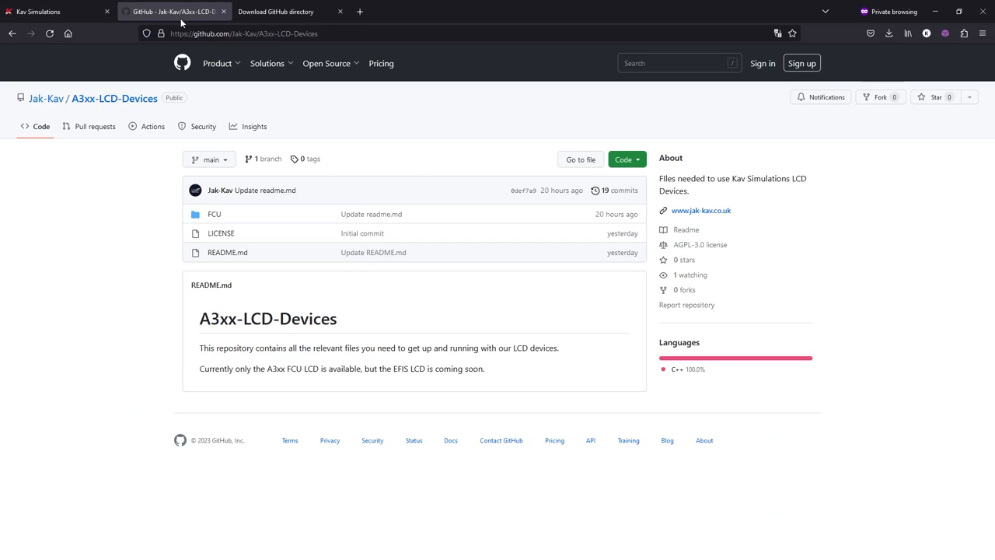
mouse_move(197, 285)
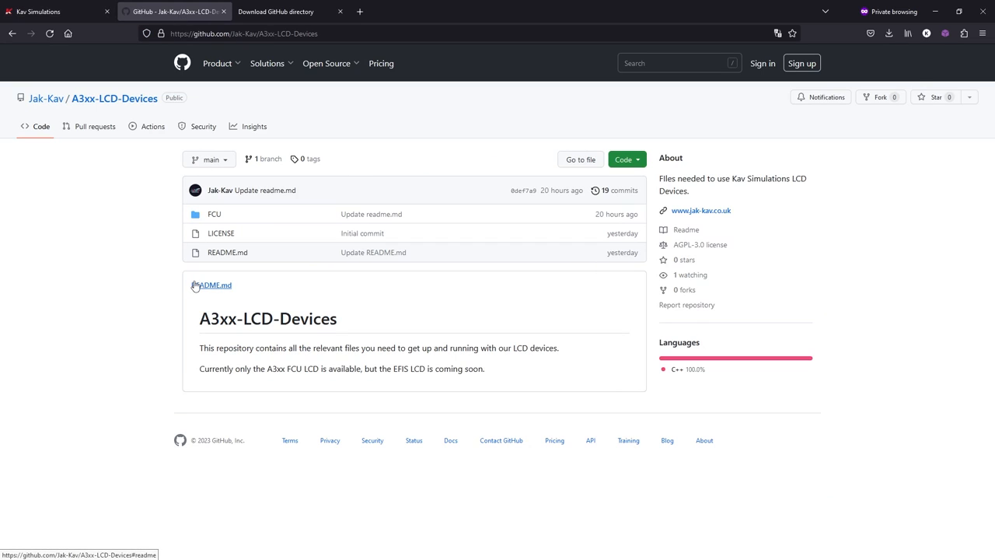
mouse_move(225, 225)
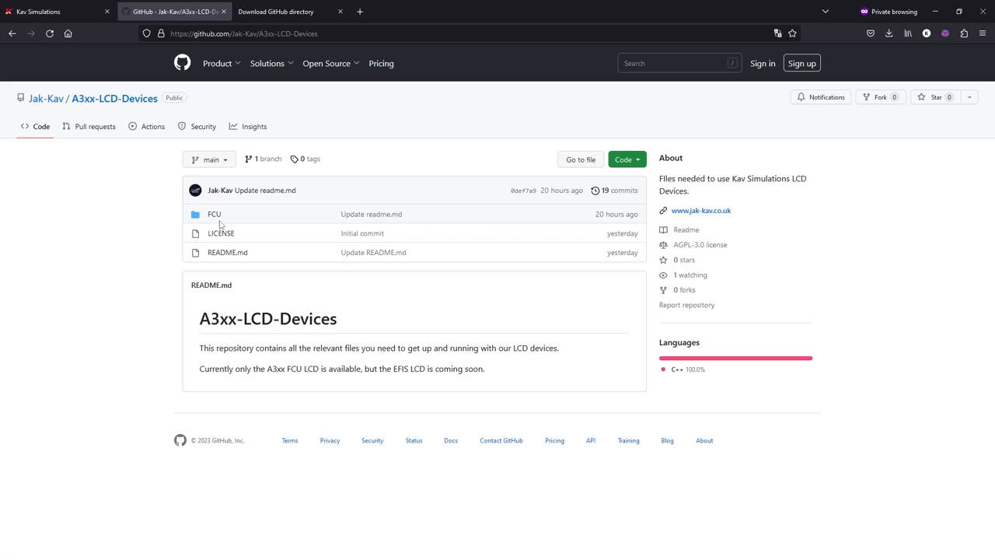
left_click(214, 214)
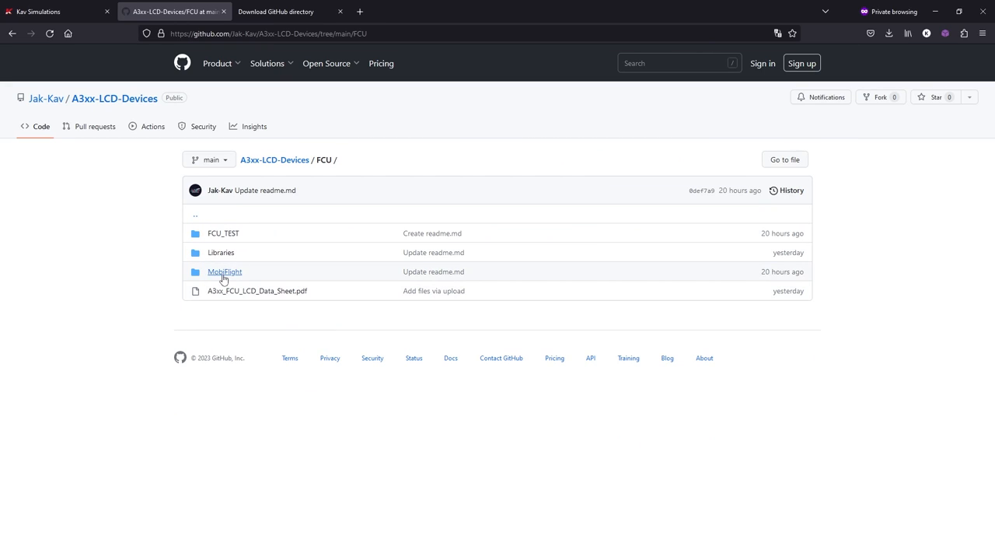
left_click(224, 271)
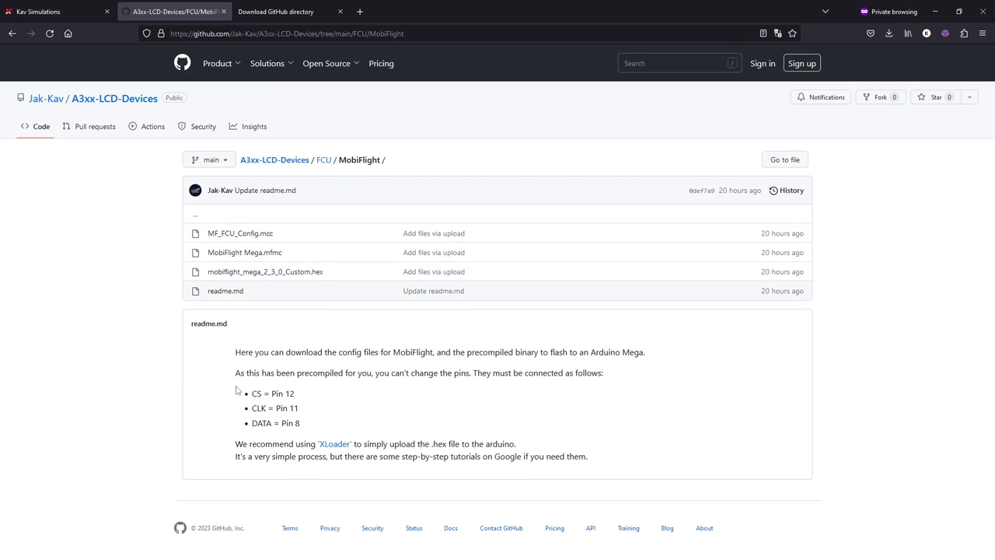
mouse_move(399, 417)
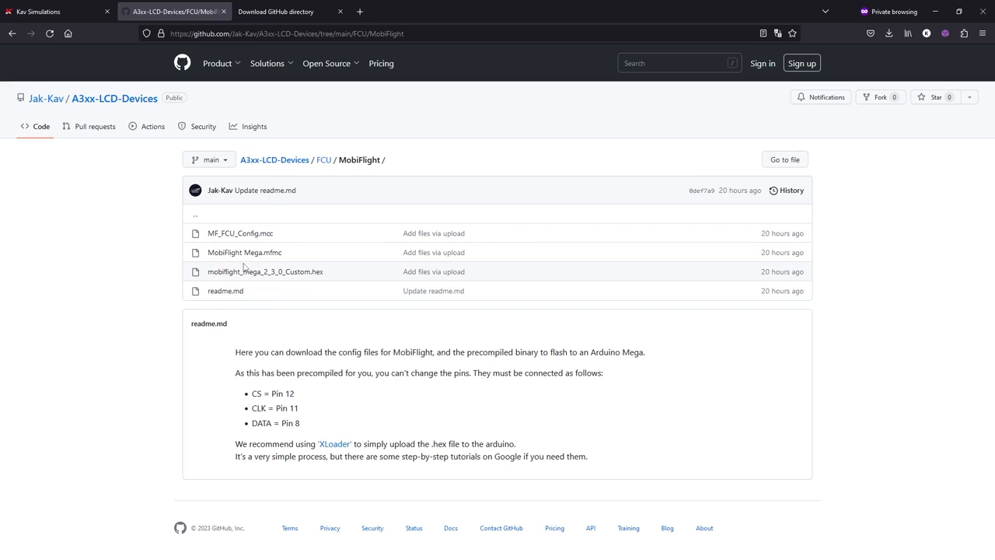
Download the FCU/MobiFlight folder by entering its GitHub URL on download-directory.github.io
left_click(295, 13)
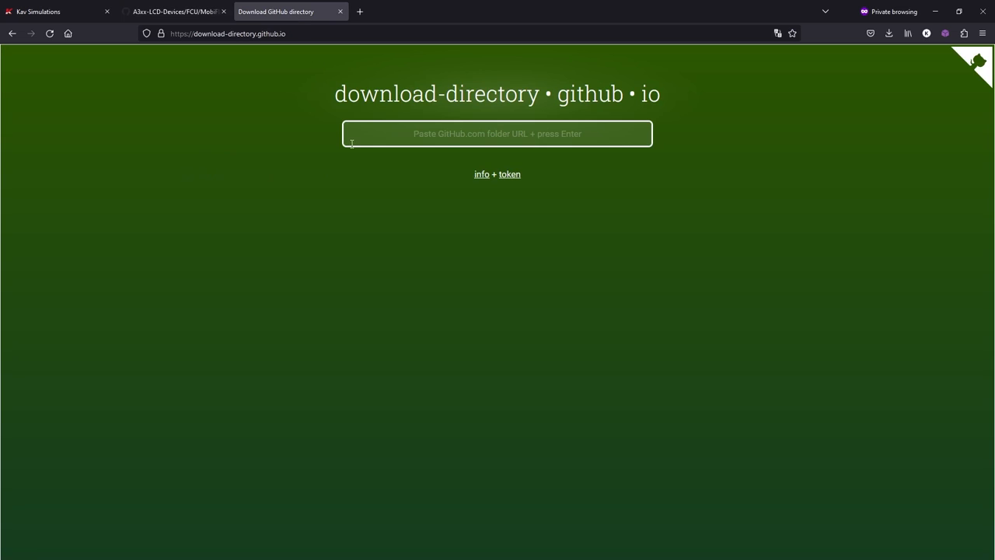
type("https://github.com/Jak-Kav/A3xx-LCD-Devices/tree/main/FCU/MobiFlight")
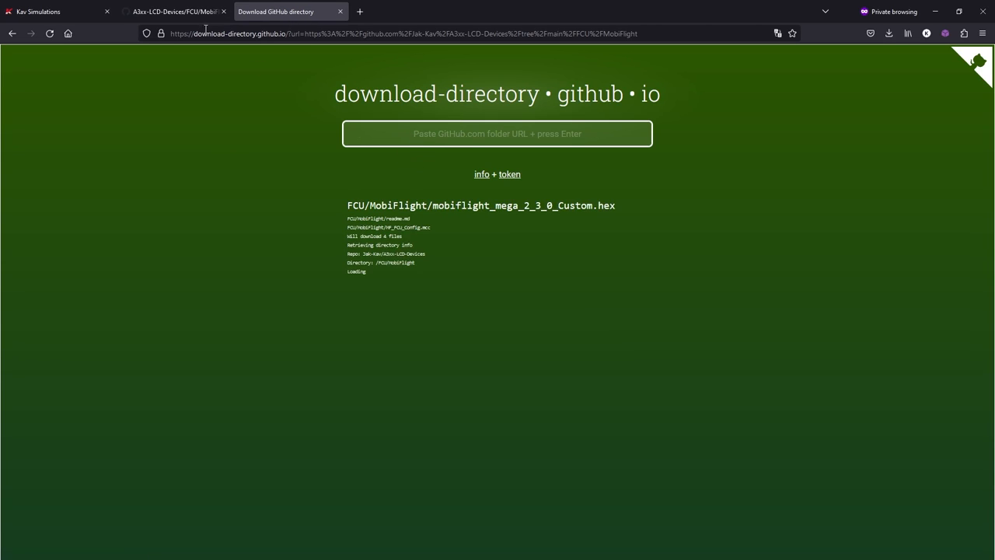
left_click(171, 12)
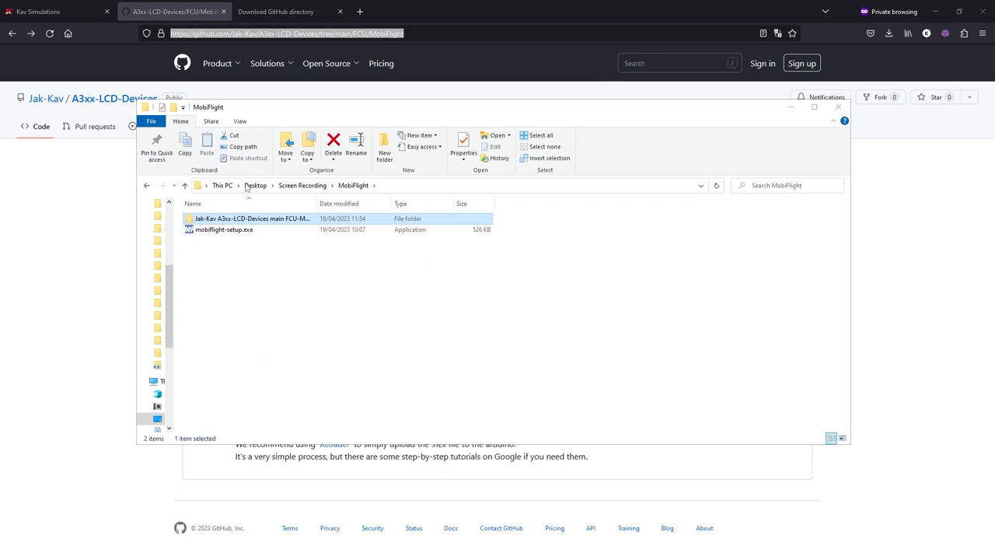
double_click(250, 218)
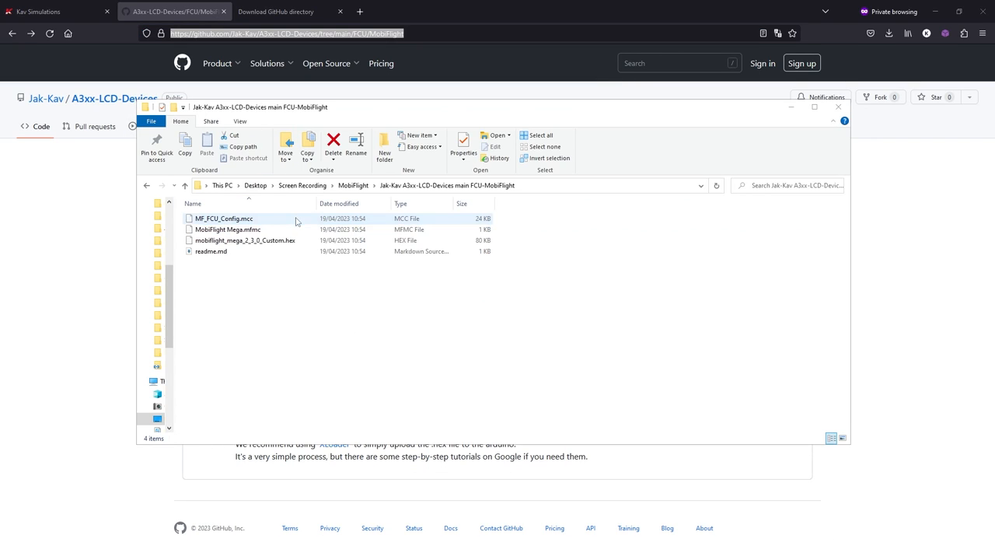
left_click(227, 229)
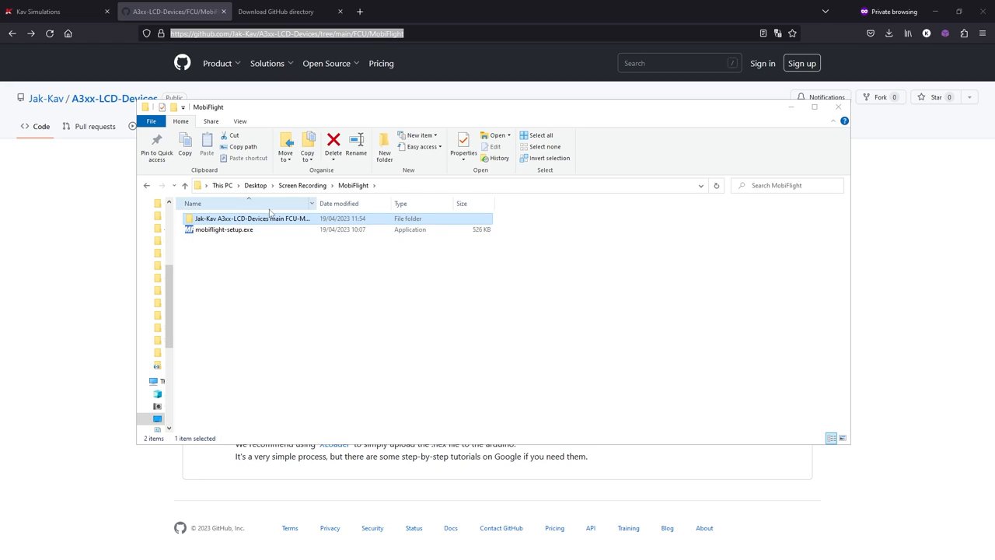
double_click(251, 218)
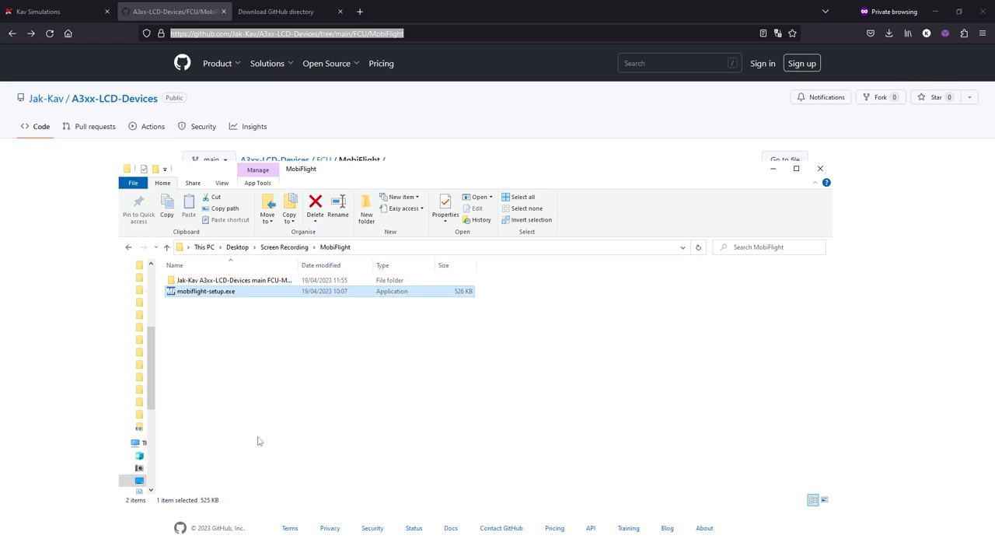
mouse_move(245, 324)
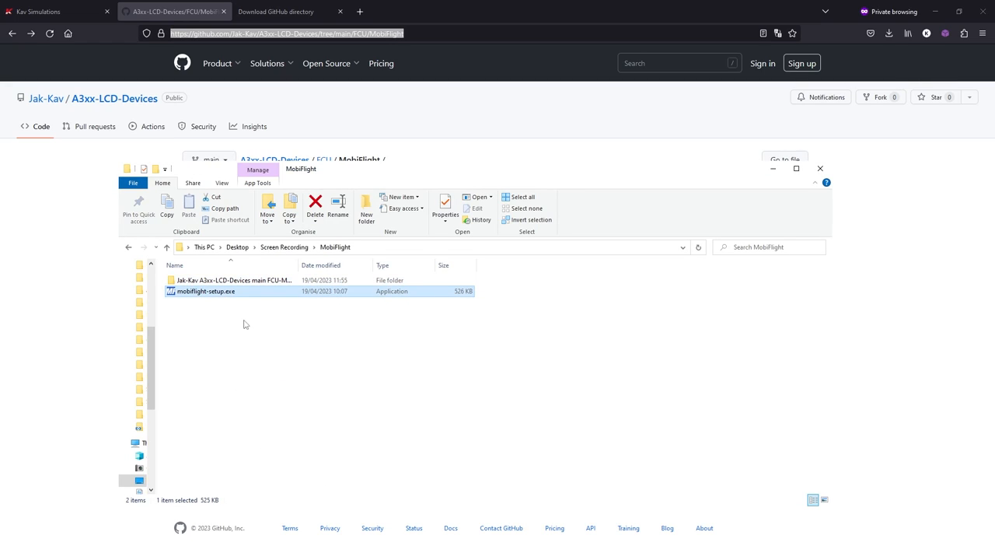
mouse_move(165, 252)
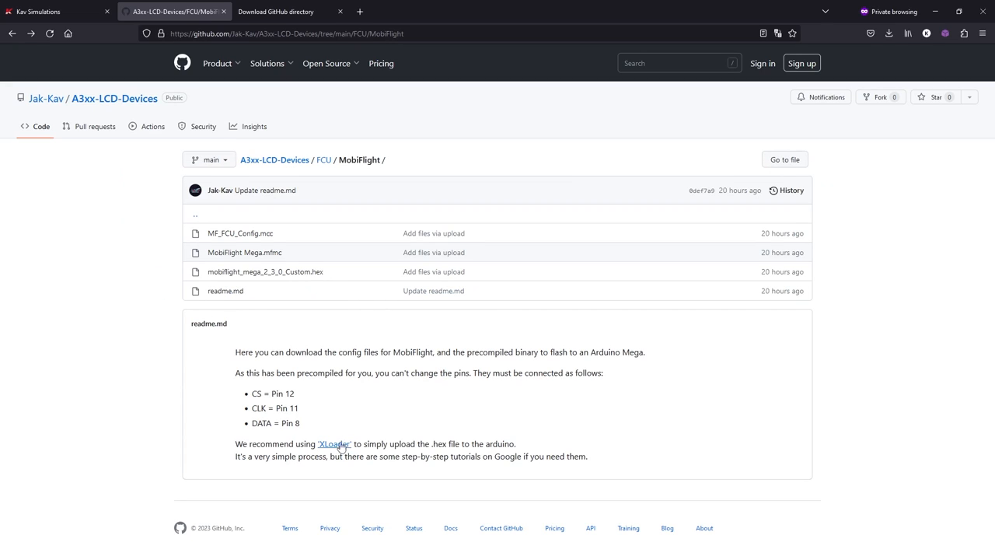
mouse_move(332, 447)
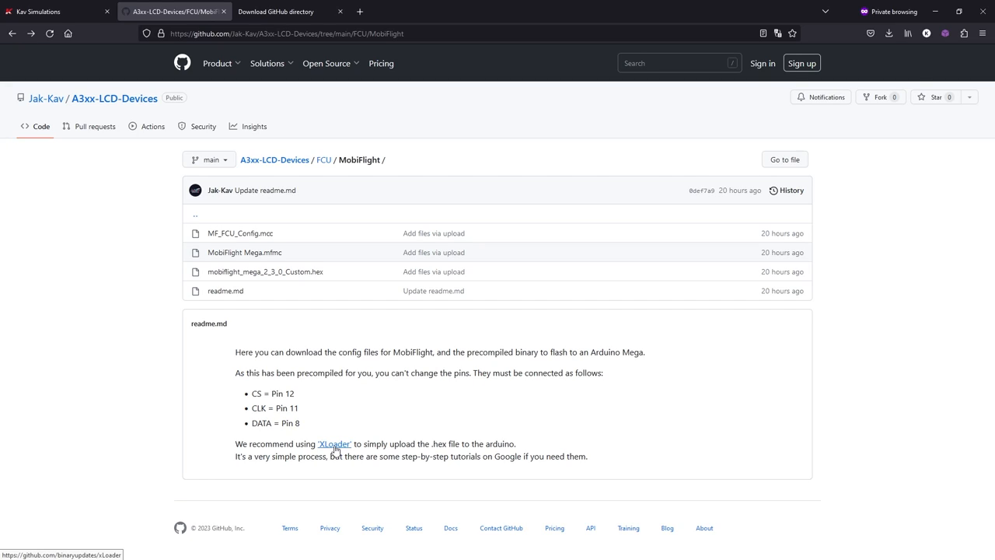
mouse_move(297, 373)
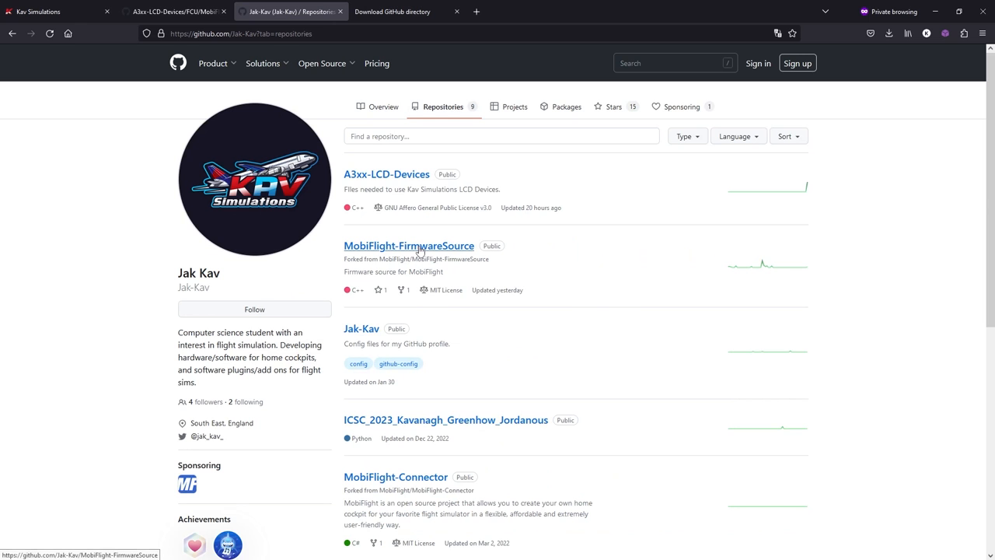
mouse_move(382, 253)
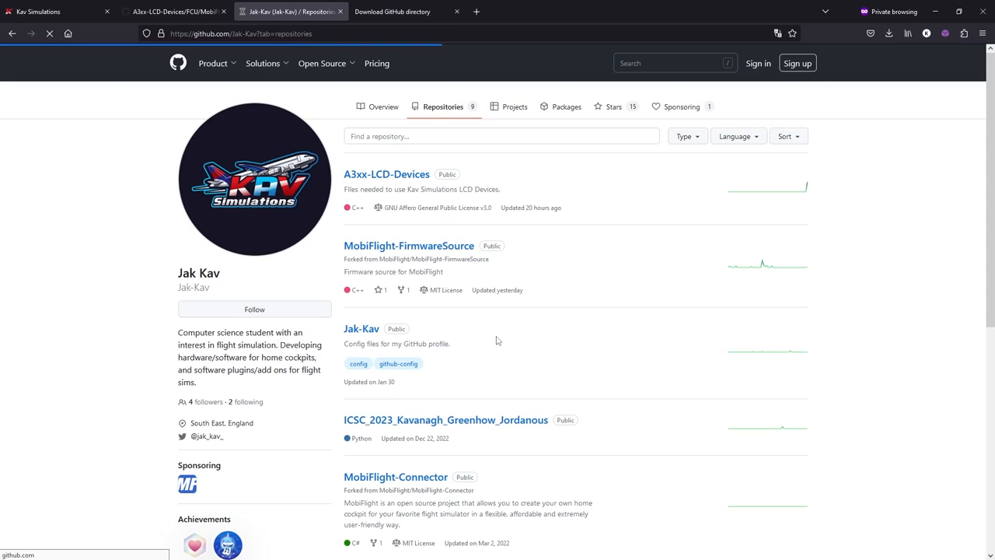
View the MobiFlight-FirmwareSource V2.3.0 release, then scroll to the README's Arduino Mega pin list
left_click(410, 245)
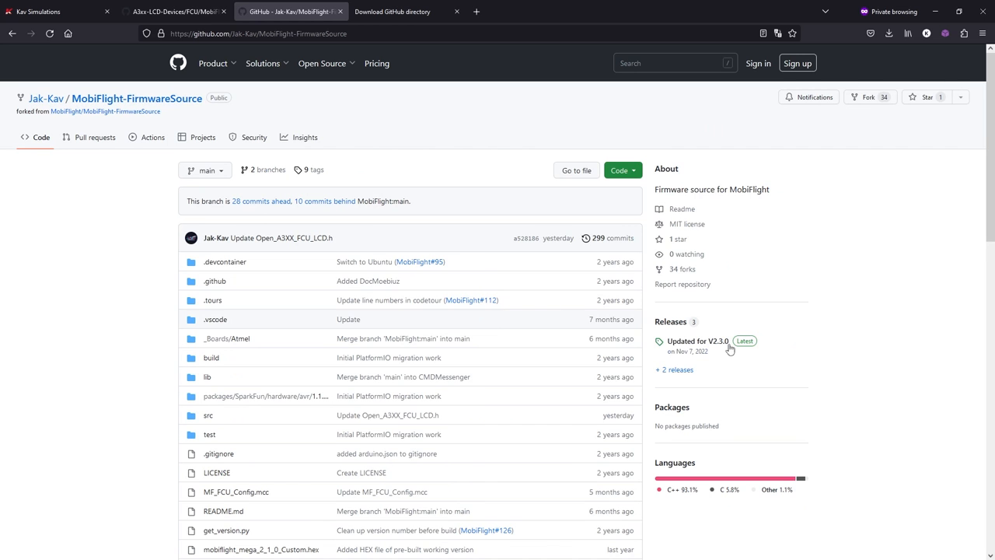
left_click(705, 341)
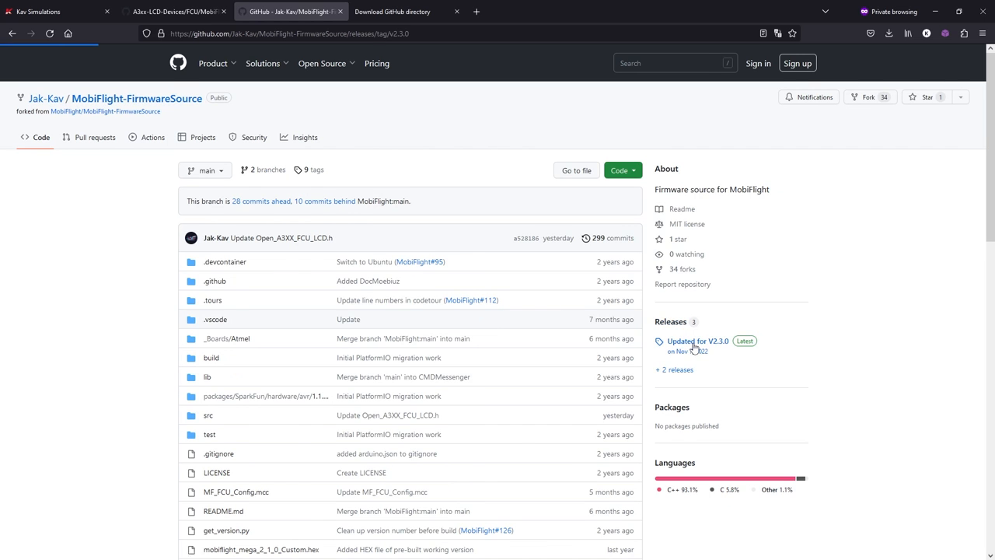
left_click(697, 341)
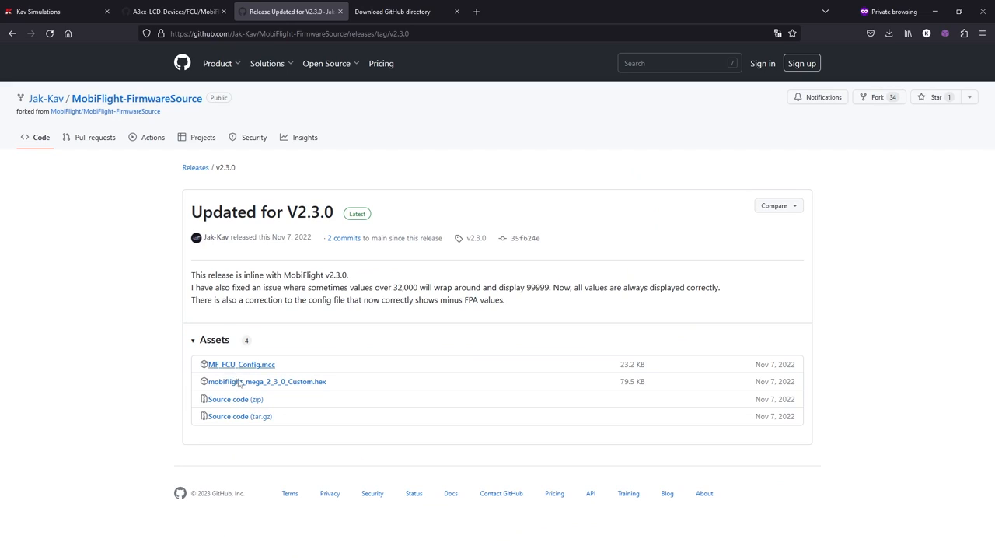
mouse_move(228, 398)
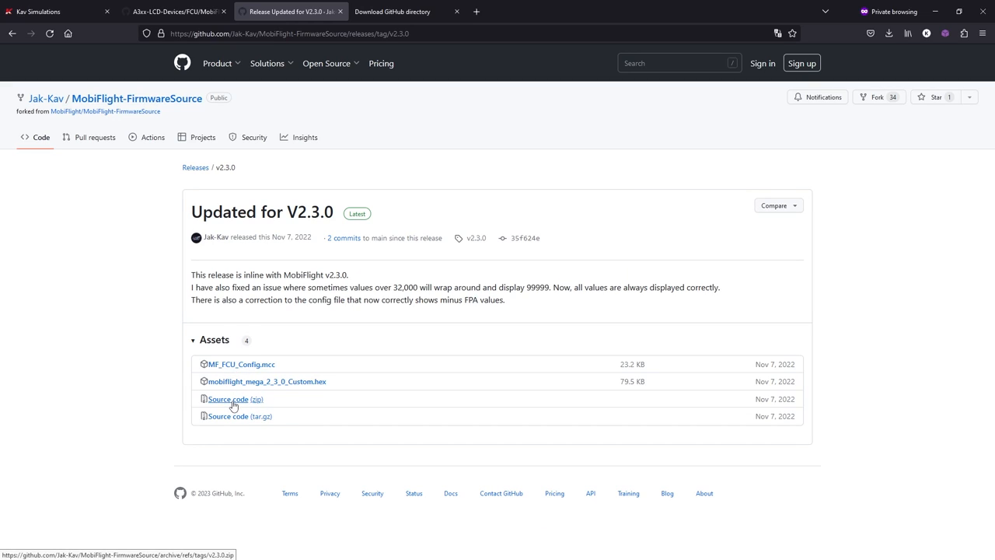
mouse_move(12, 37)
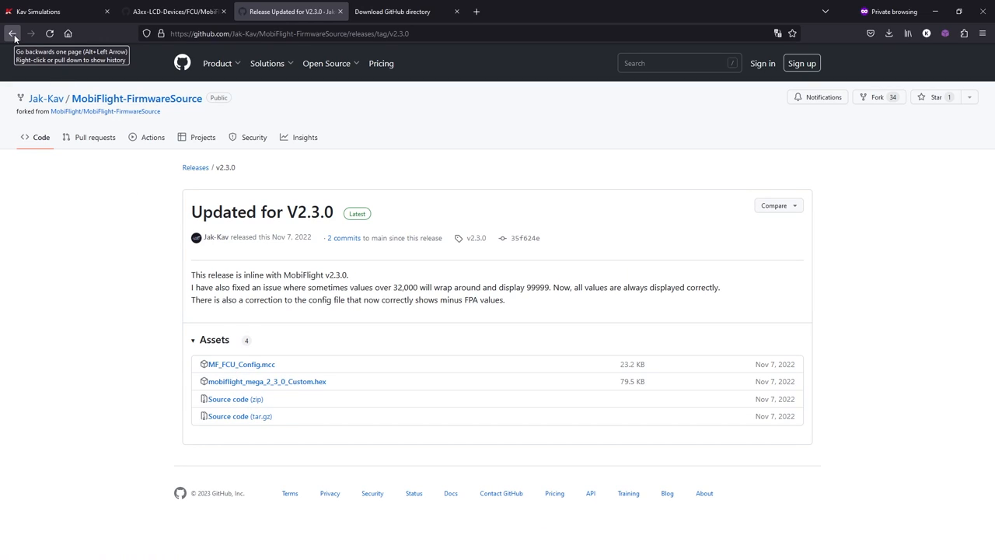
mouse_move(14, 34)
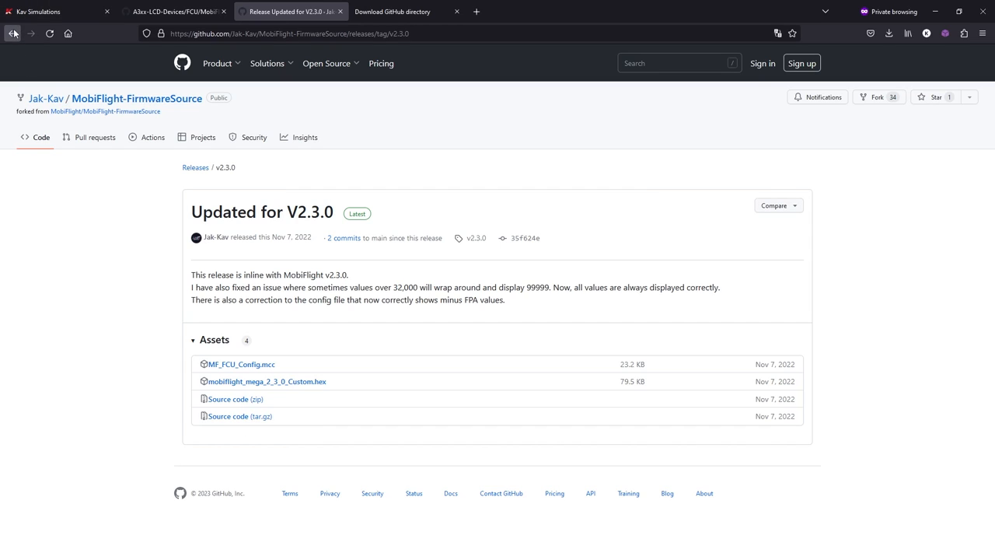
left_click(14, 33)
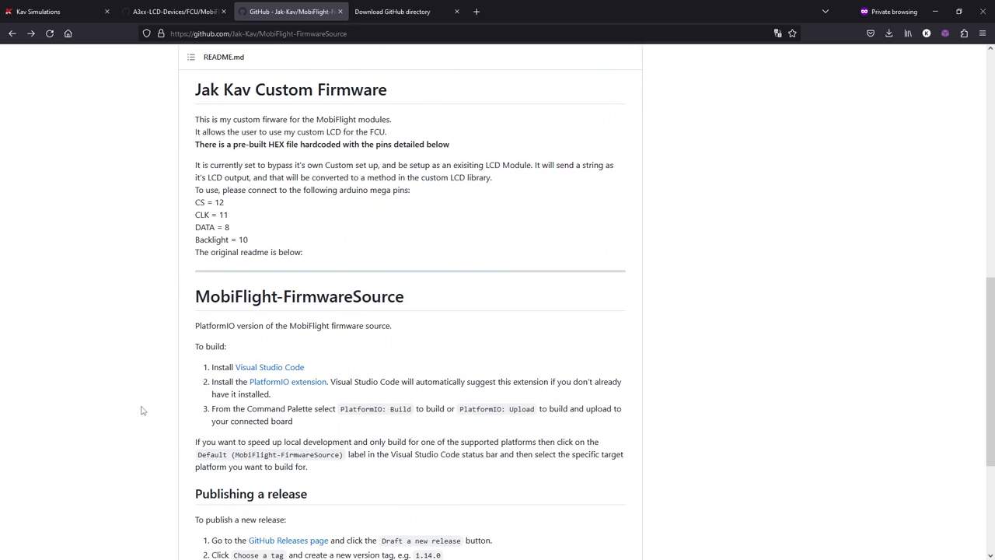
mouse_move(302, 302)
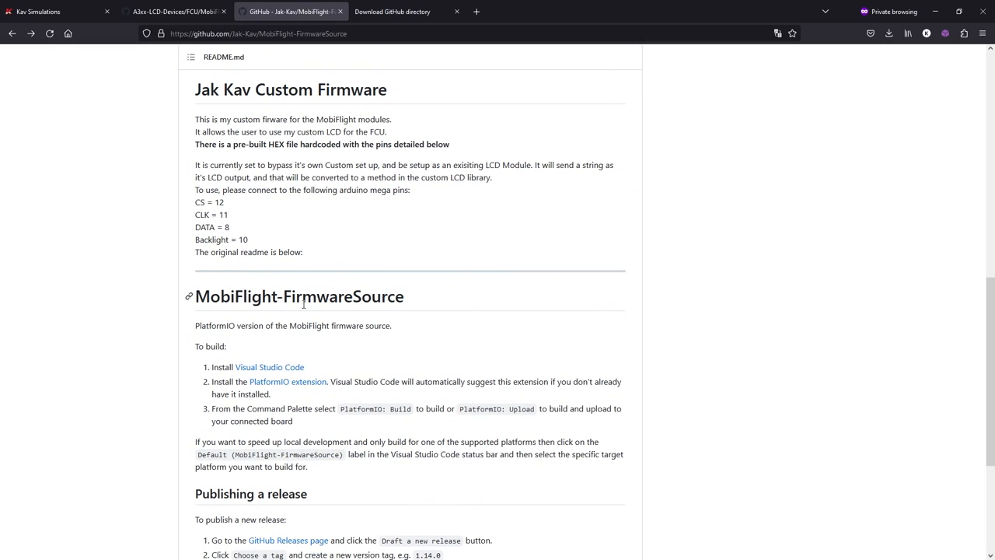
scroll("down", 3)
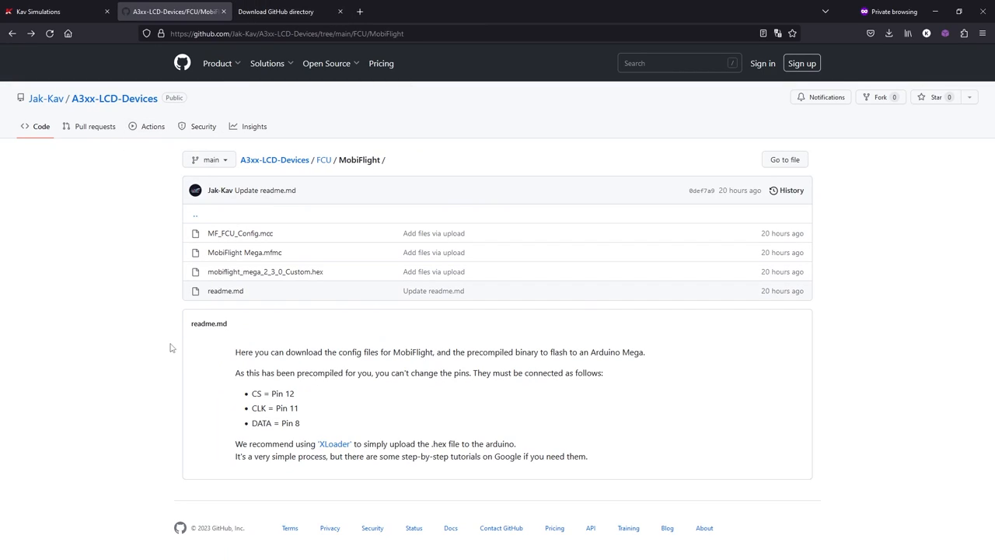
mouse_move(288, 279)
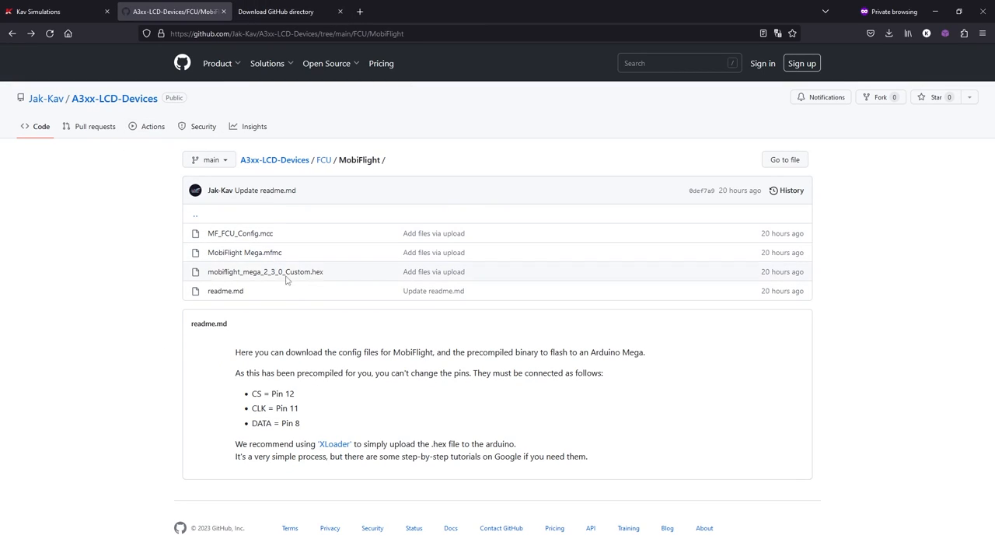
mouse_move(237, 254)
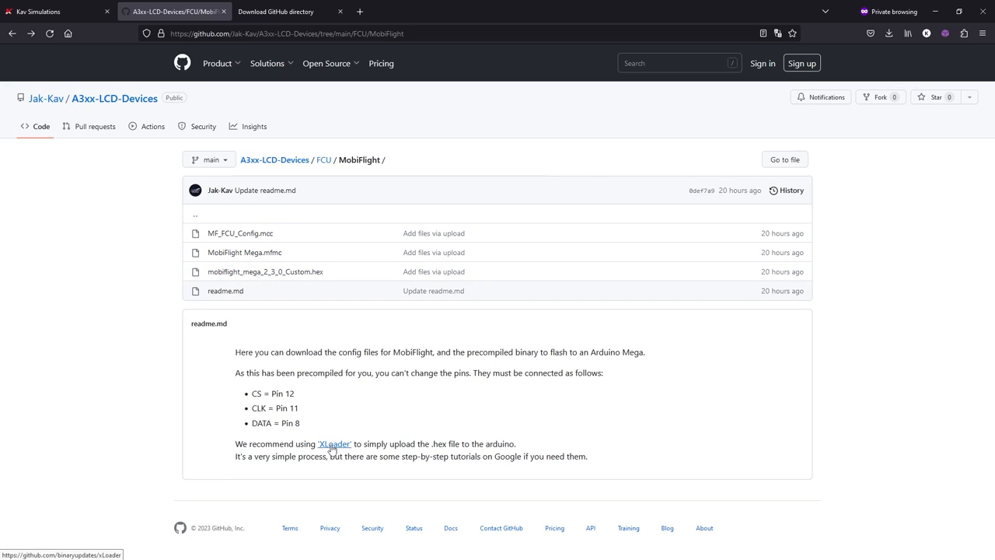
mouse_move(343, 410)
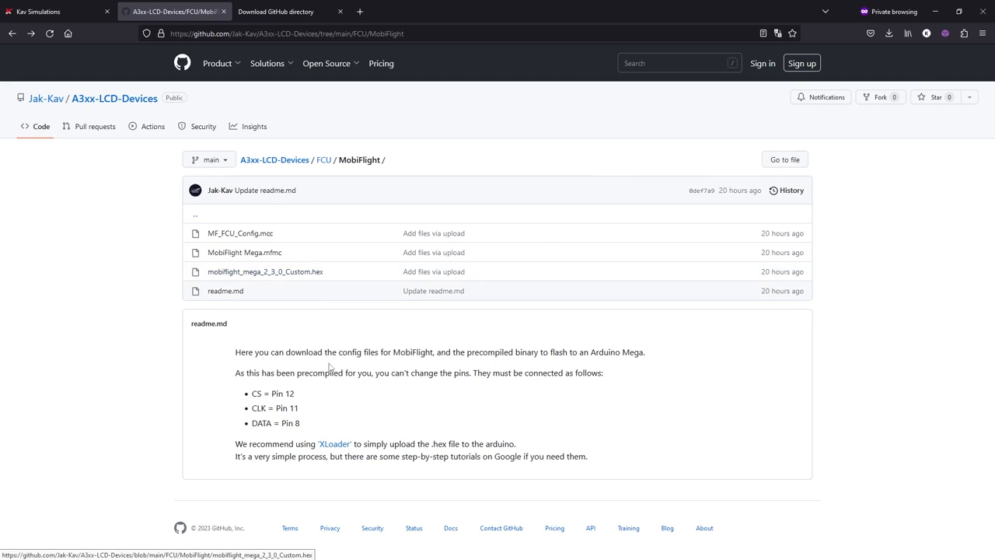
mouse_move(335, 451)
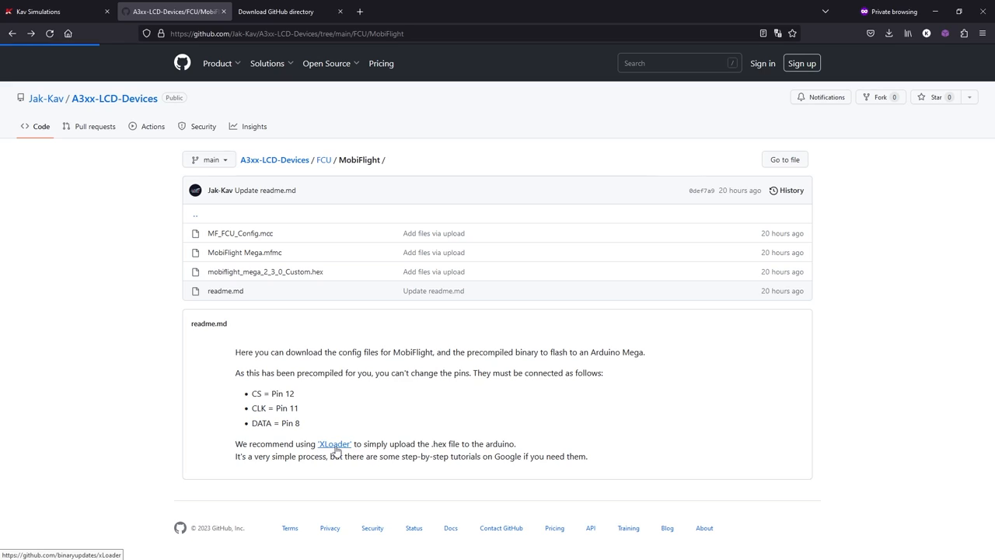
Browse the binaryupdates/xLoader repository, reviewing XLoader.exe, avrdude files and the README
left_click(334, 444)
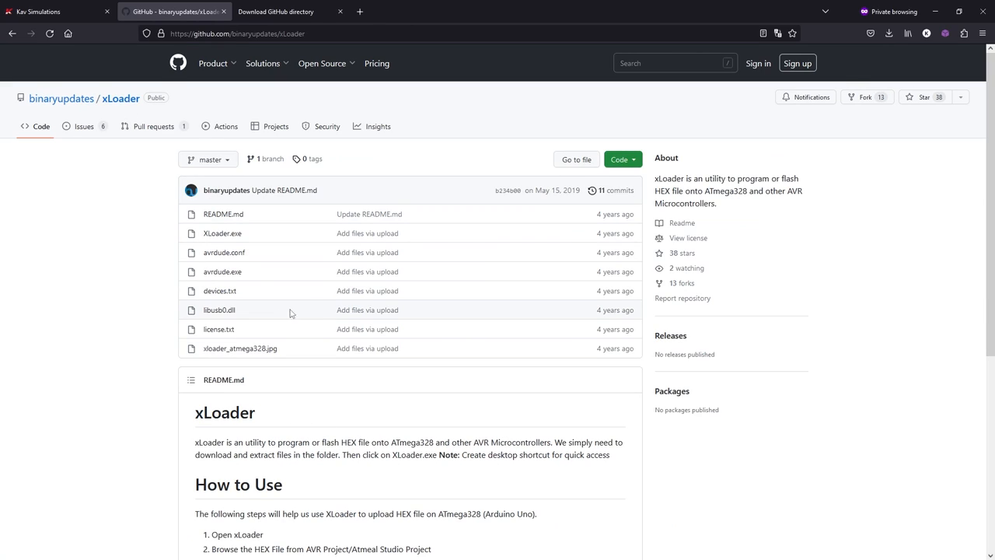
mouse_move(241, 225)
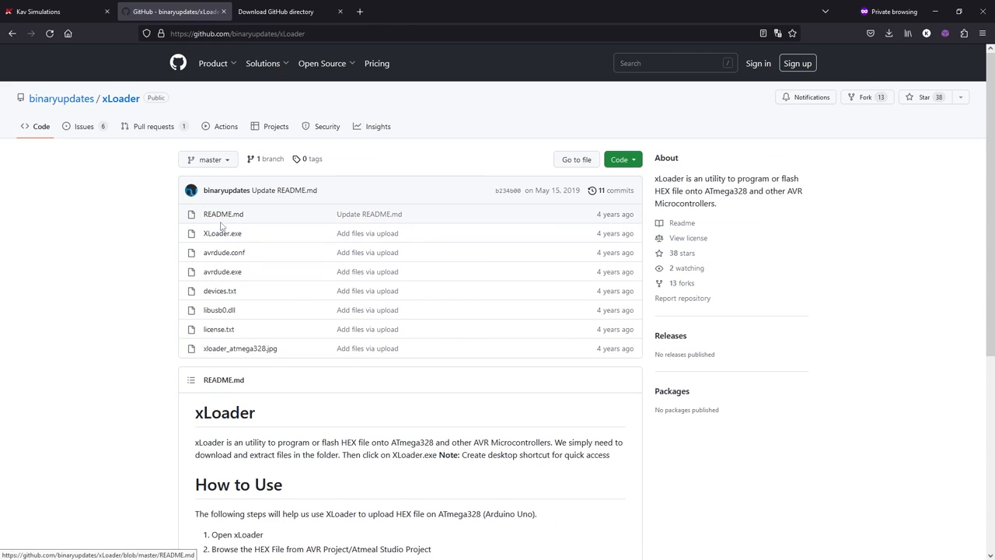
left_click(621, 159)
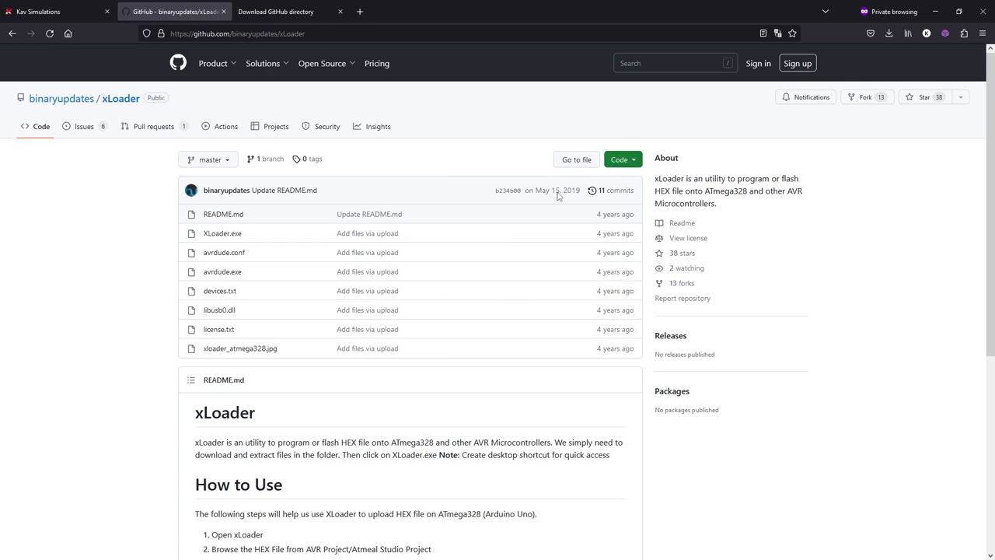
mouse_move(228, 187)
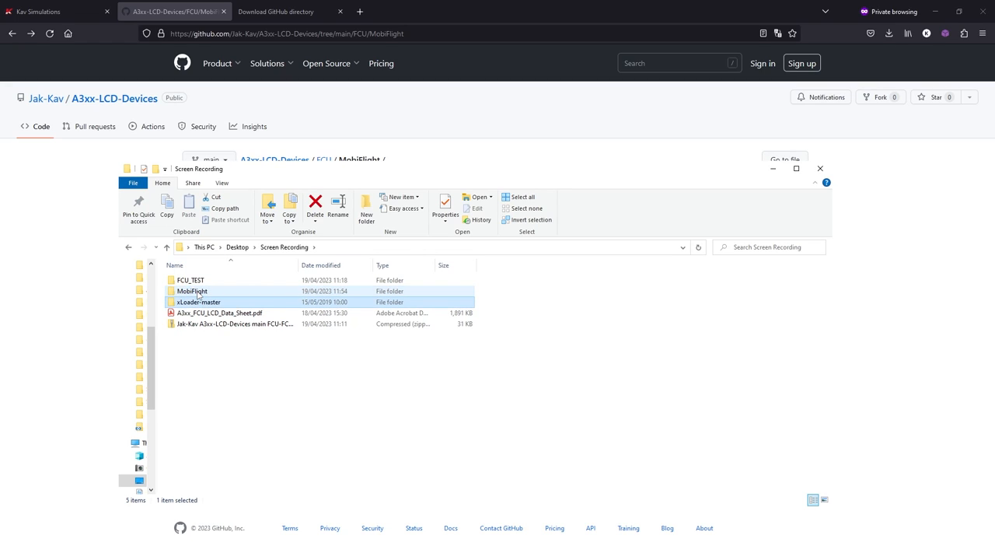
Launch XLoader.exe from MobiFlight > xLoader-master
double_click(192, 291)
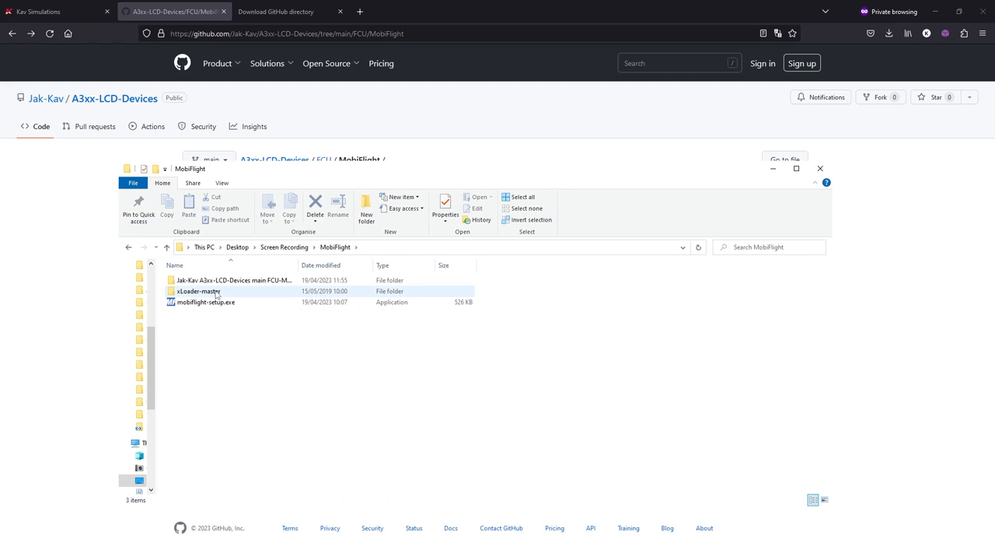
left_click(199, 291)
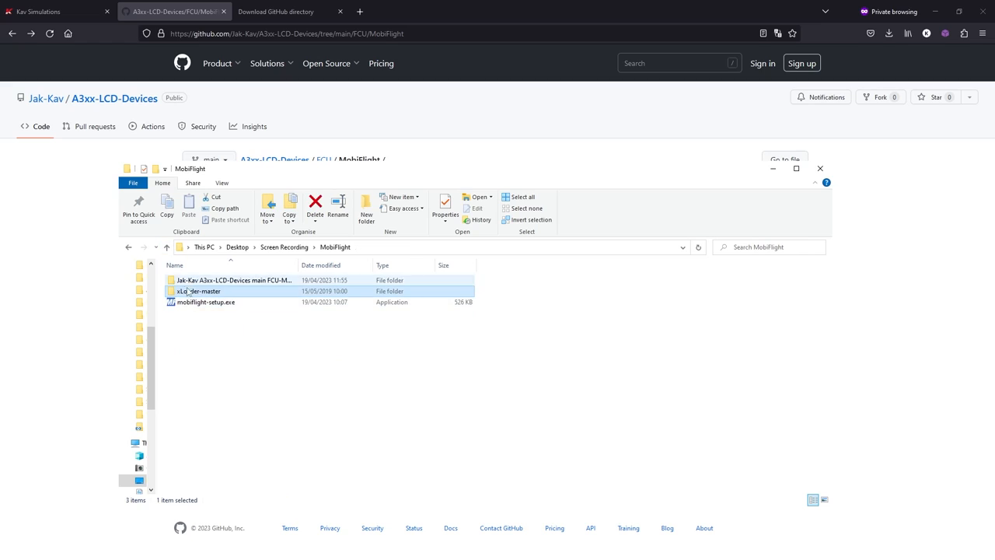
double_click(199, 291)
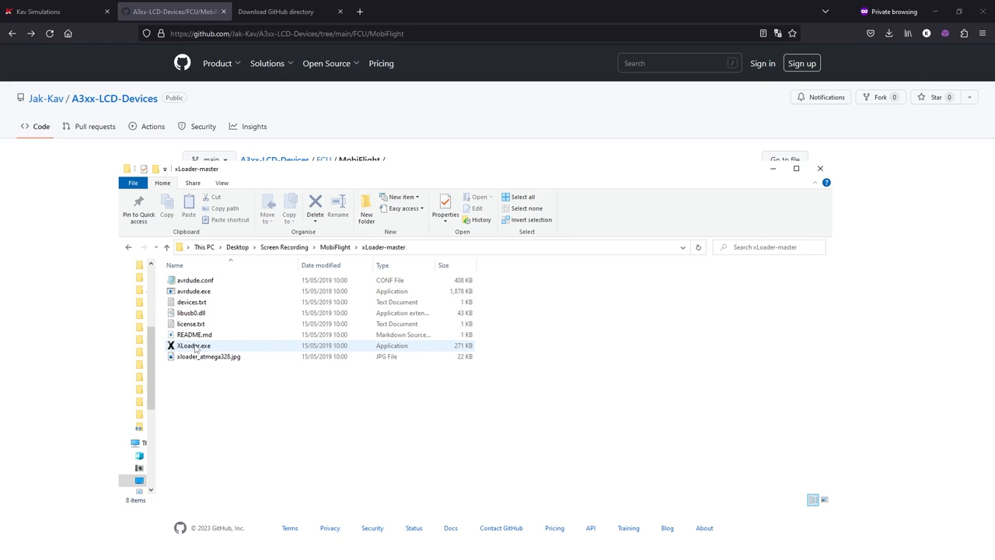
double_click(193, 345)
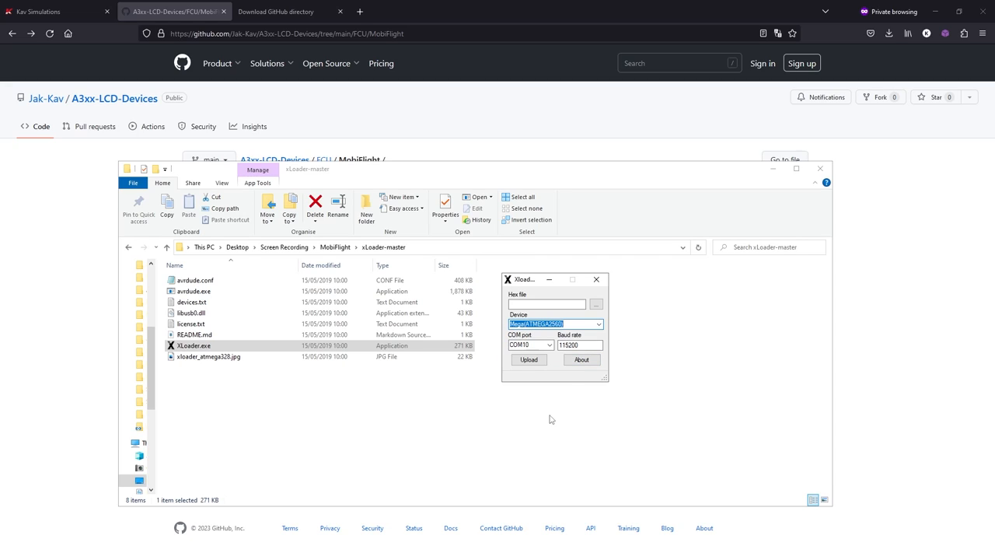
Set XLoader to COM10 at 115200 baud
left_click(547, 345)
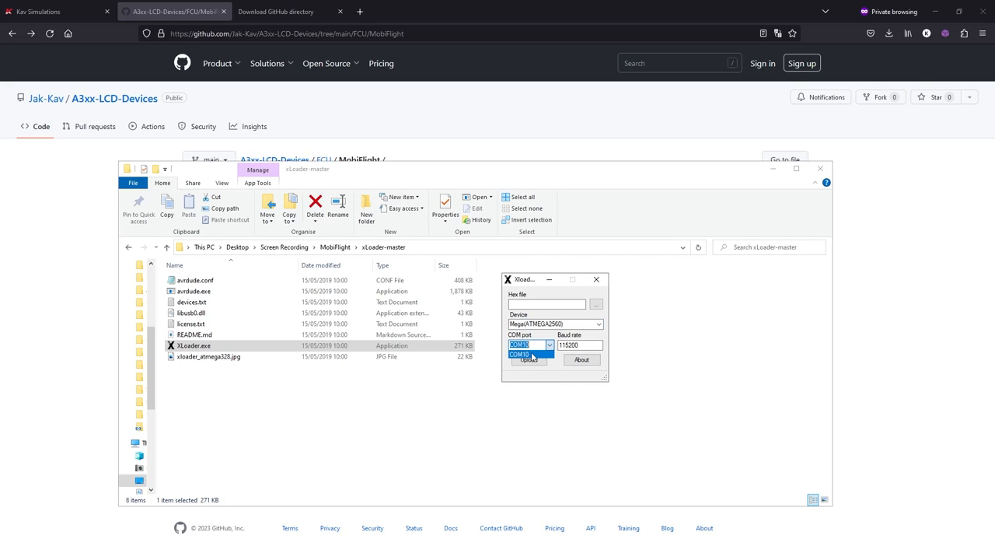
left_click(528, 354)
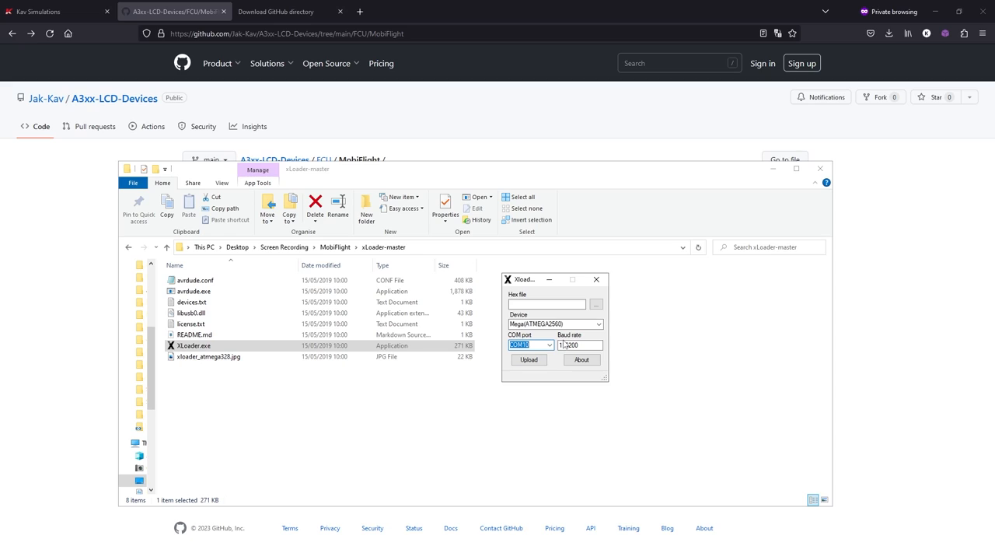
type("115200")
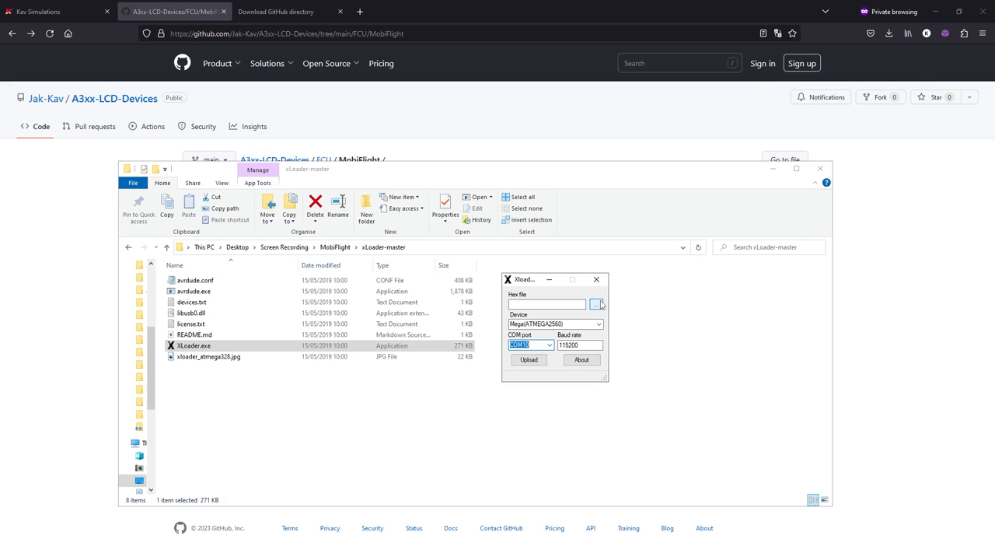
Load mobiflight_mega_2_3_0_Custom.hex from the FCU-MobiFlight folder as the hex file
left_click(599, 303)
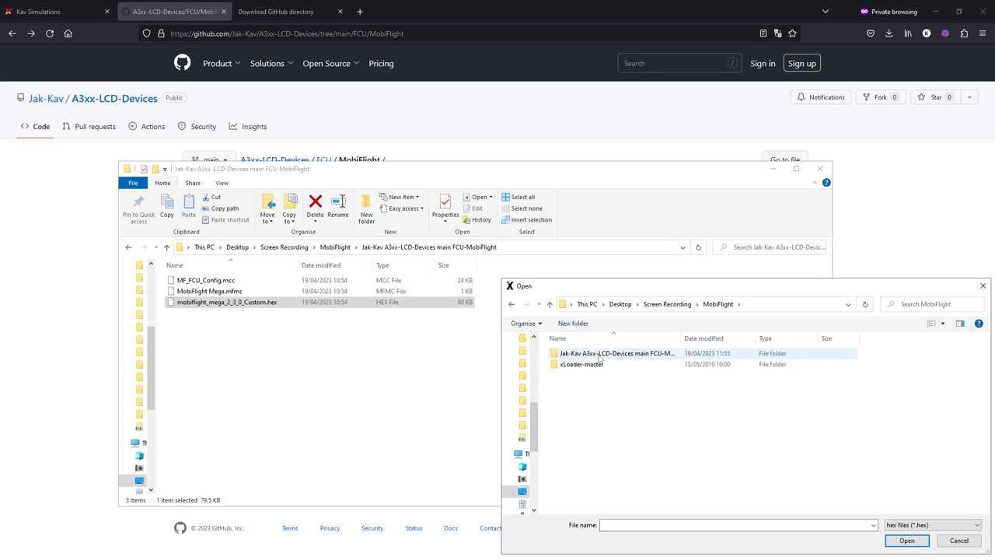
double_click(612, 353)
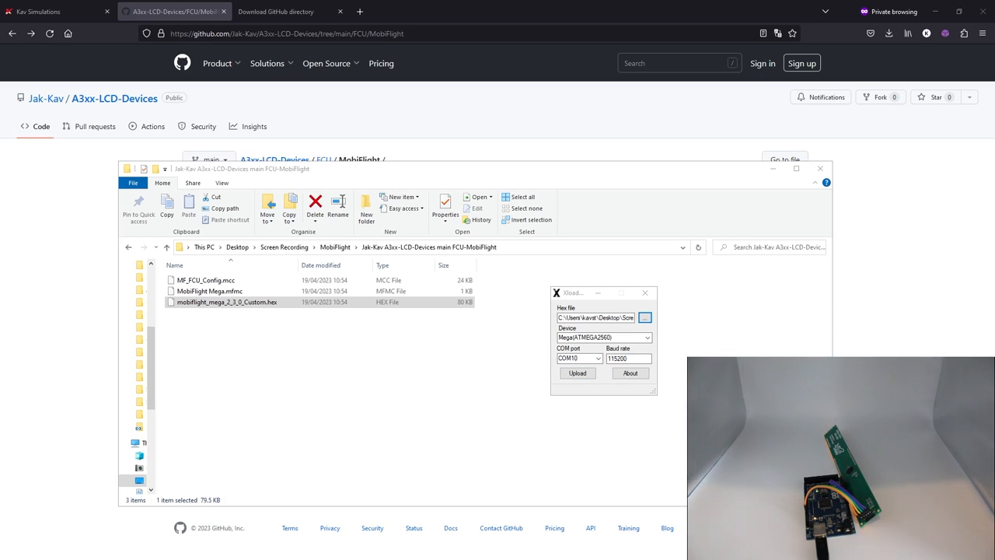
Upload the firmware to the Mega until 28950 bytes are uploaded, then move XLoader aside
left_click(576, 372)
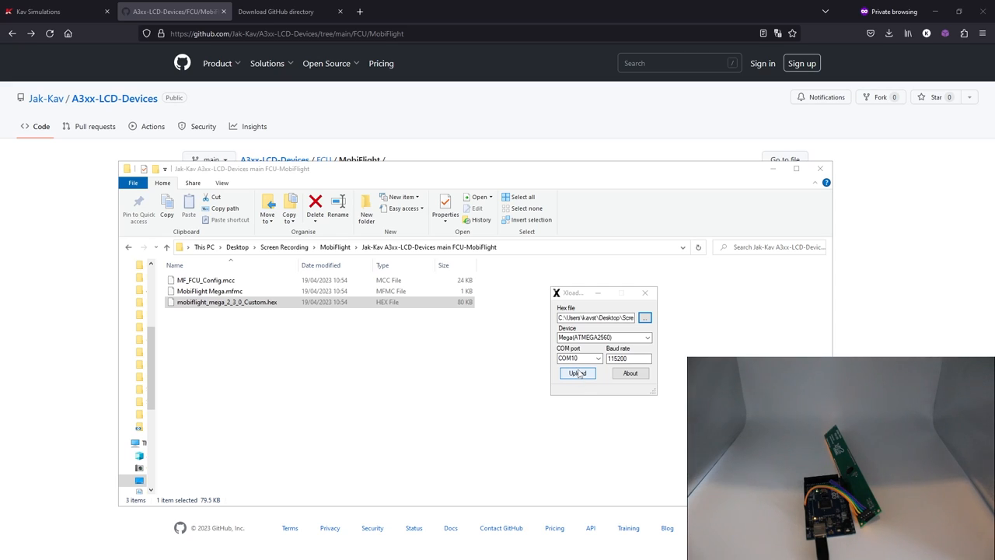
left_click(577, 374)
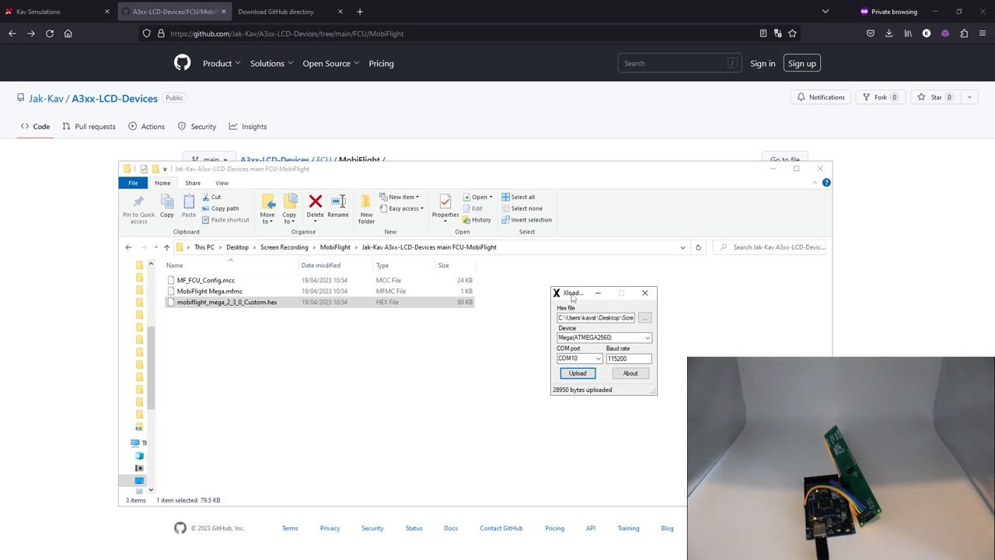
left_click_drag(574, 293, 873, 285)
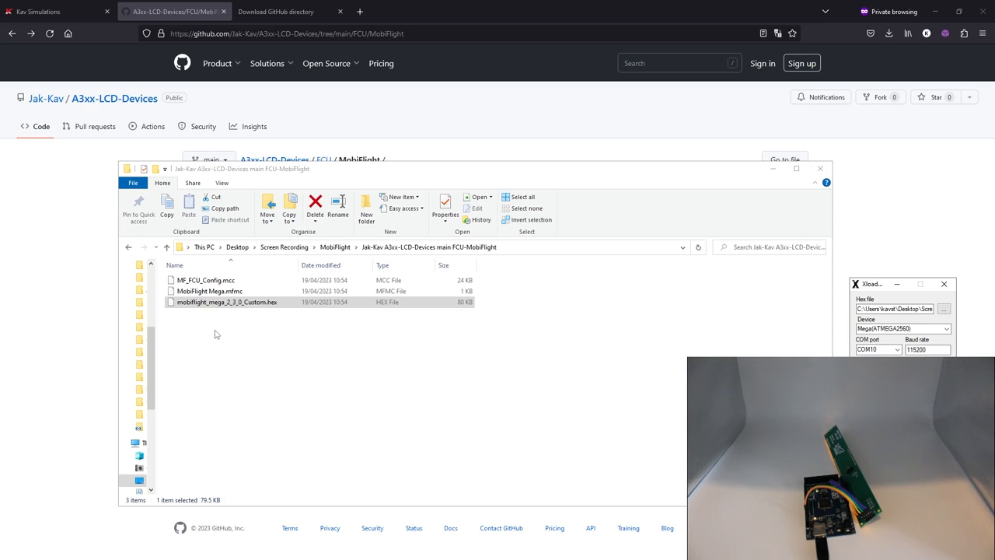
mouse_move(873, 255)
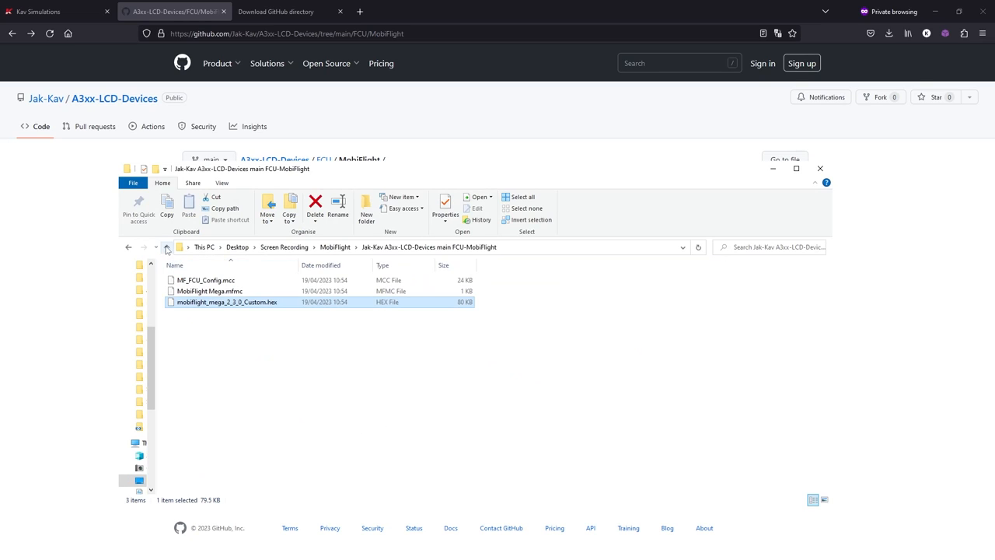
Run mobiflight-setup.exe, install with a desktop shortcut, and launch MobiFlight Connector
left_click(166, 247)
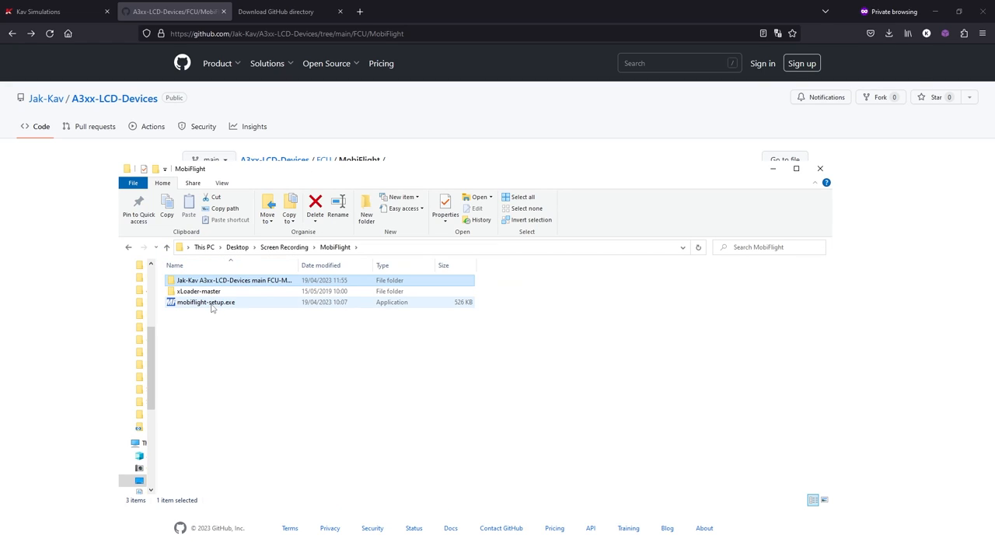
left_click(205, 302)
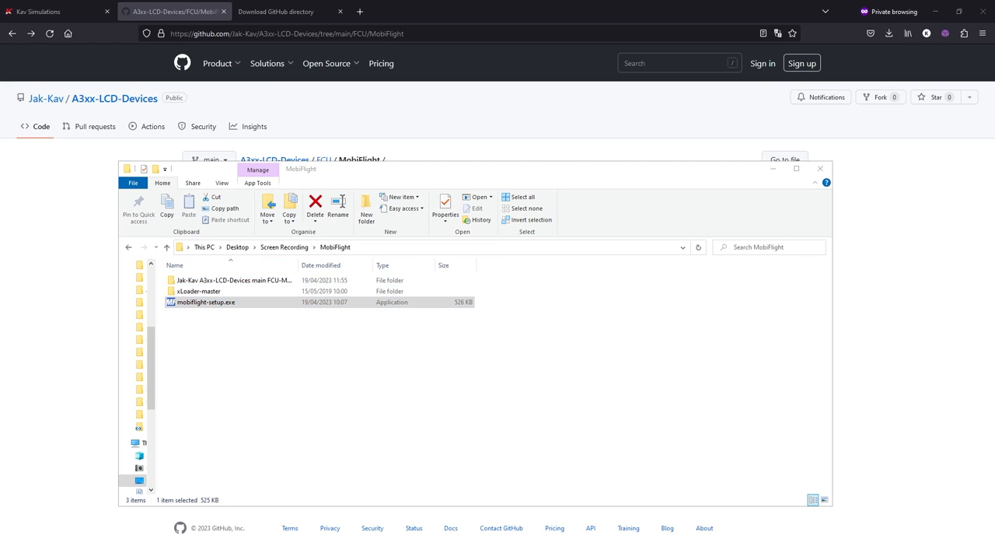
double_click(201, 302)
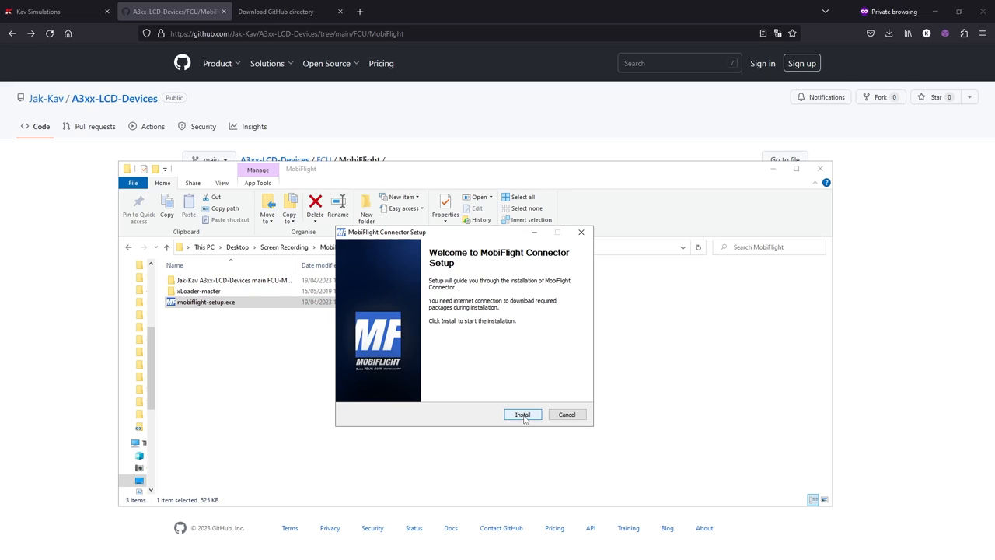
left_click(522, 414)
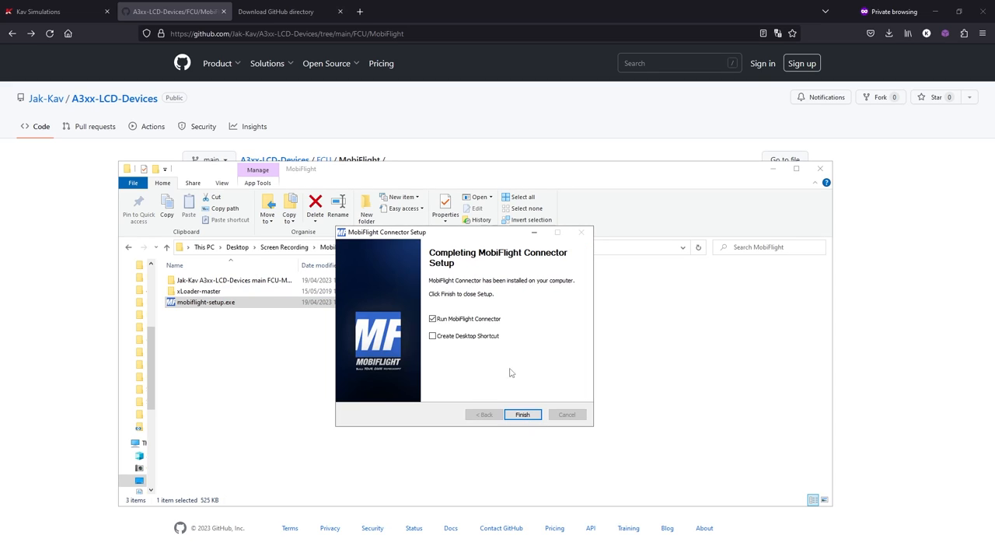
left_click(433, 336)
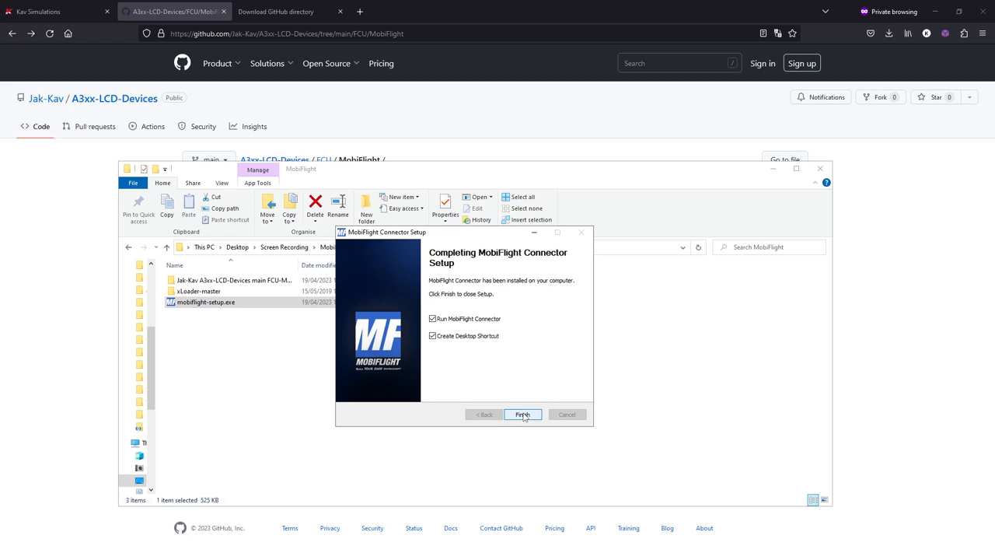
left_click(524, 414)
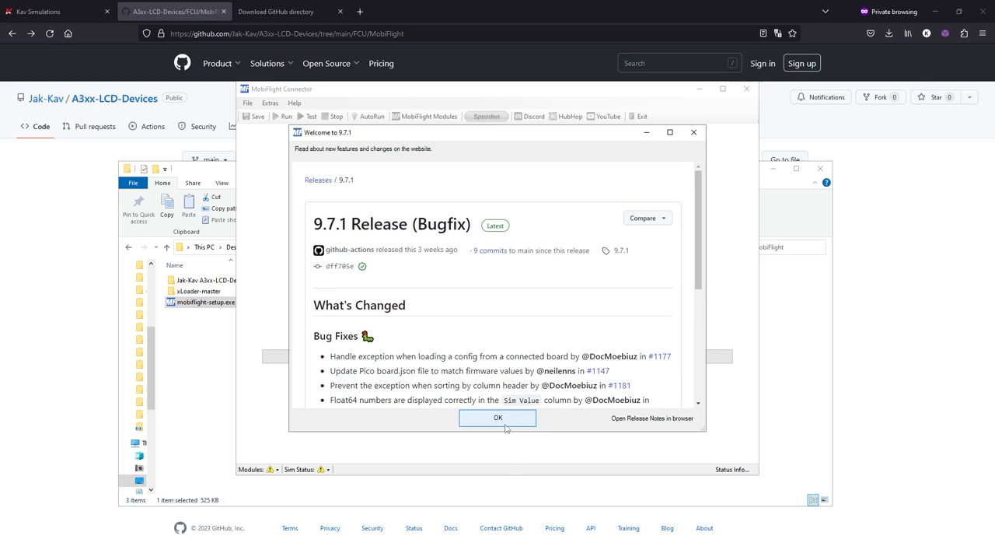
Dismiss the 9.7.1 release notes, install the WASM module, and decline the feedback program
left_click(498, 418)
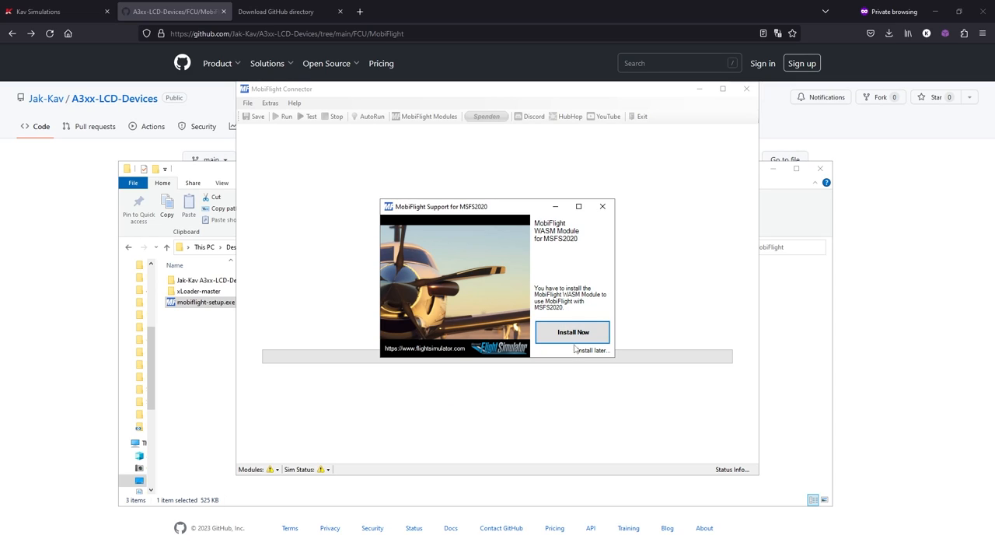
left_click(573, 331)
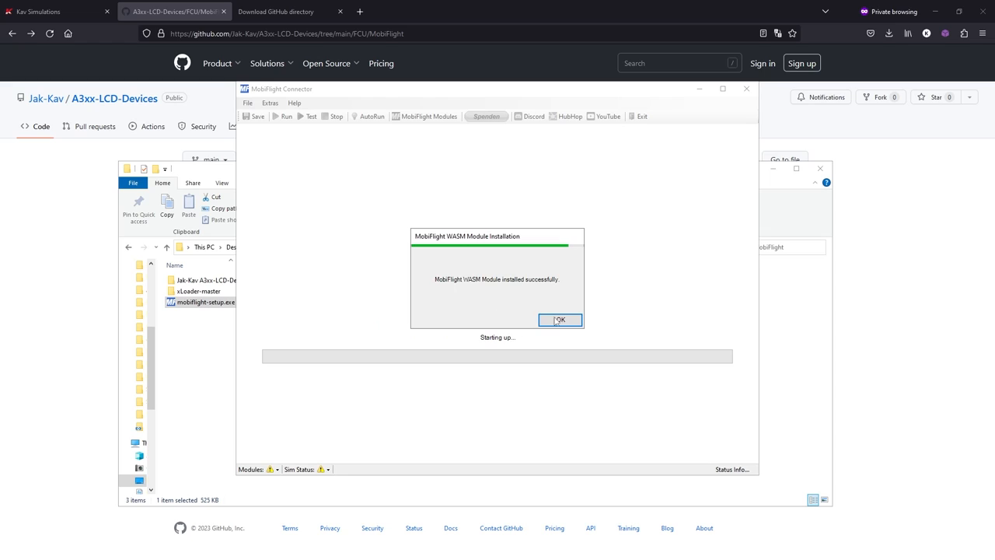
left_click(561, 319)
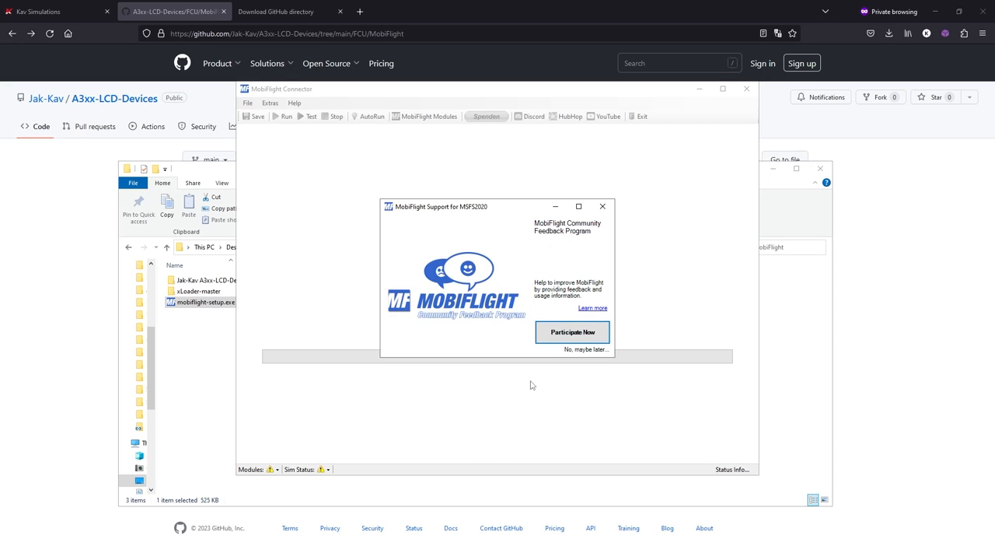
mouse_move(551, 265)
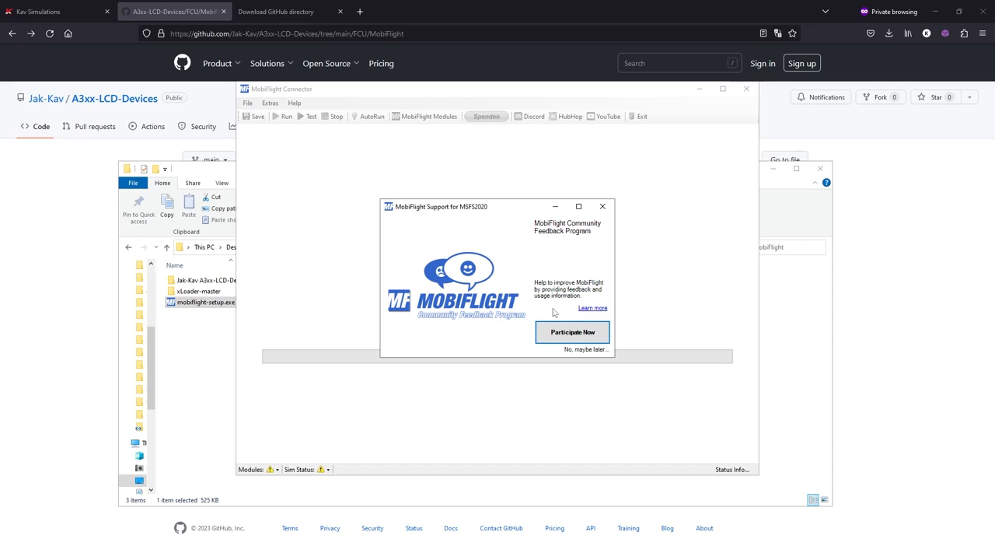
left_click(585, 350)
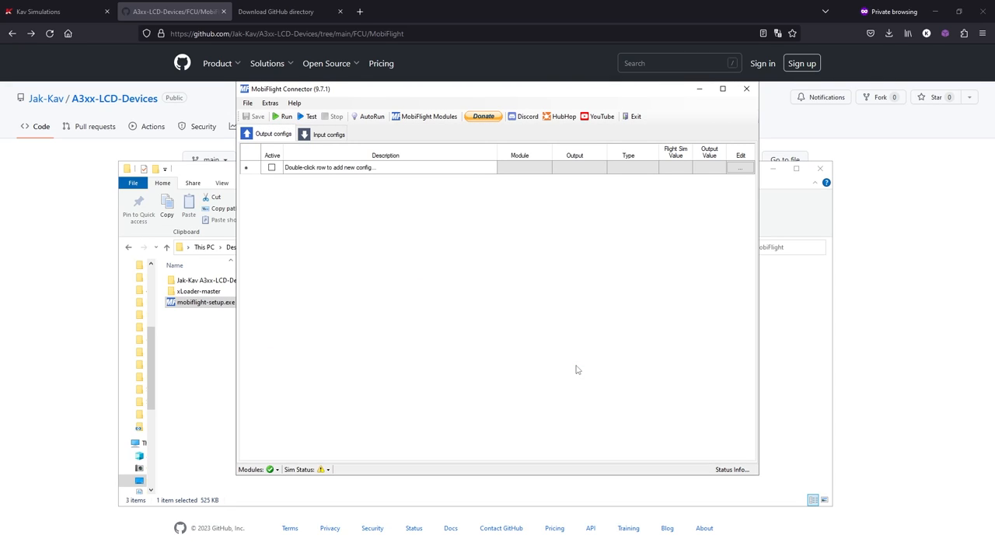
mouse_move(415, 310)
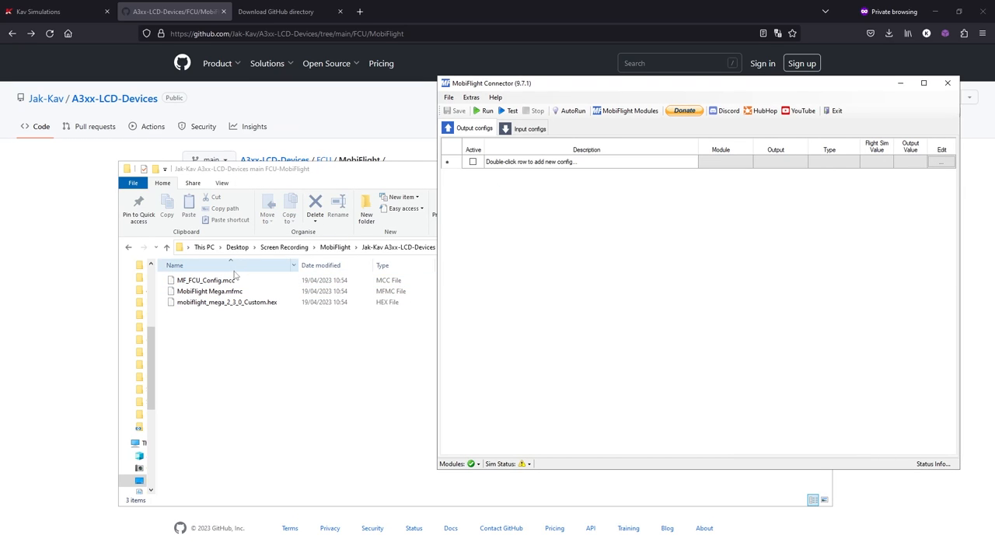
Arrange the connector beside the FCU-MobiFlight folder listing MF_FCU_Config.mcc
left_click(205, 280)
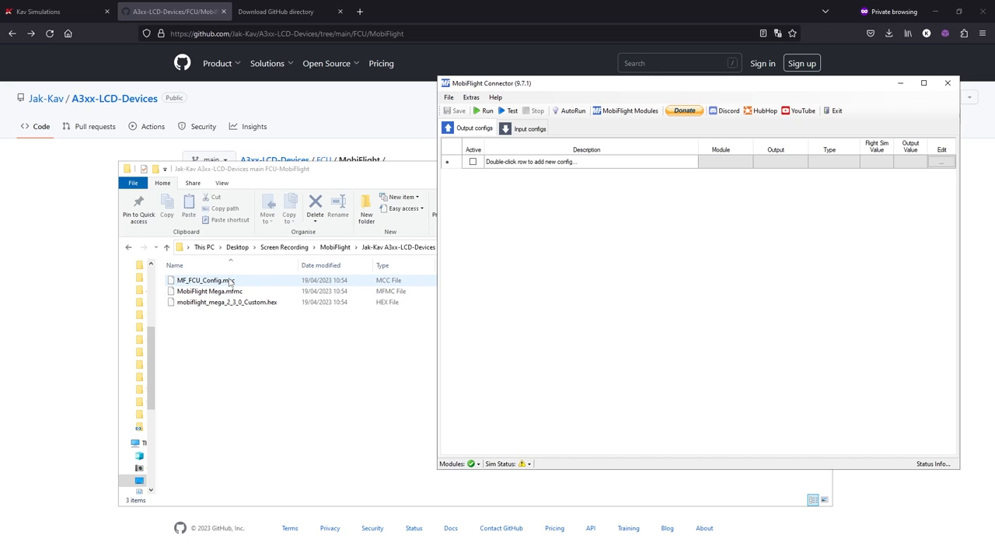
mouse_move(626, 110)
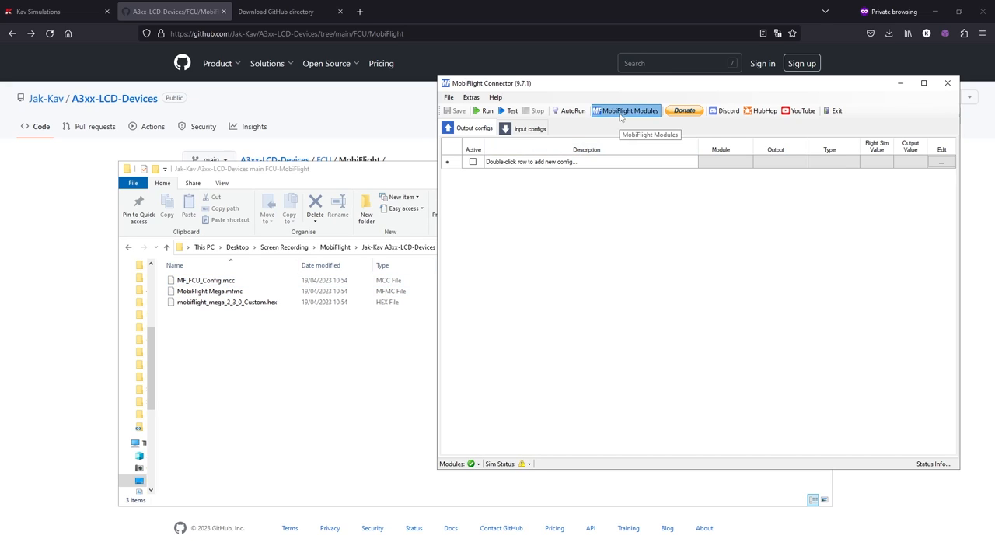
left_click(625, 110)
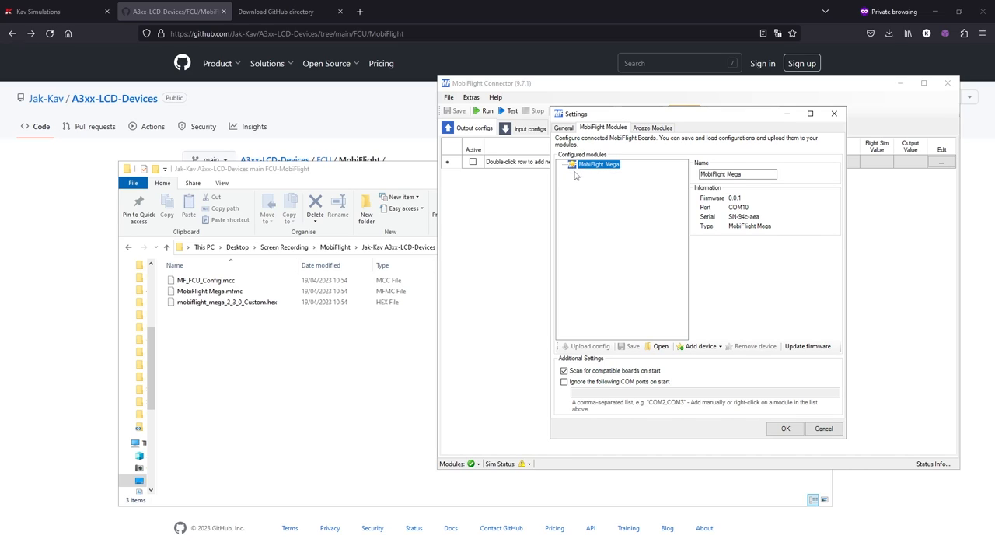
mouse_move(594, 169)
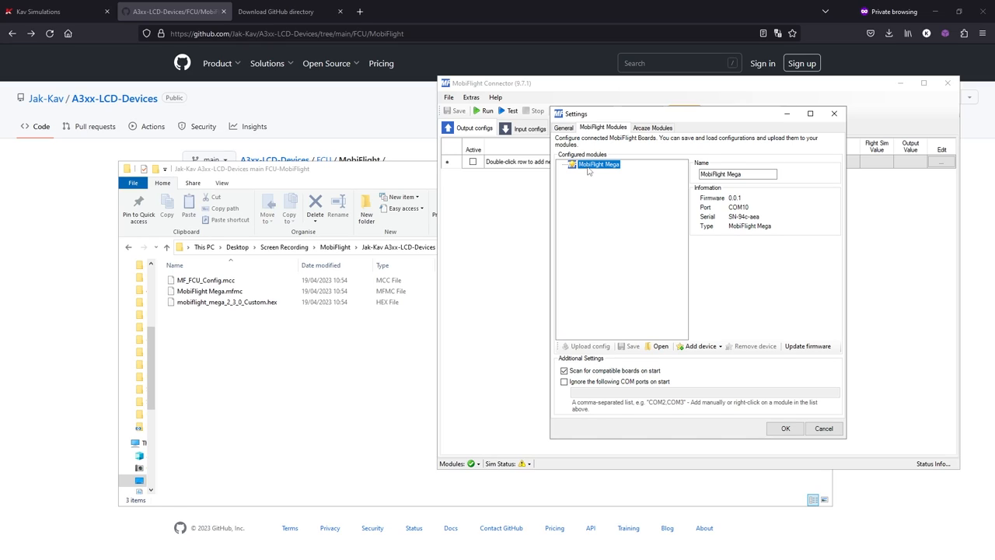
mouse_move(590, 175)
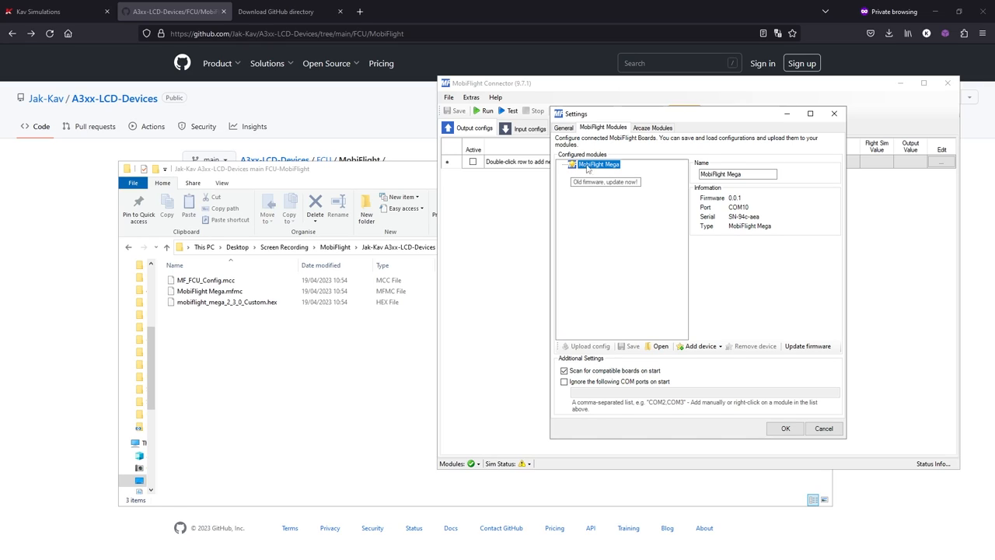
mouse_move(600, 302)
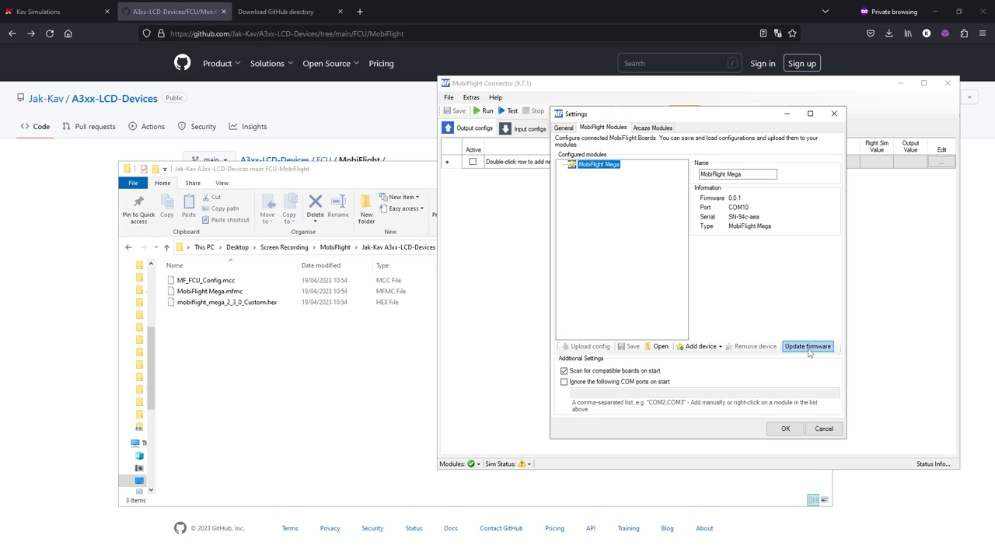
mouse_move(810, 353)
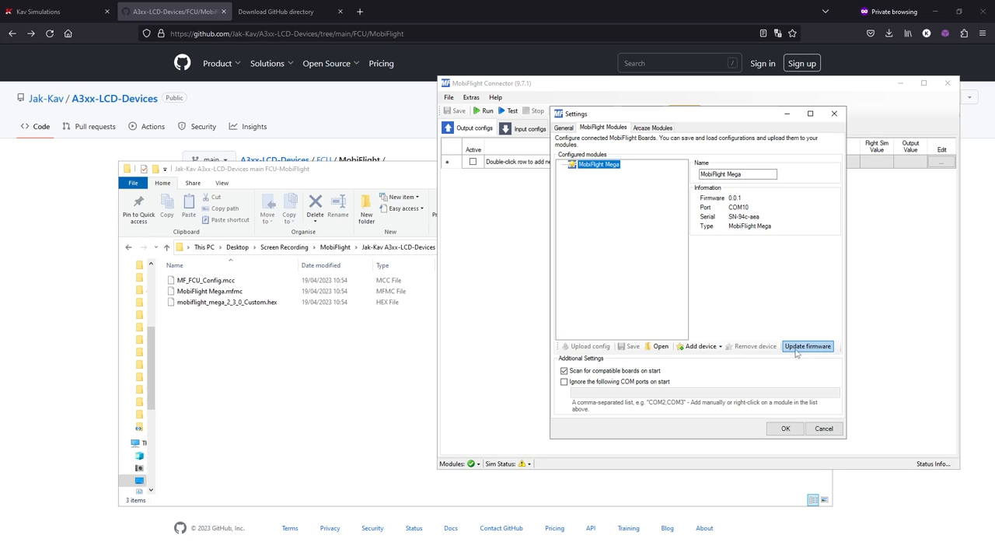
mouse_move(660, 346)
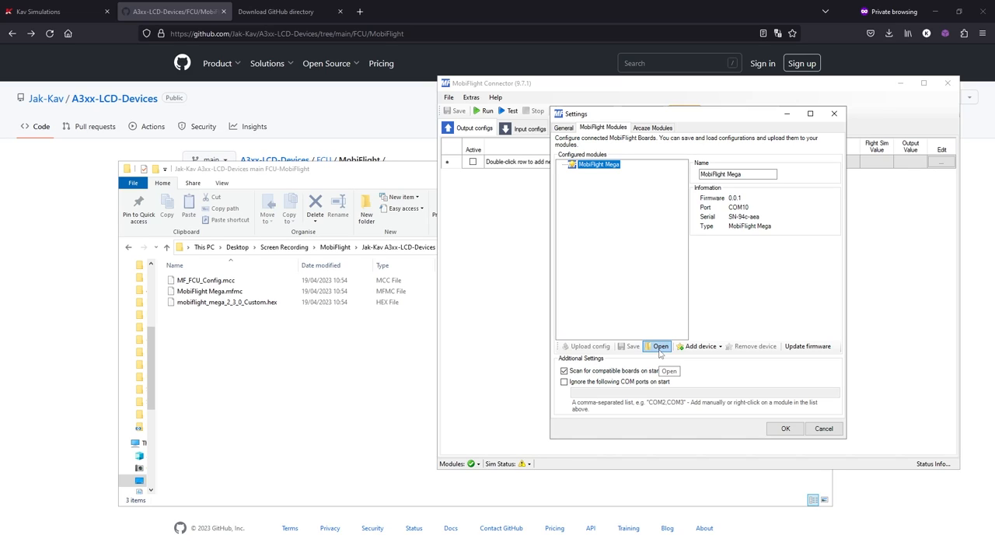
Load MobiFlight Mega.mfmc from the FCU-MobiFlight folder, adding LcdDisplay and LcdDisplay 1
left_click(661, 346)
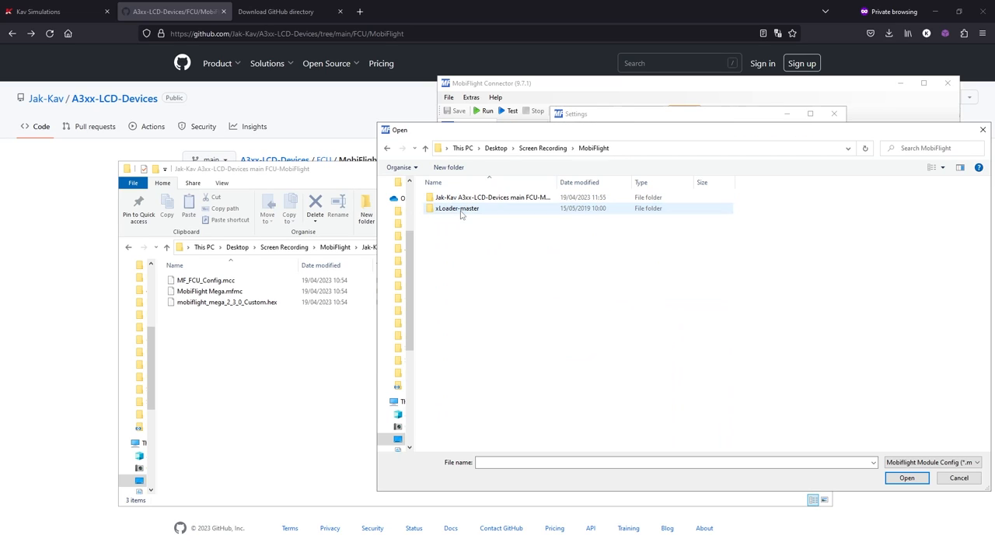
double_click(485, 196)
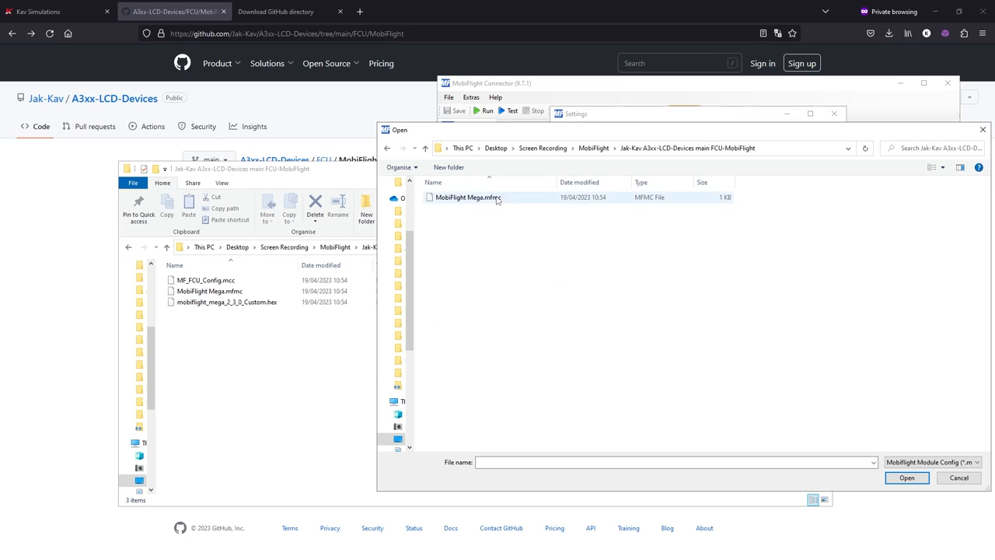
left_click(465, 197)
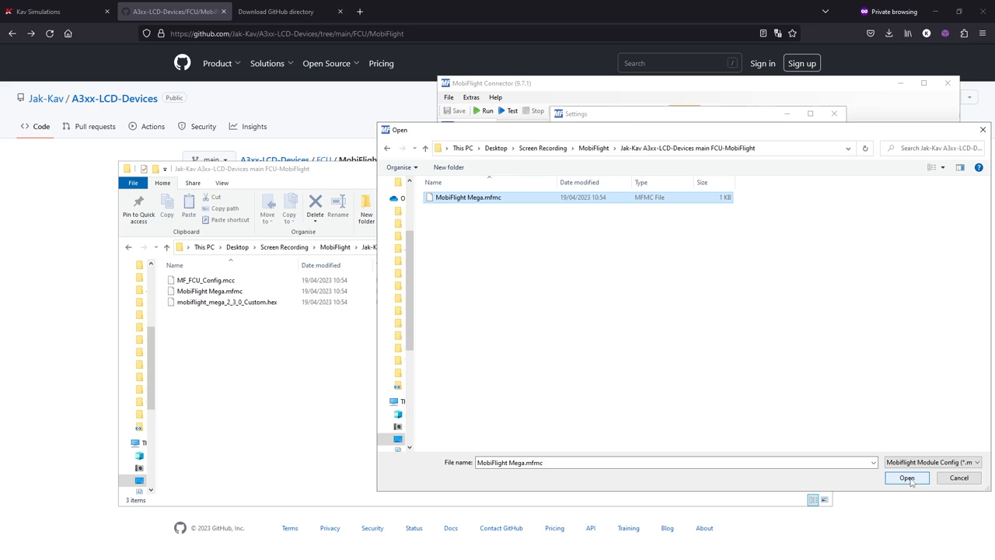
left_click(908, 477)
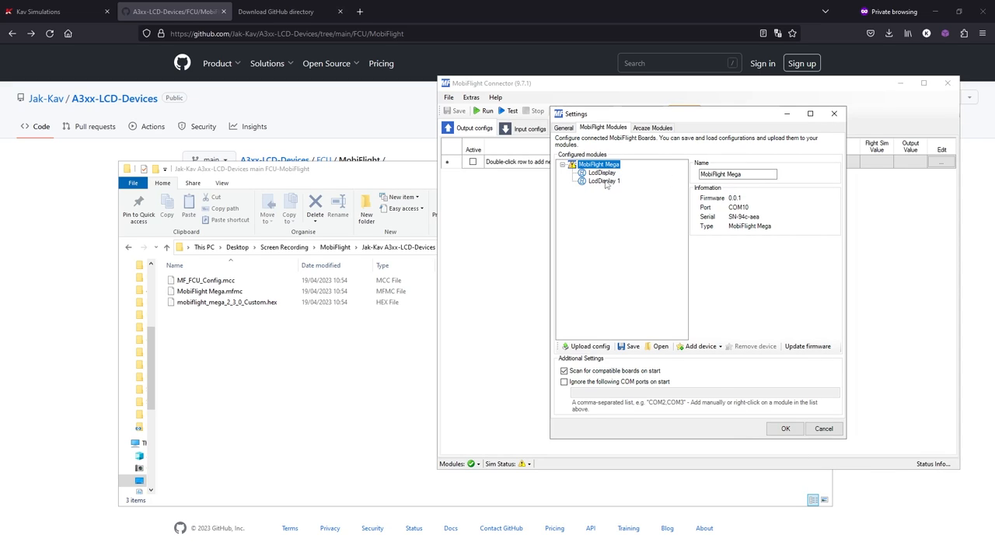
left_click(602, 172)
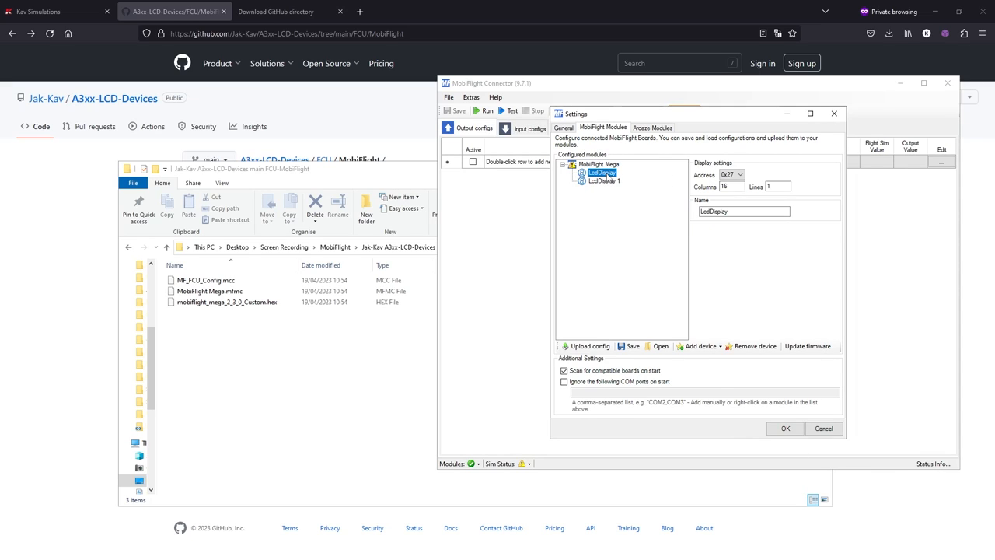
left_click(603, 181)
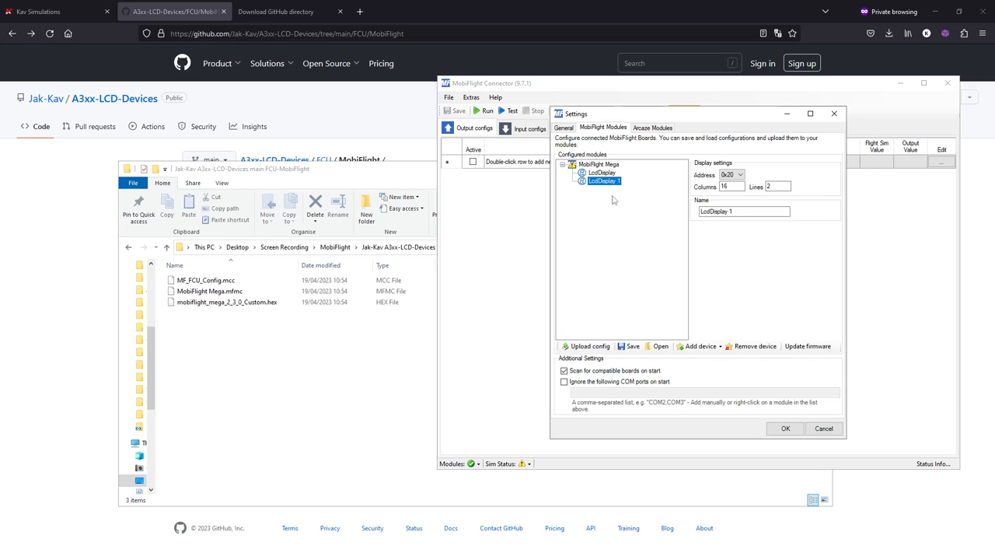
left_click(601, 172)
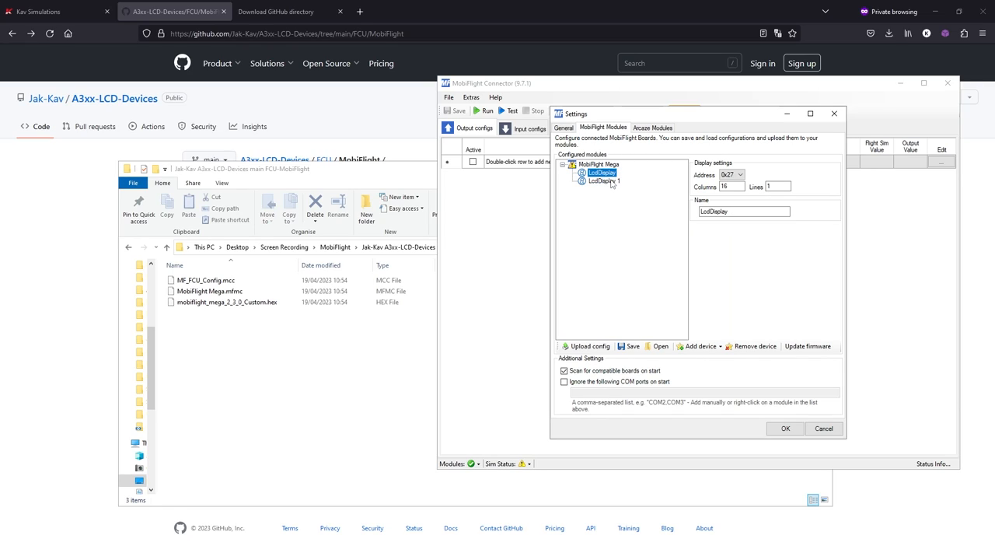
left_click(599, 181)
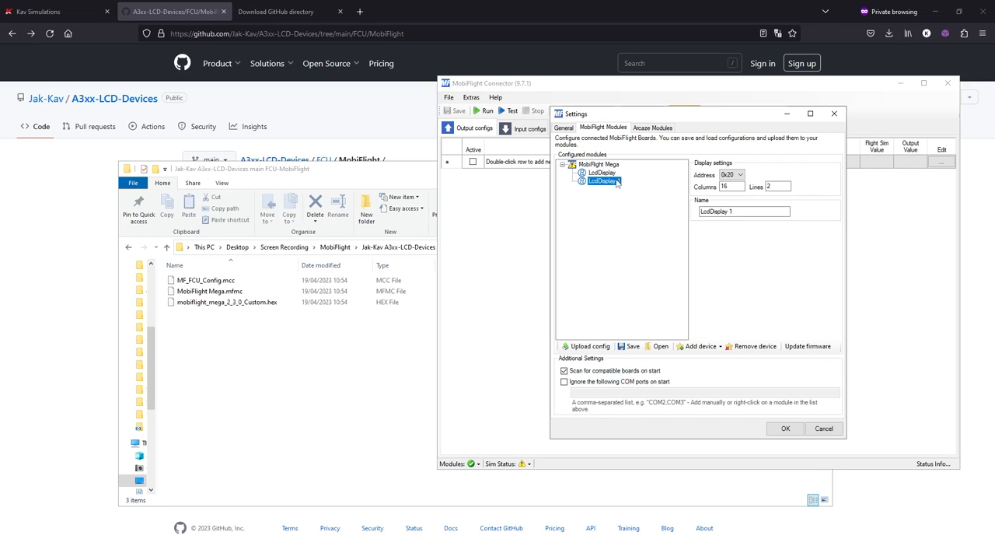
left_click(598, 172)
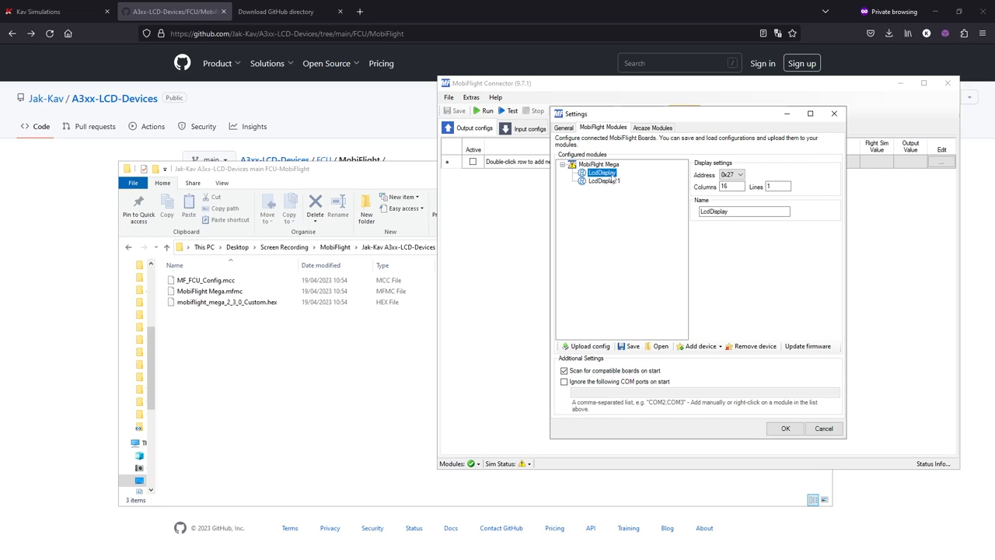
left_click(604, 180)
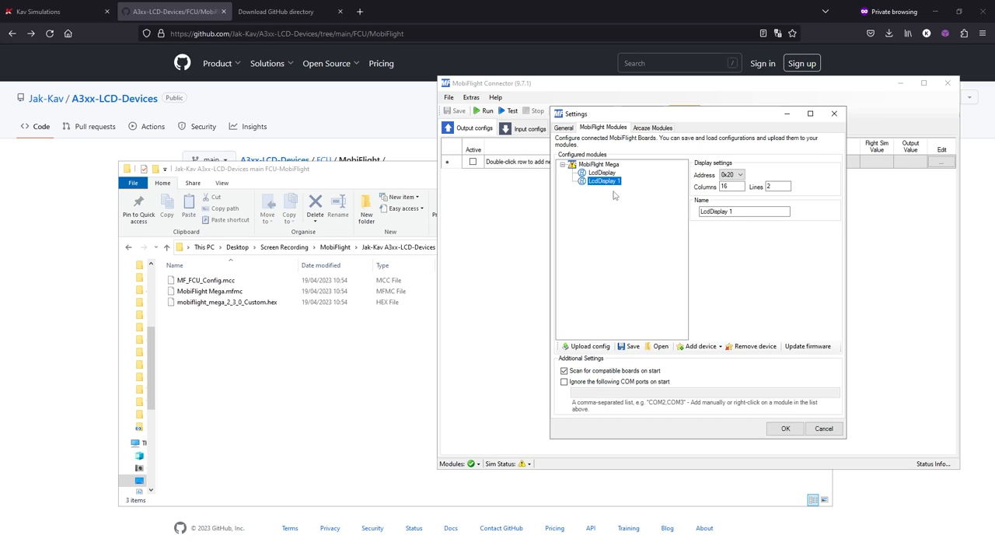
mouse_move(607, 195)
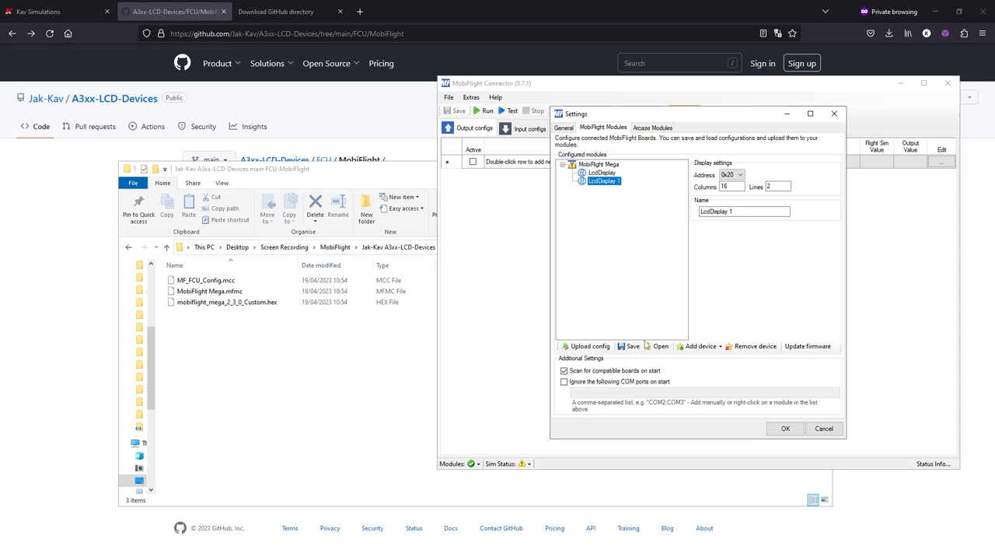
left_click(601, 171)
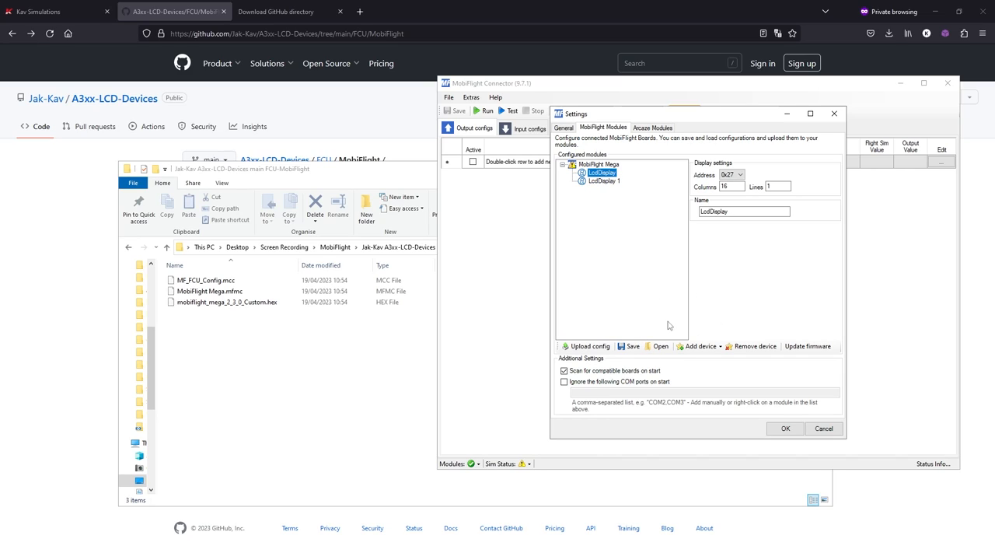
mouse_move(703, 382)
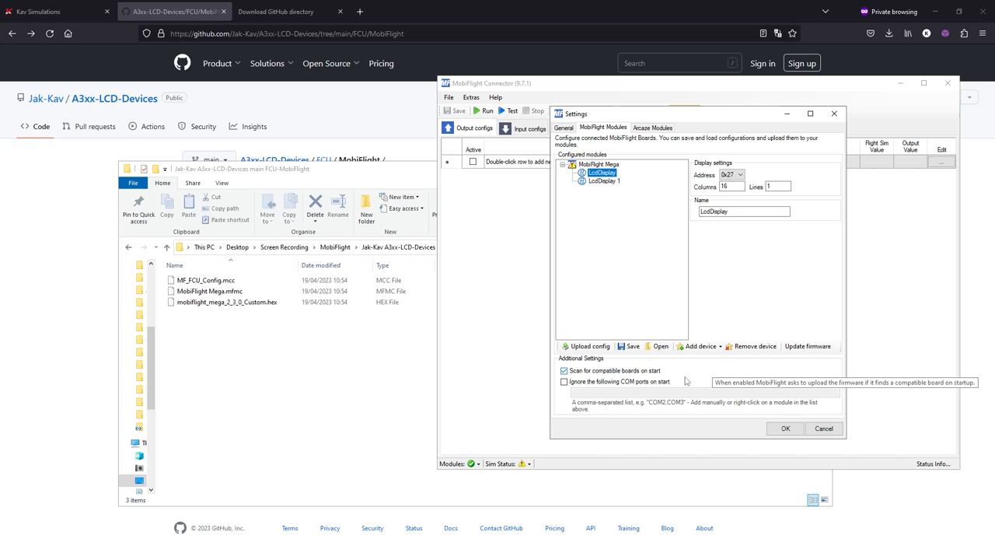
mouse_move(789, 373)
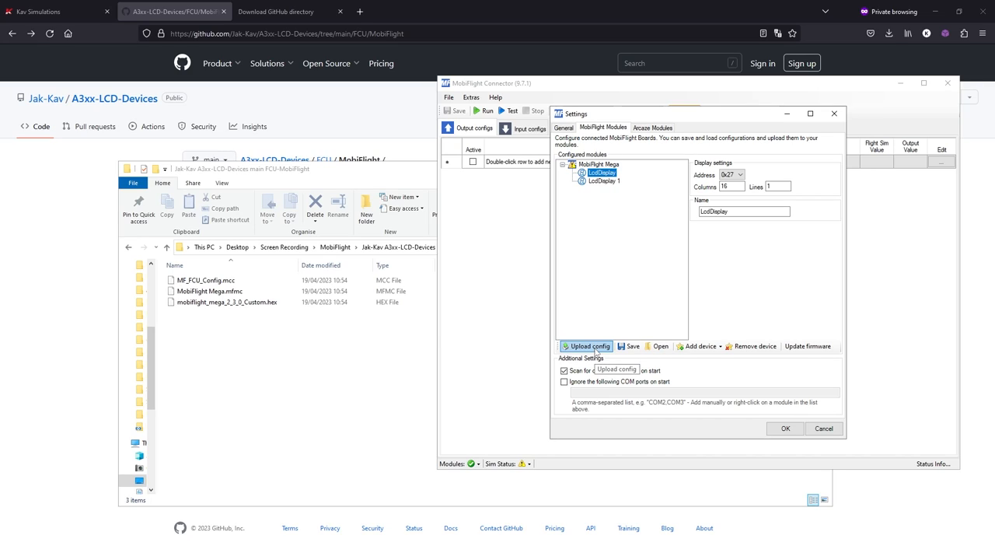
Upload the LCD module config to the Mega board, dismiss the warnings, and close Settings
left_click(588, 346)
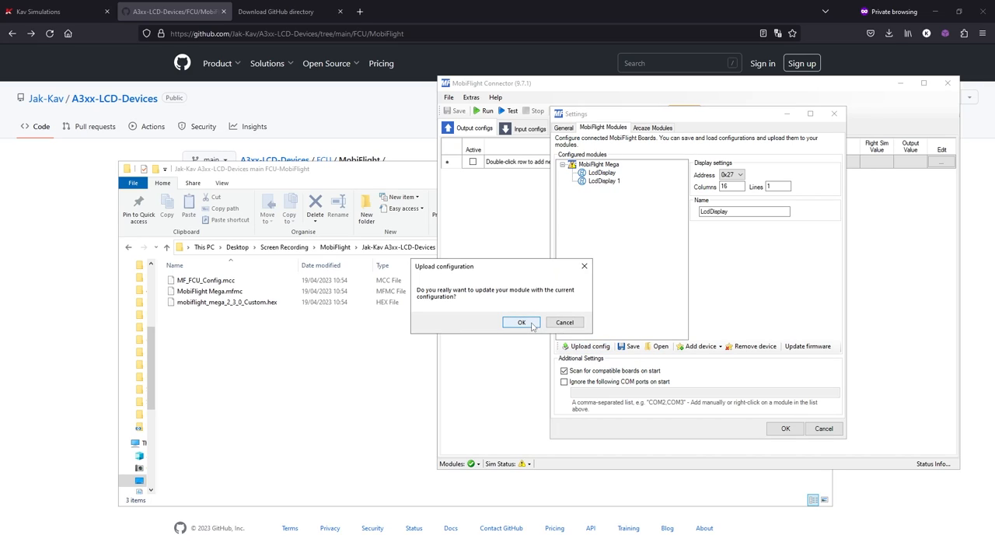
left_click(522, 322)
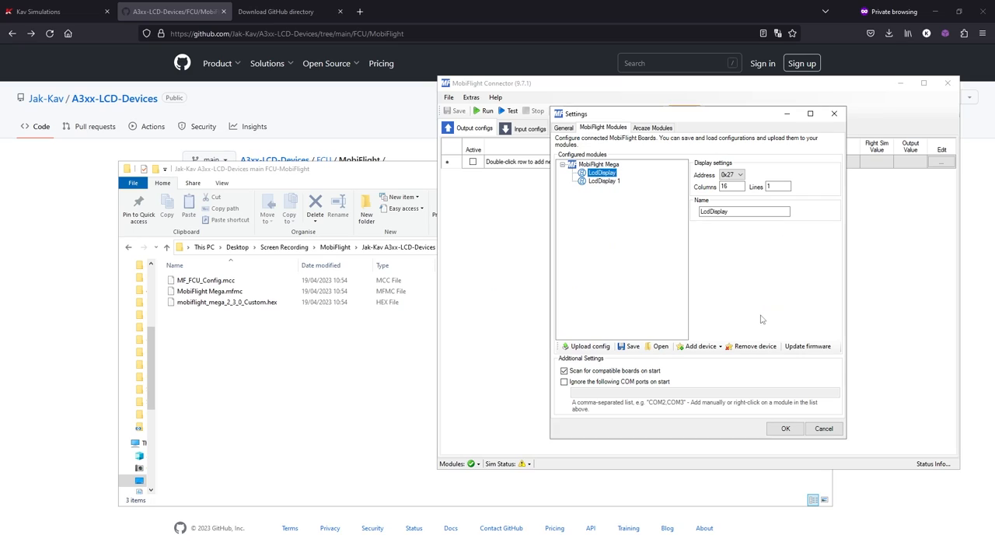
mouse_move(624, 223)
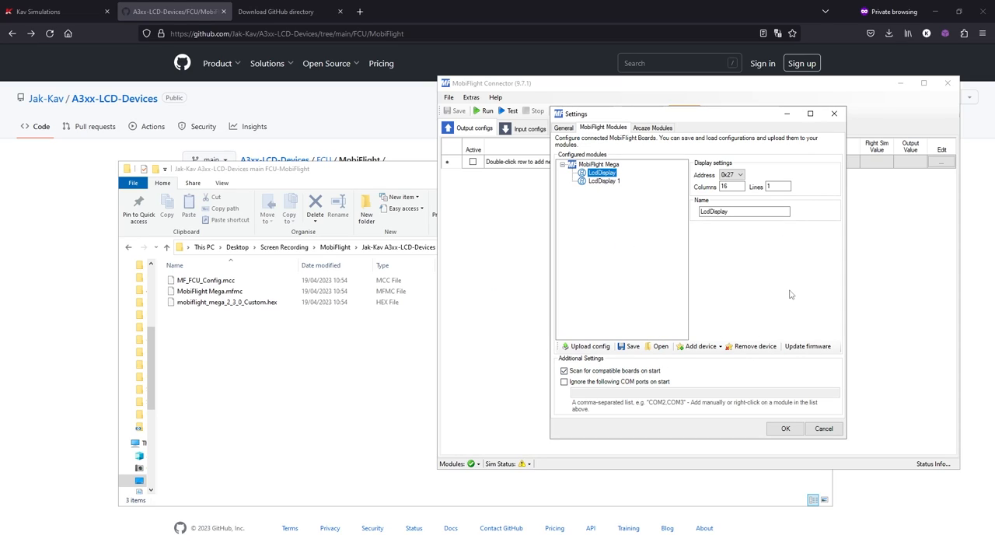
mouse_move(600, 165)
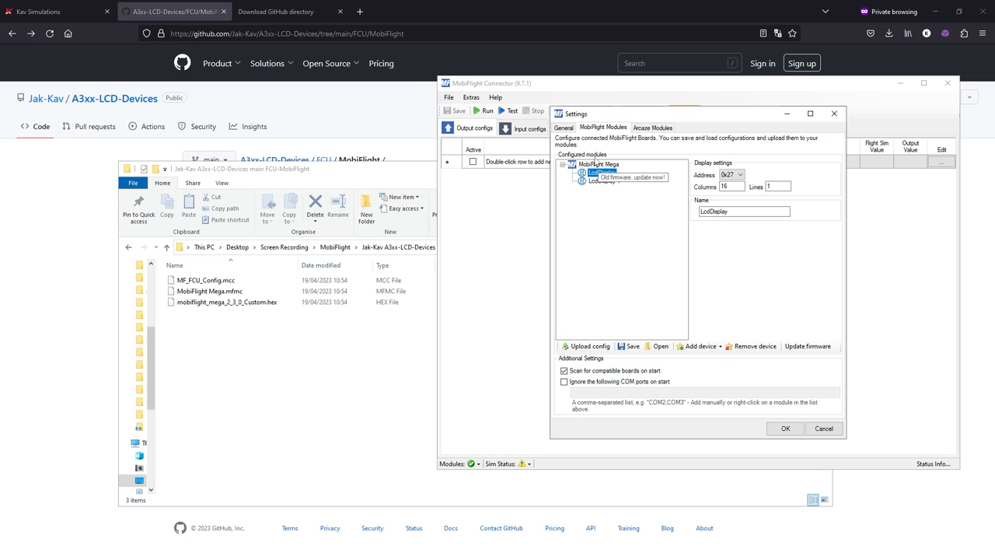
left_click(784, 428)
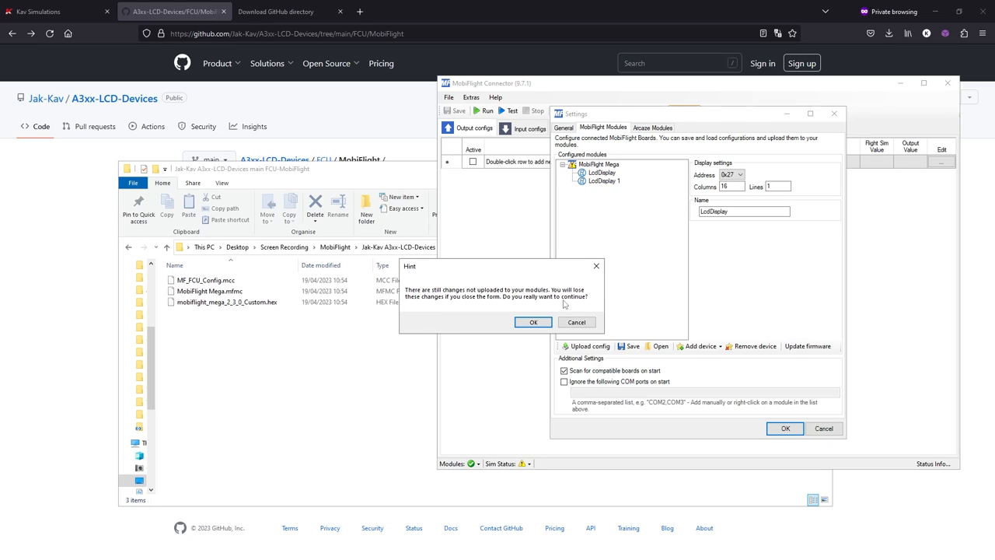
mouse_move(533, 322)
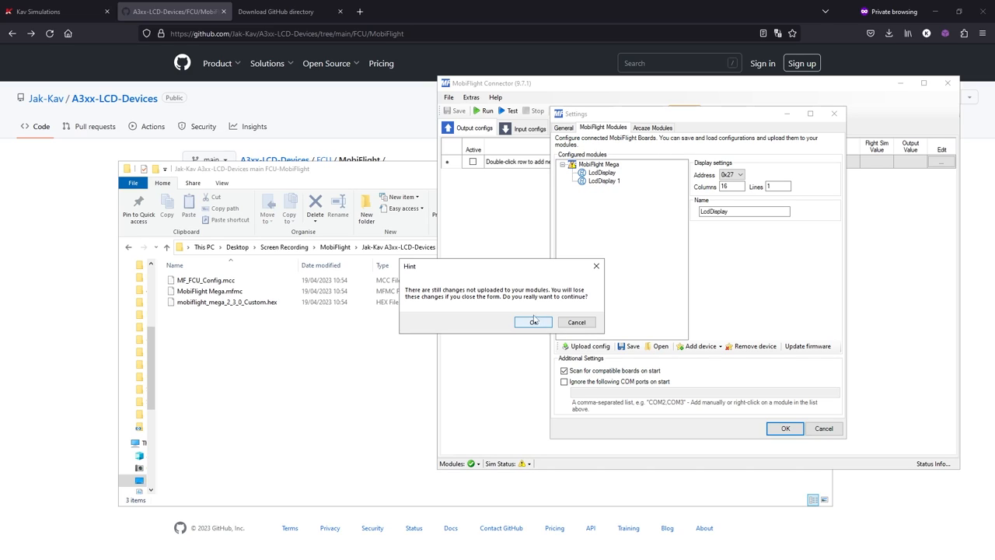
left_click(534, 322)
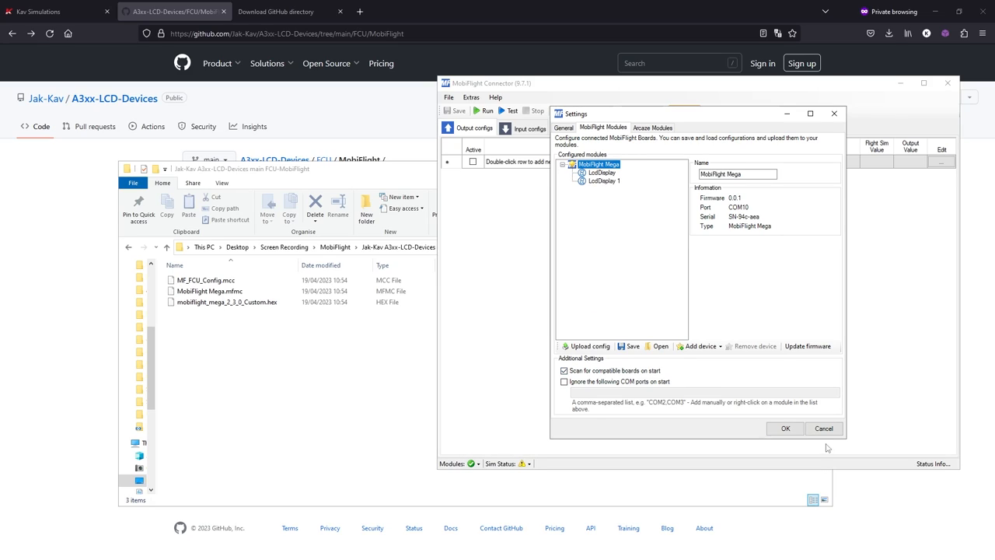
mouse_move(824, 429)
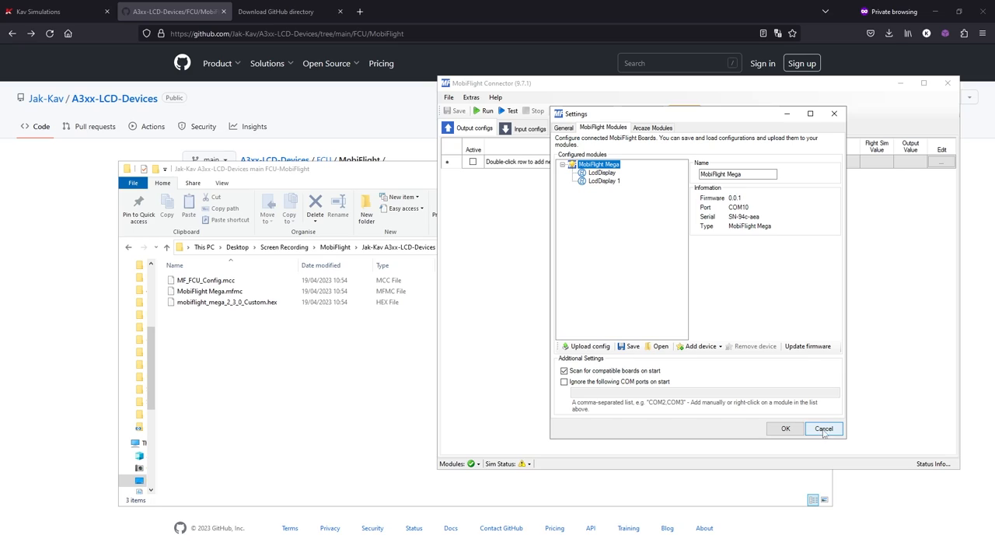
left_click(824, 429)
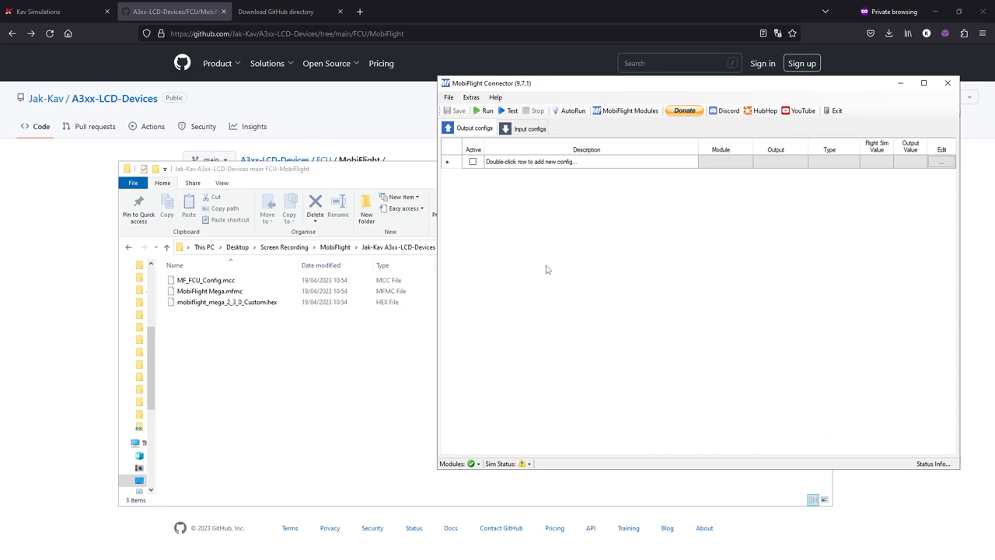
Open MF_FCU_Config.mcc and reassign its orphaned serial to the connected MobiFlight Mega
left_click(449, 97)
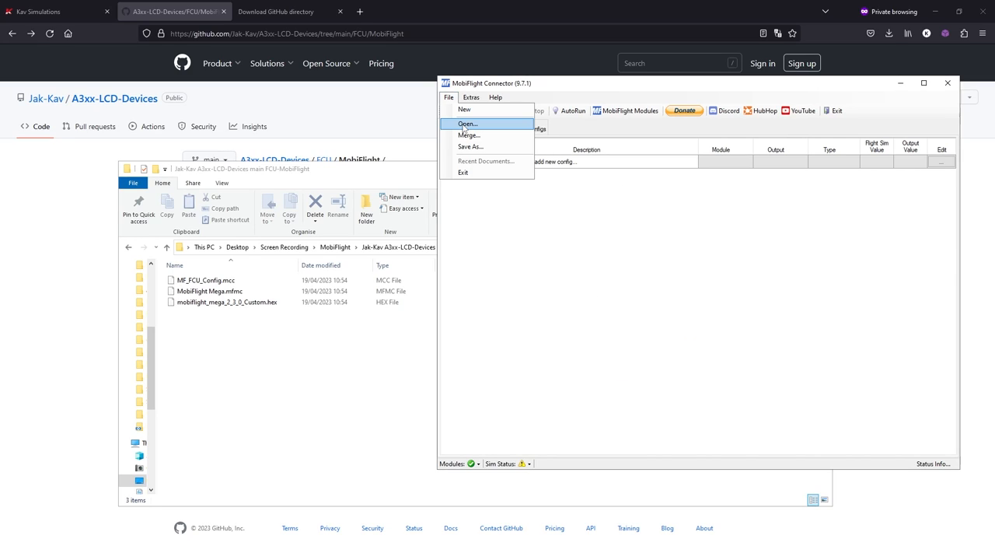
left_click(464, 124)
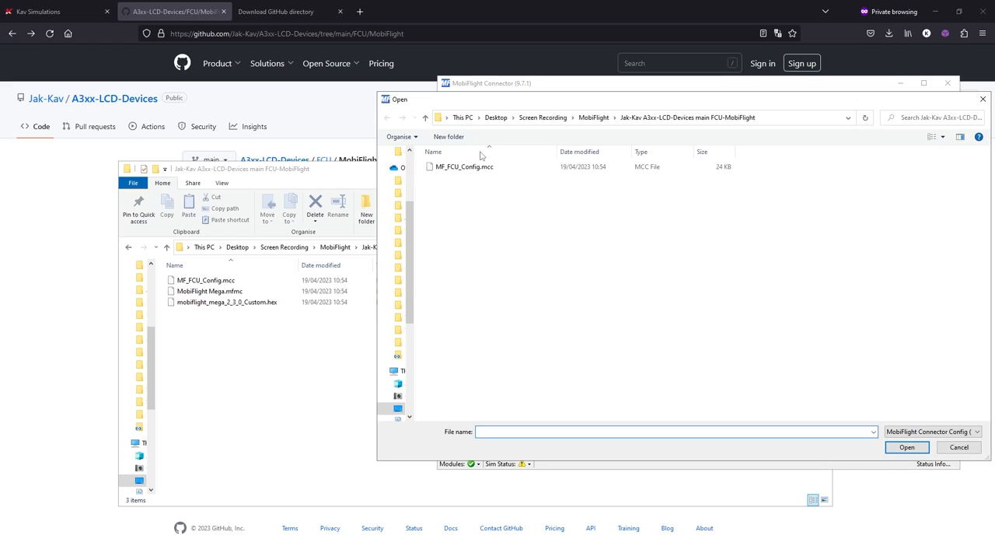
left_click(464, 167)
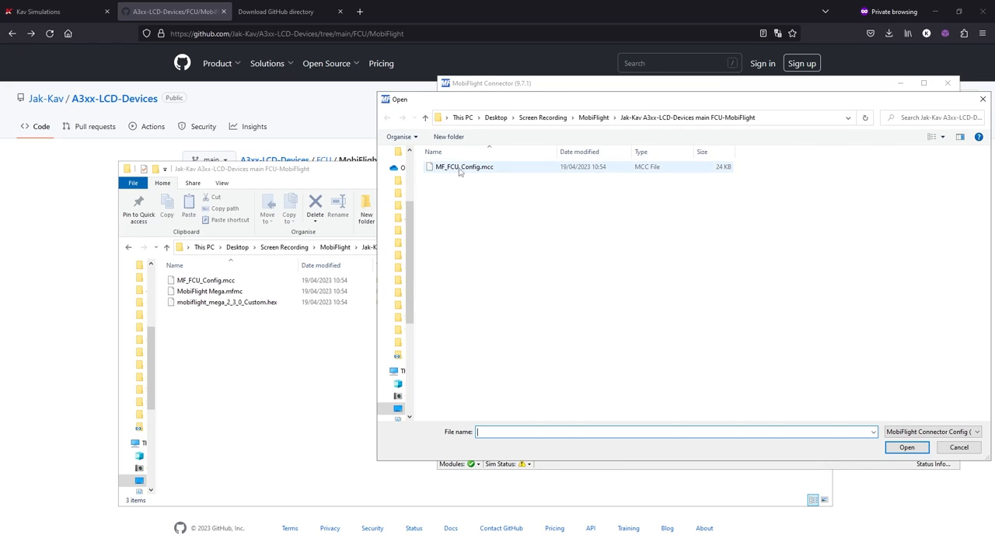
left_click(462, 166)
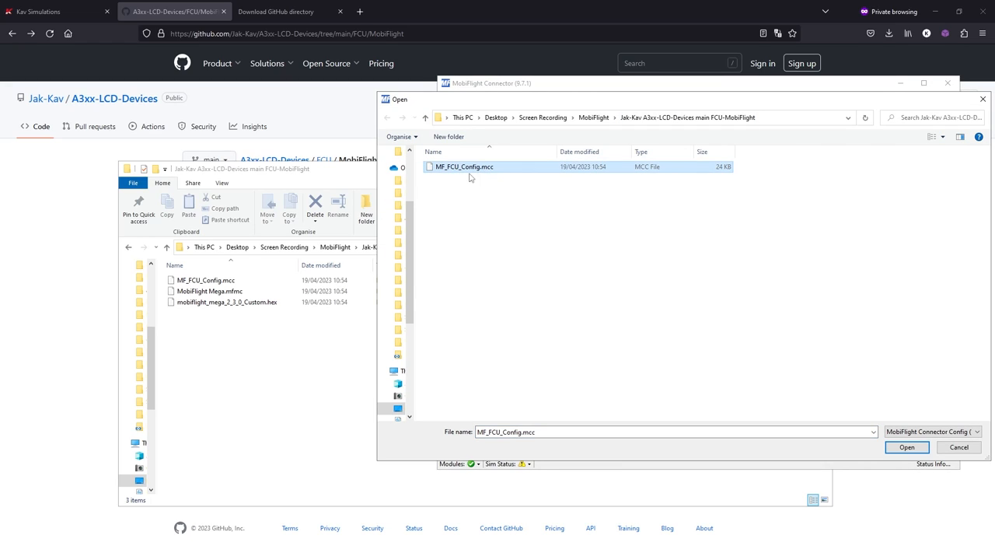
left_click(908, 447)
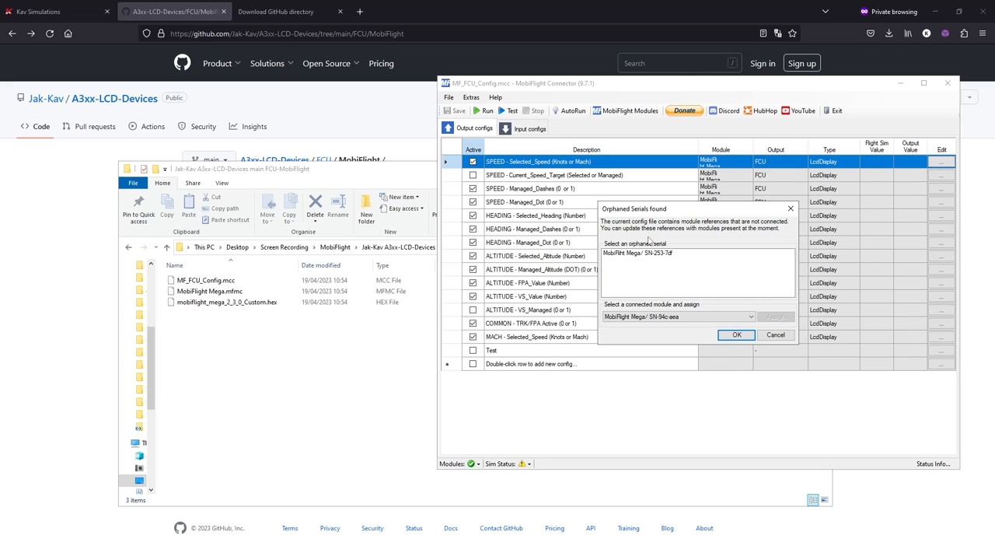
mouse_move(649, 216)
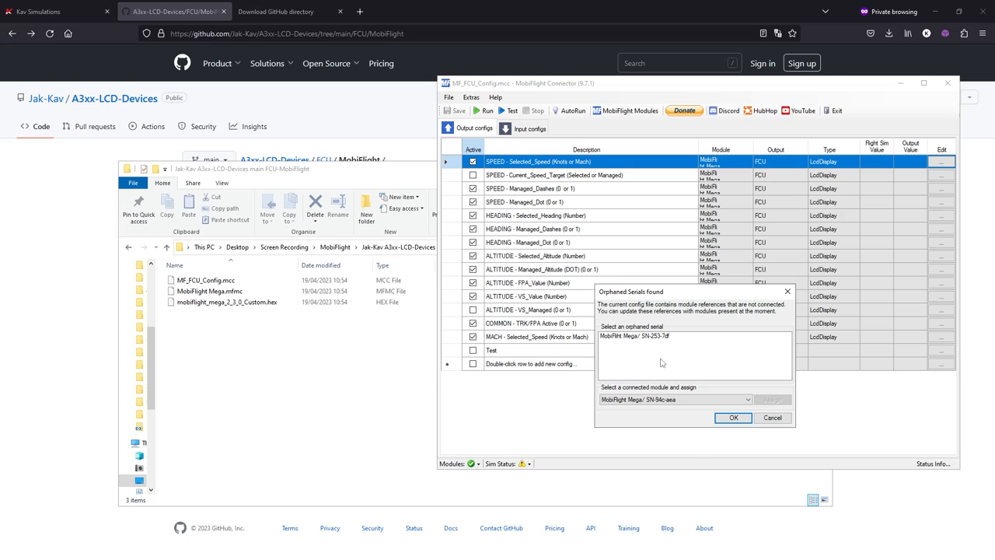
mouse_move(637, 351)
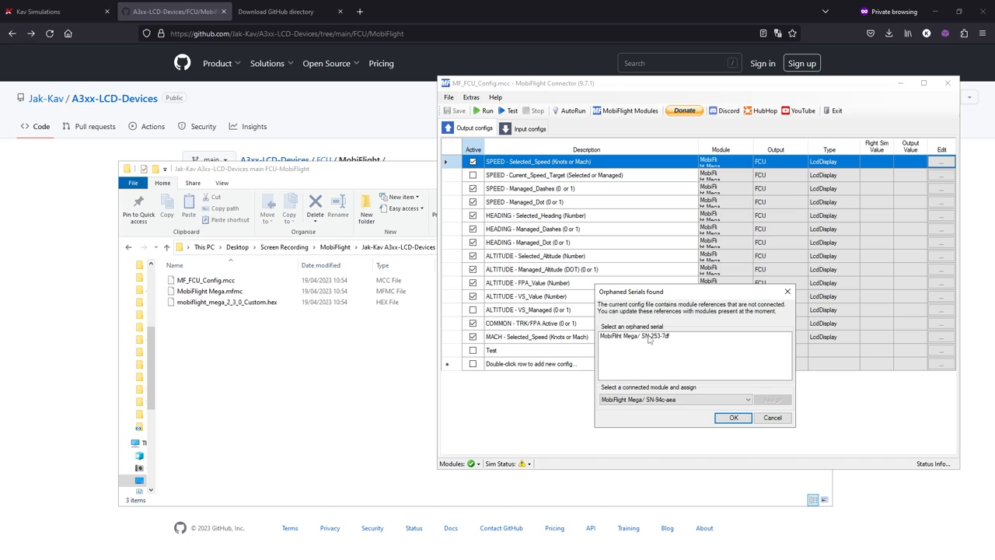
left_click(744, 400)
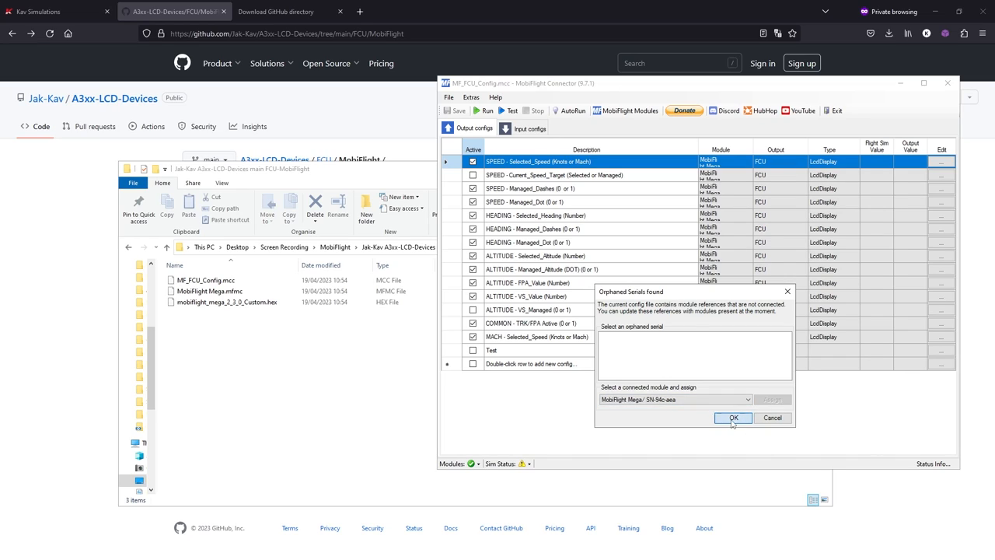
left_click(733, 417)
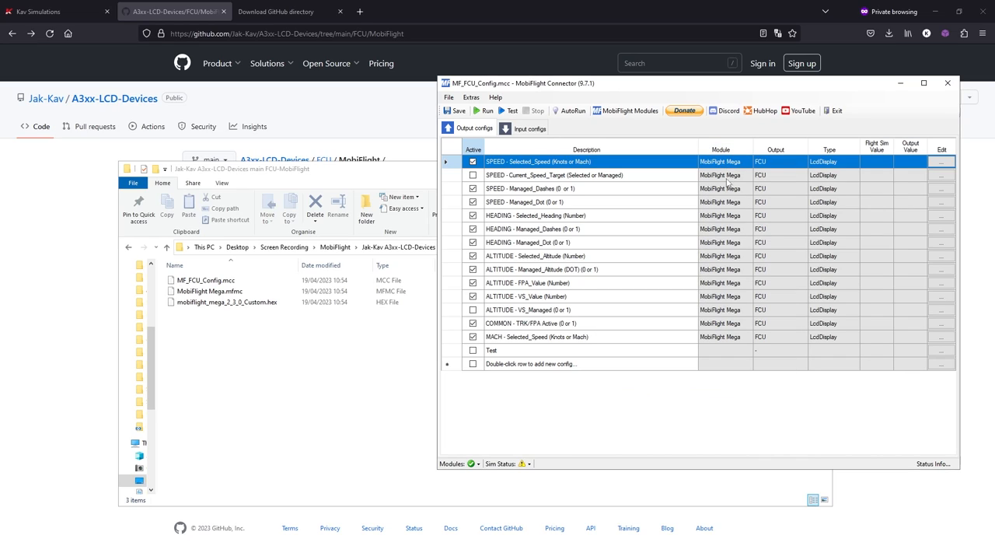
mouse_move(622, 396)
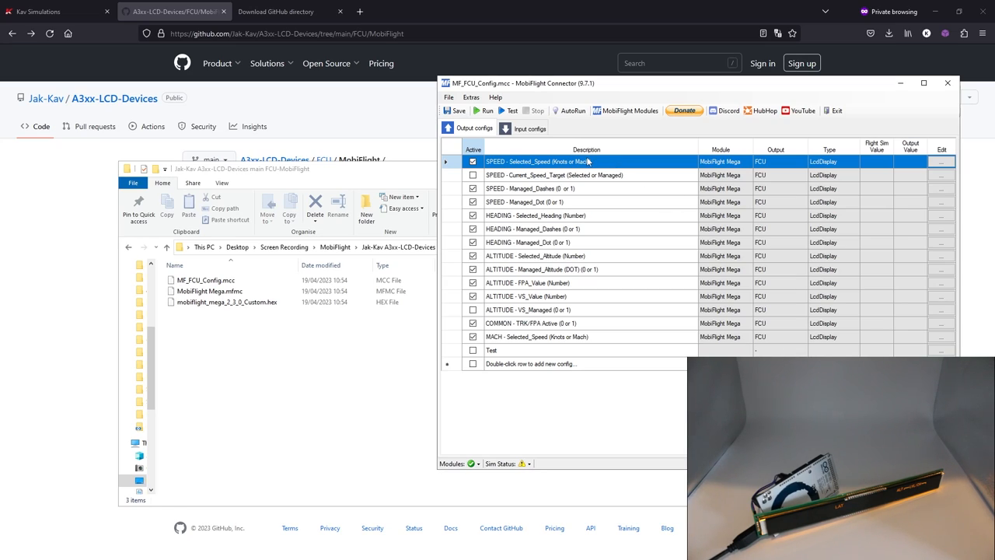
mouse_move(595, 163)
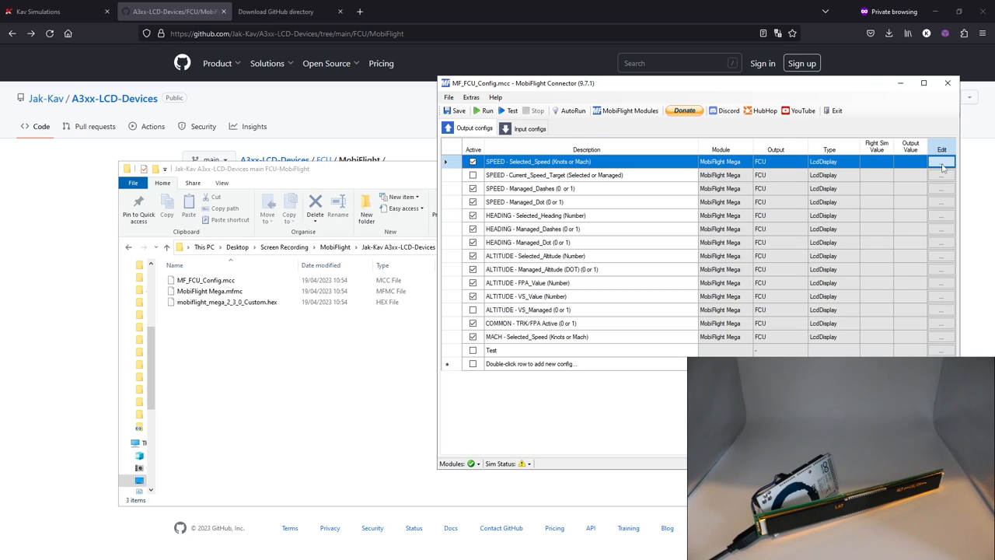
Run the Display test on SPEED - Selected_Speed so the FCU LCD shows digits
left_click(943, 162)
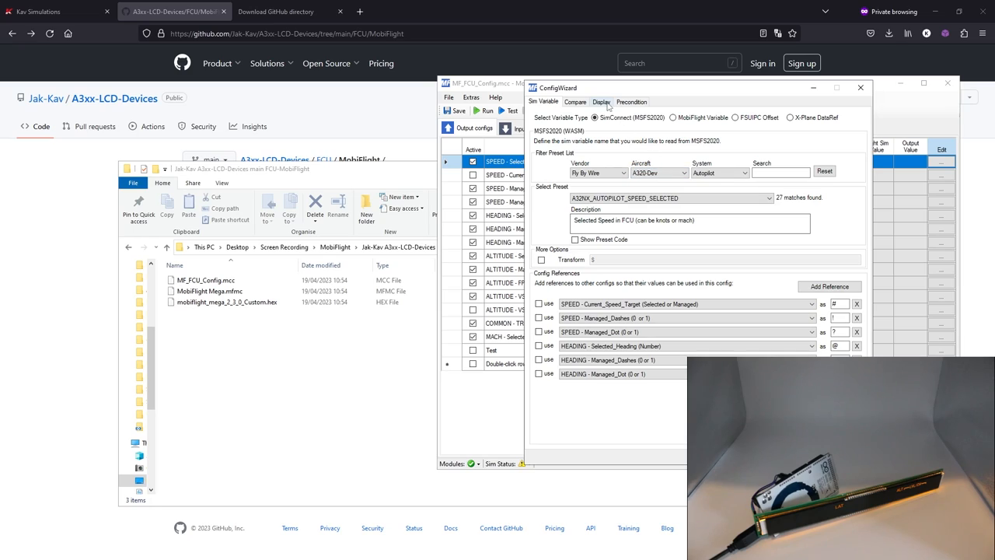
left_click(601, 101)
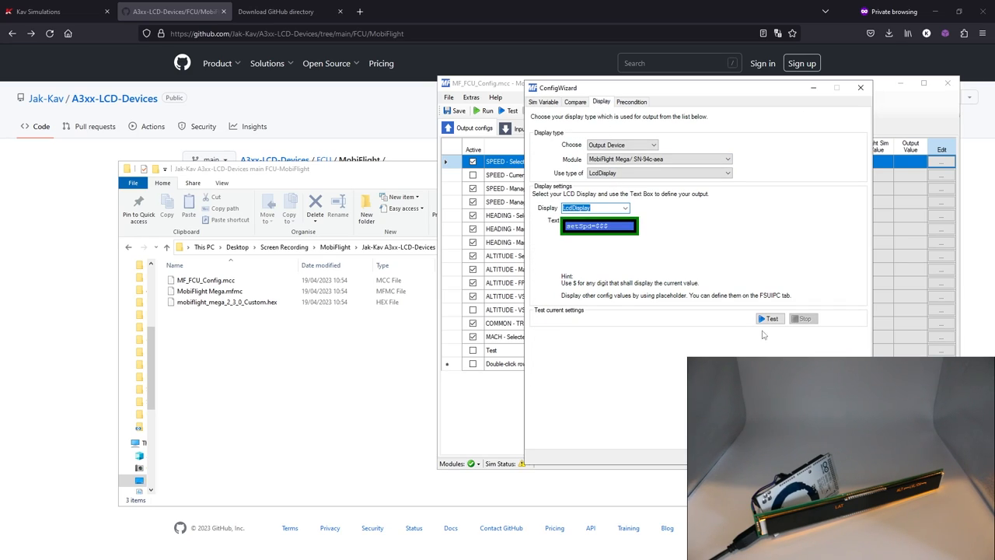
left_click(770, 318)
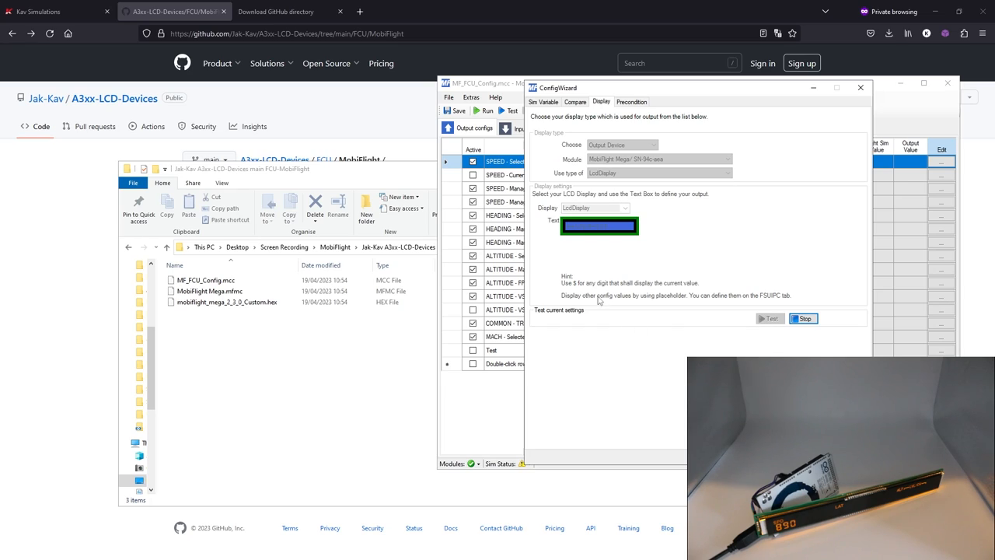
mouse_move(623, 313)
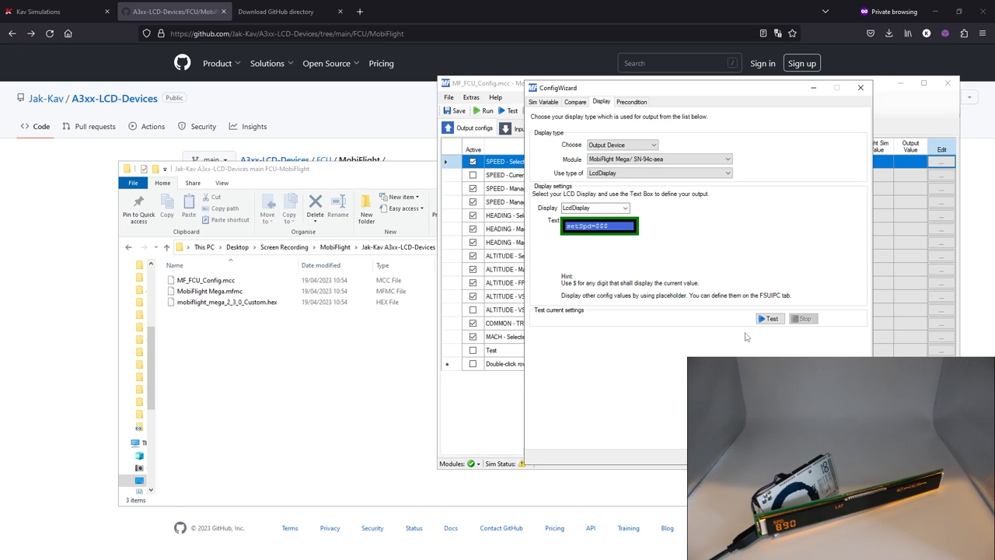
mouse_move(758, 334)
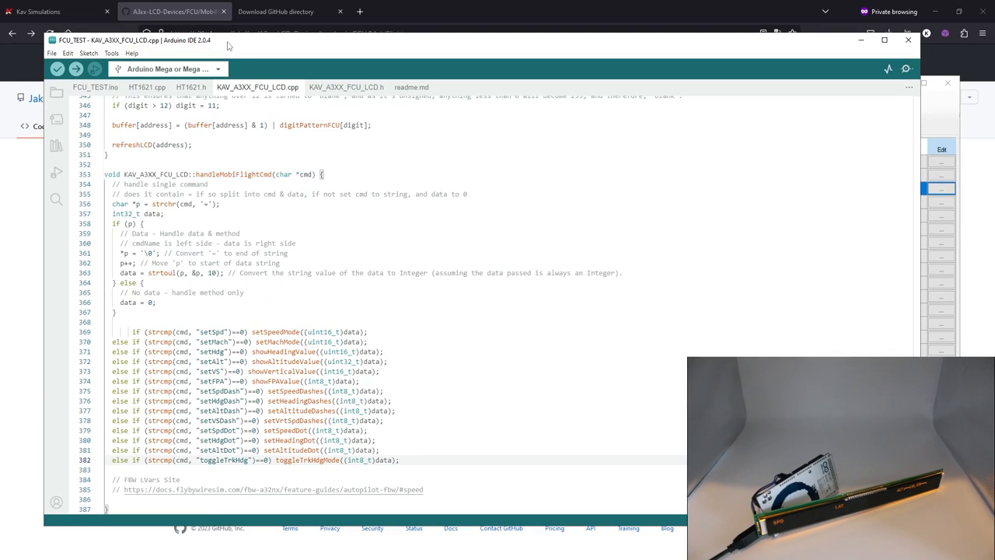
mouse_move(194, 352)
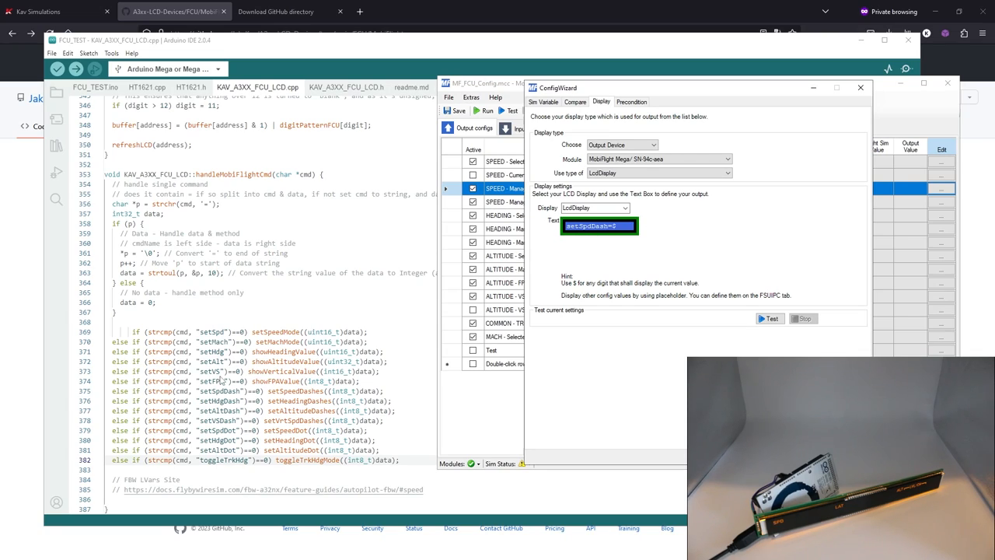
mouse_move(233, 398)
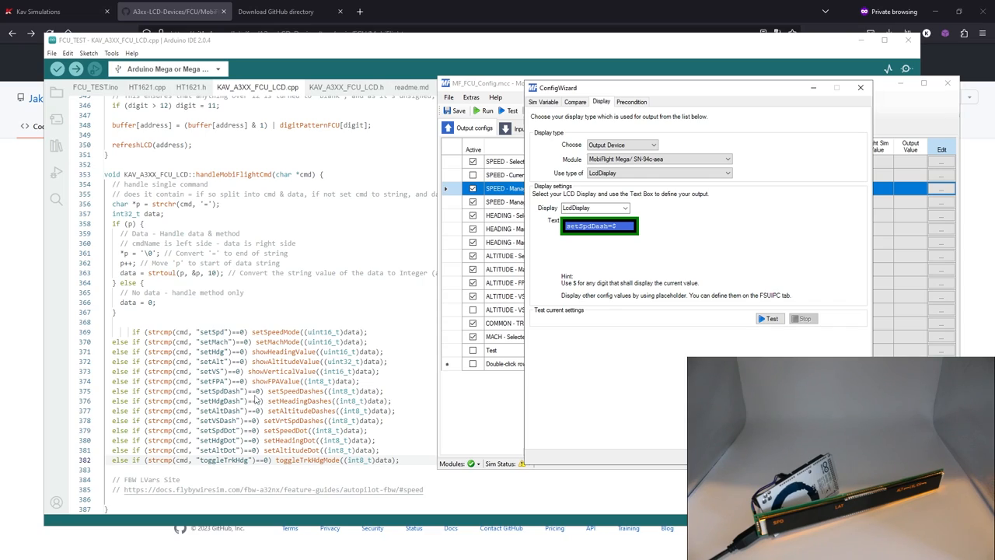
mouse_move(288, 400)
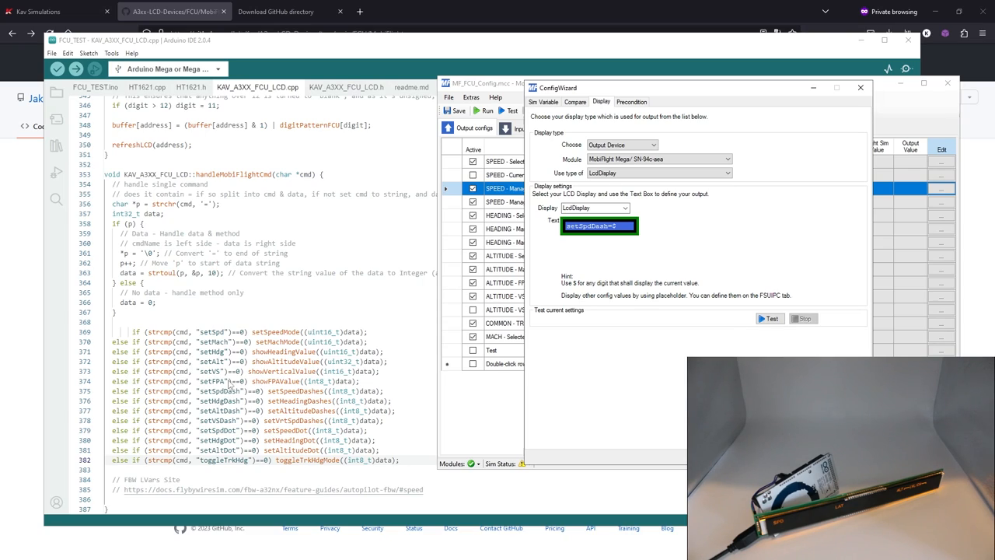
mouse_move(224, 466)
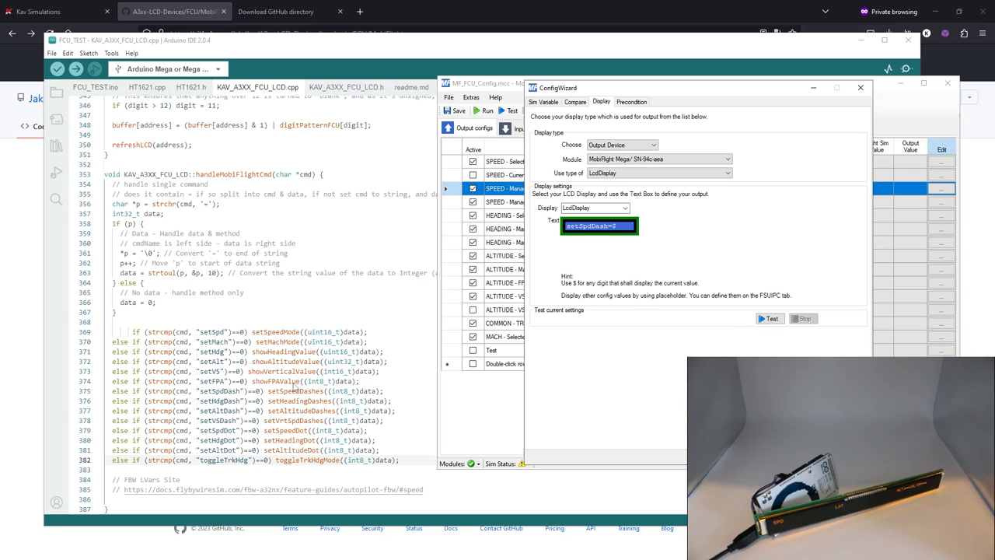
mouse_move(588, 237)
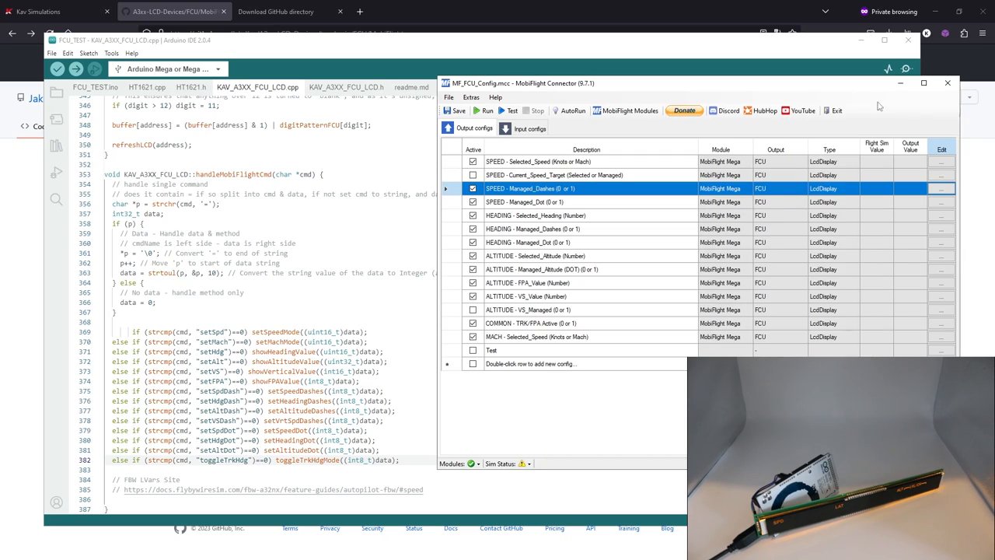
Rerun the Selected_Speed display test showing 890, then select the TRK/FPA Active row
left_click(587, 161)
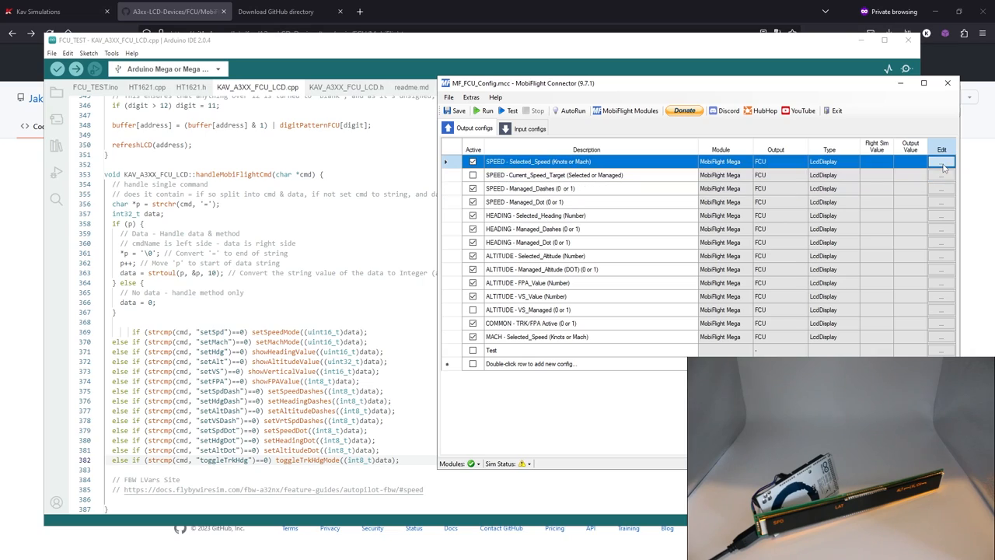
left_click(943, 163)
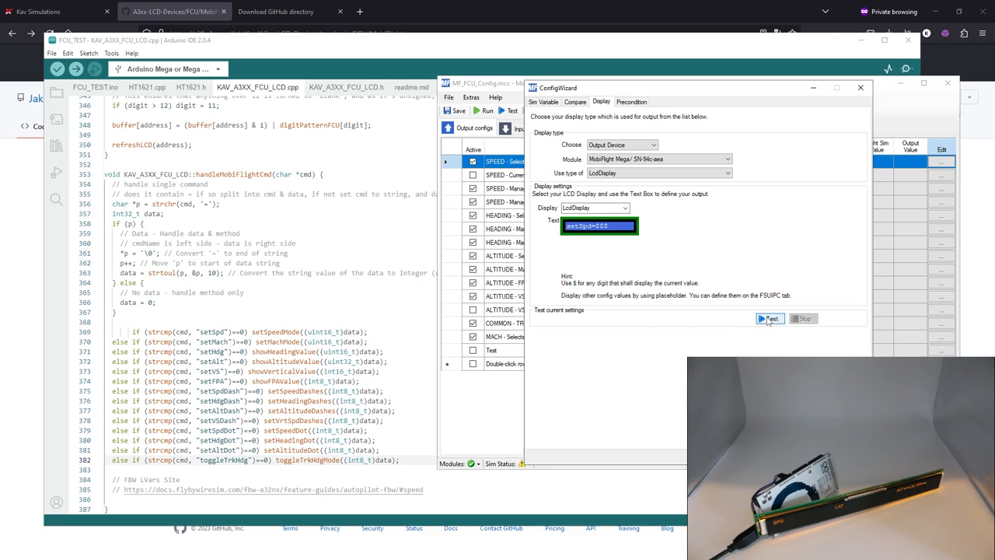
left_click(771, 318)
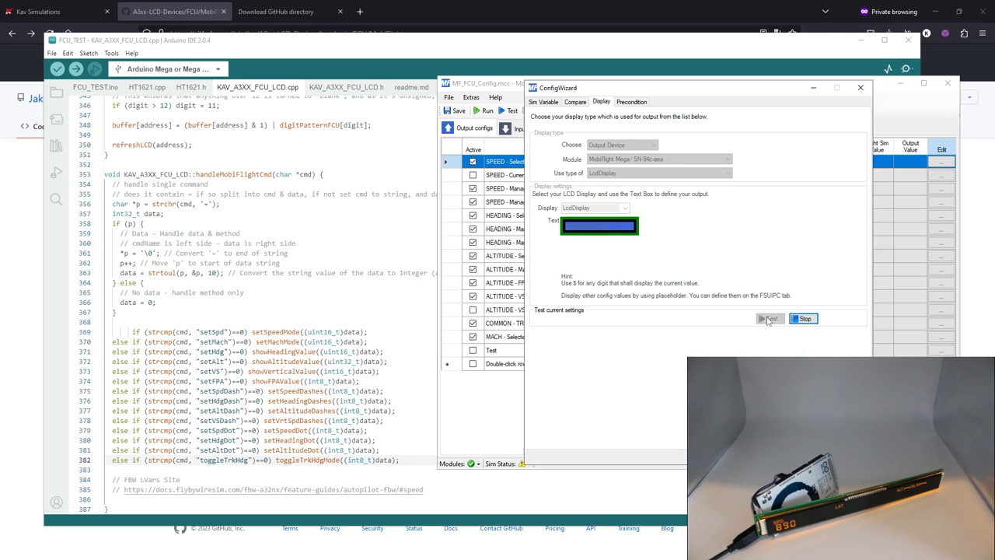
left_click(770, 318)
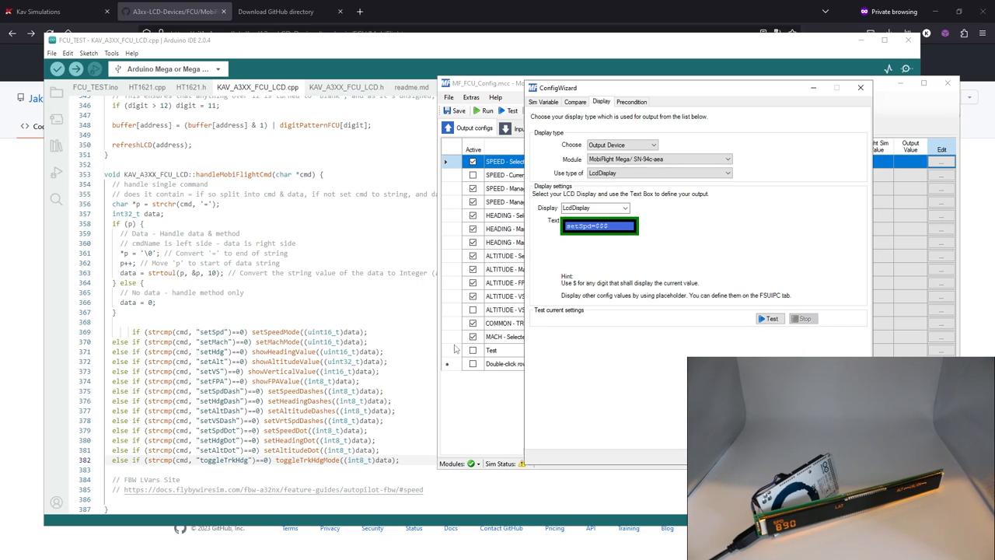
mouse_move(611, 244)
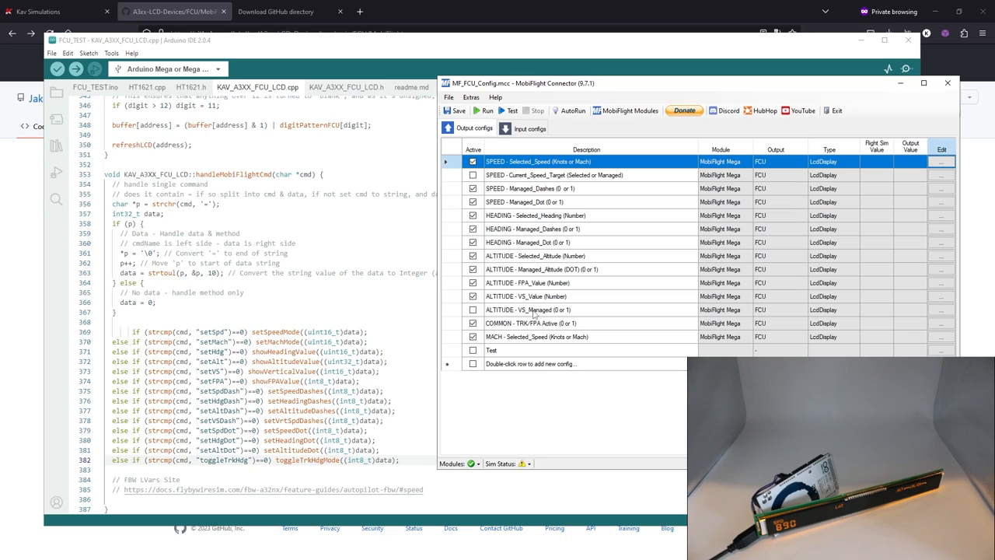
left_click(942, 324)
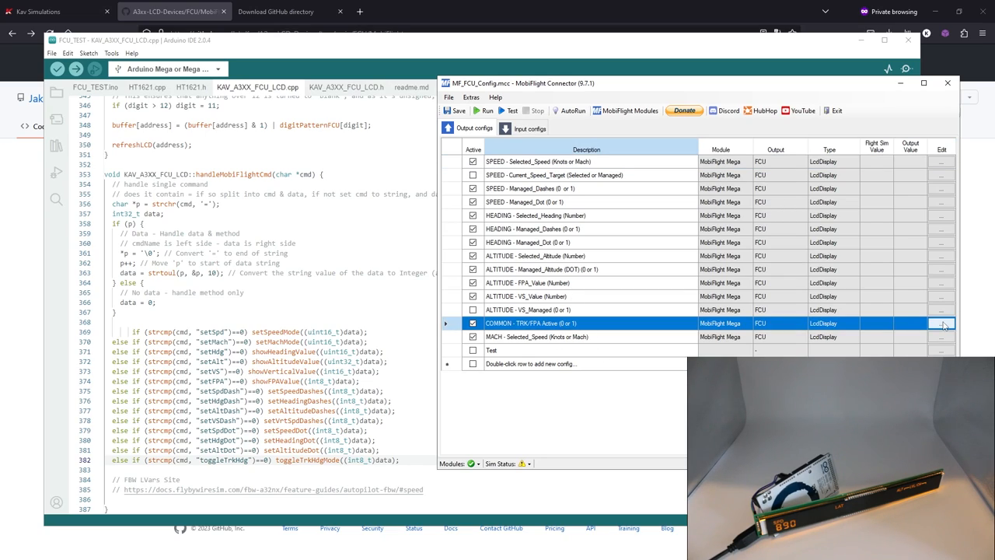
Inspect TRK/FPA Active's toggleTrkHdg=$ display text and its Sim Variable tab
left_click(942, 324)
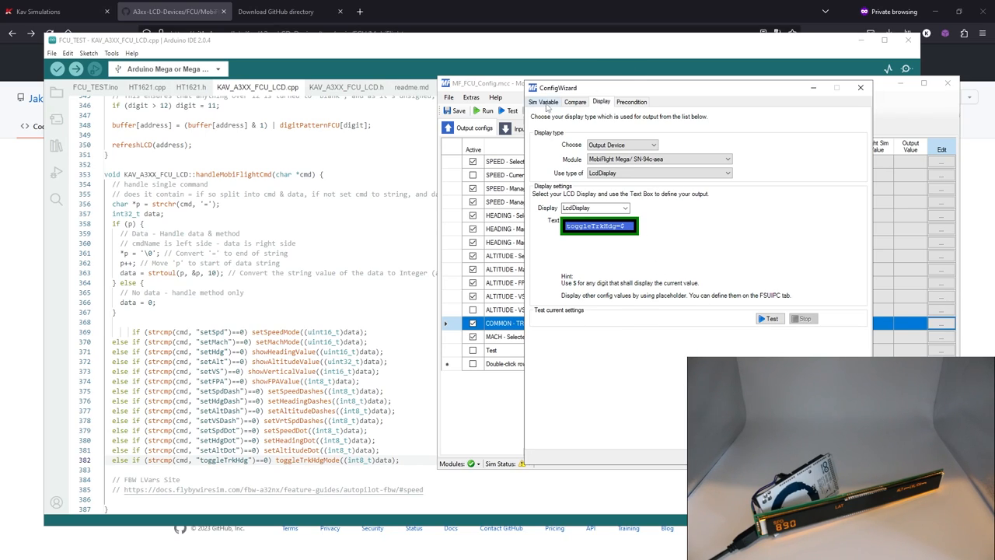
left_click(542, 102)
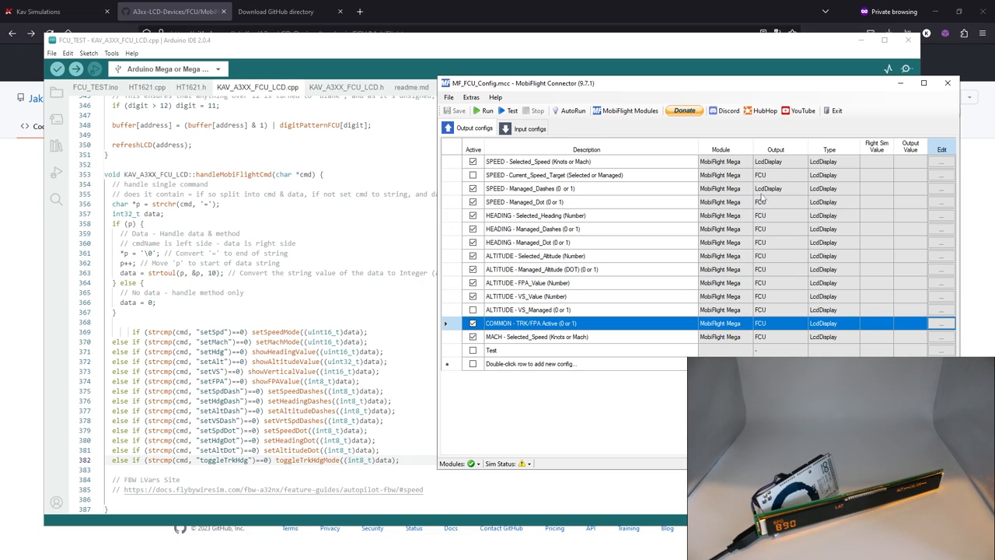
mouse_move(771, 161)
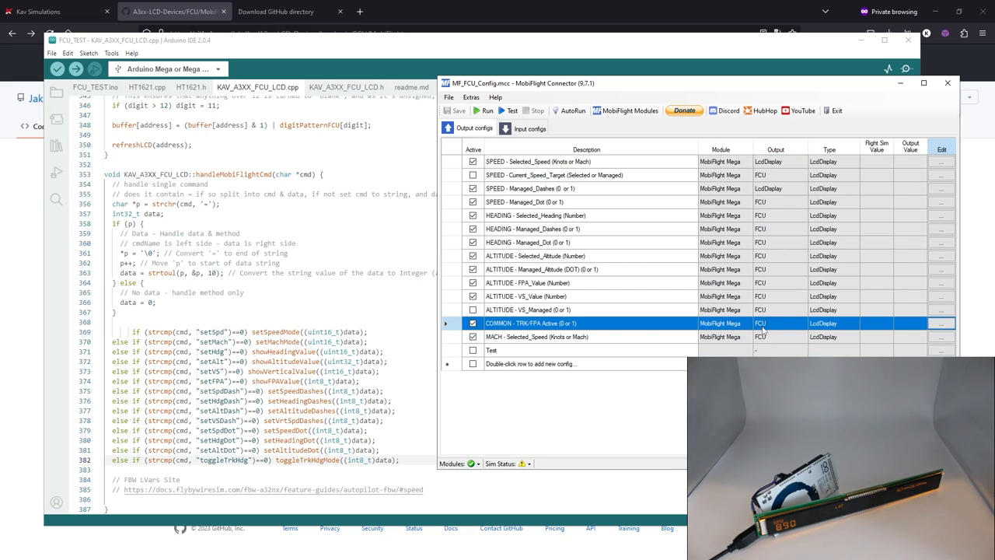
mouse_move(778, 188)
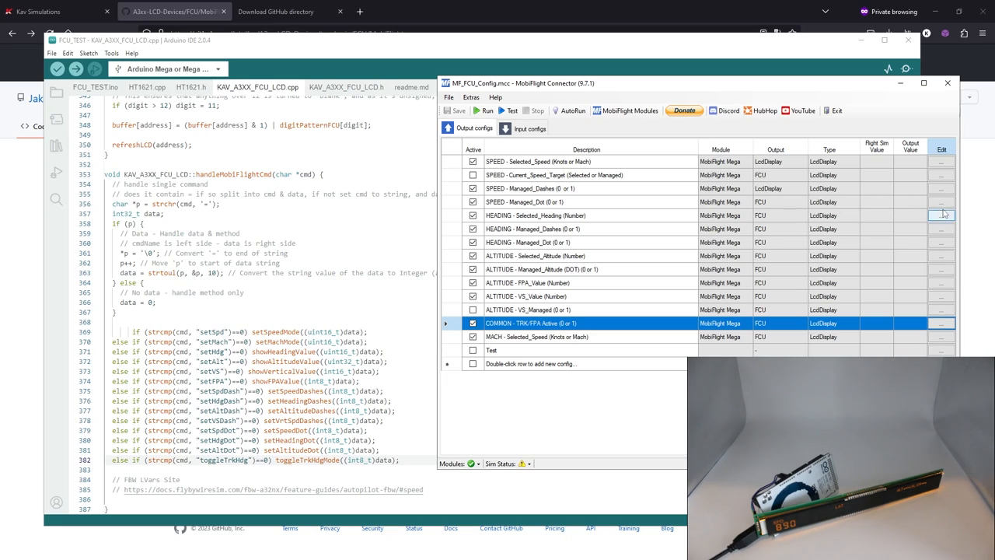
Switch the SPEED Managed_Dot output's Display device to LcdDisplay
left_click(576, 201)
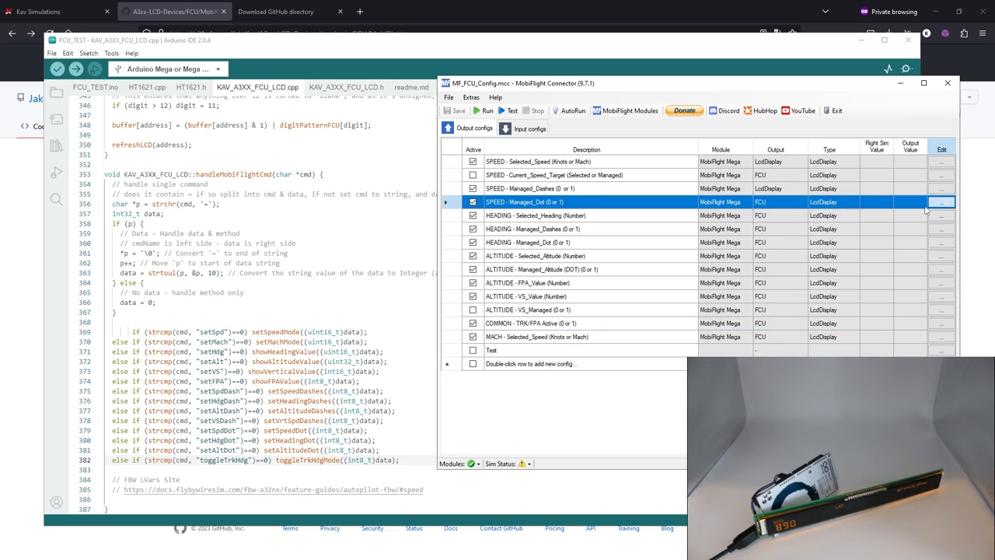
left_click(943, 202)
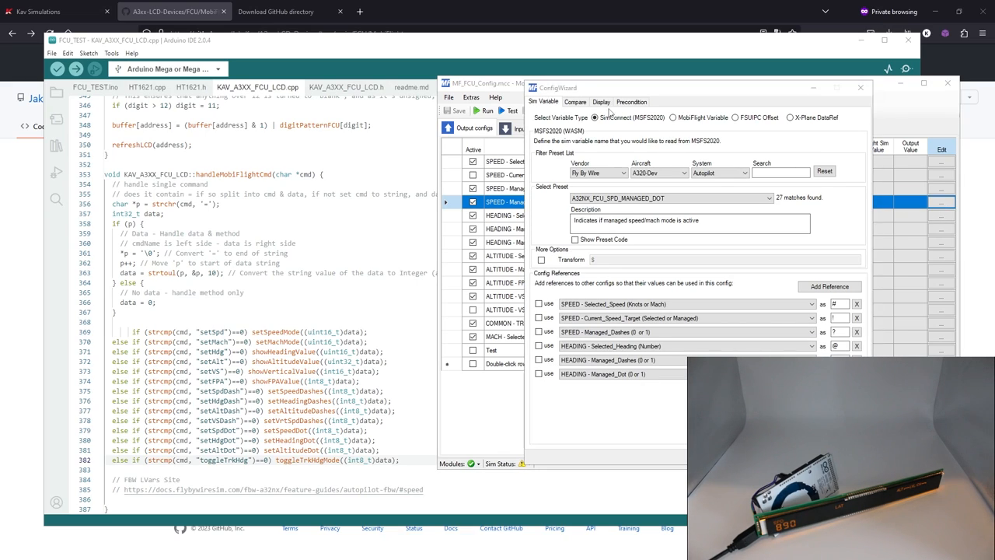
left_click(601, 102)
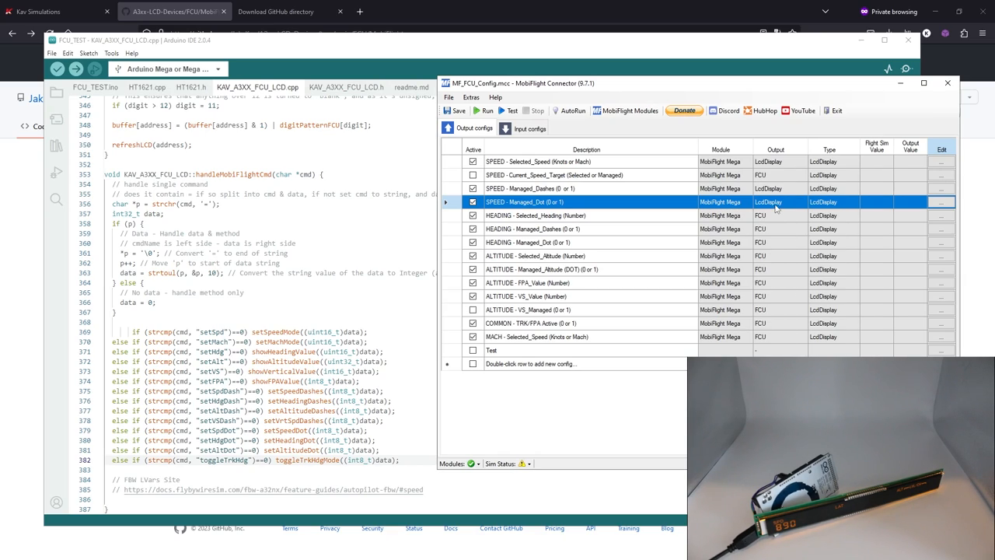
mouse_move(772, 162)
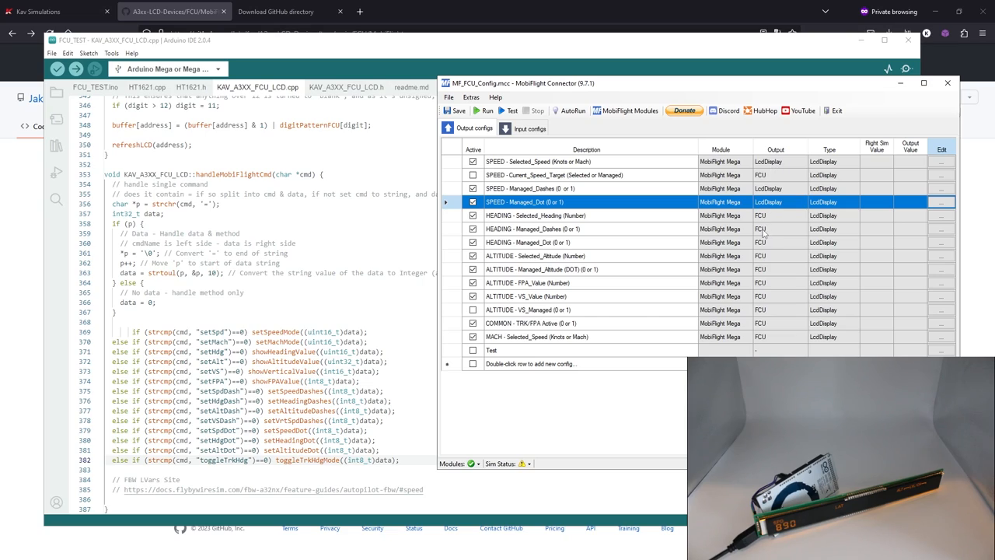
left_click(590, 214)
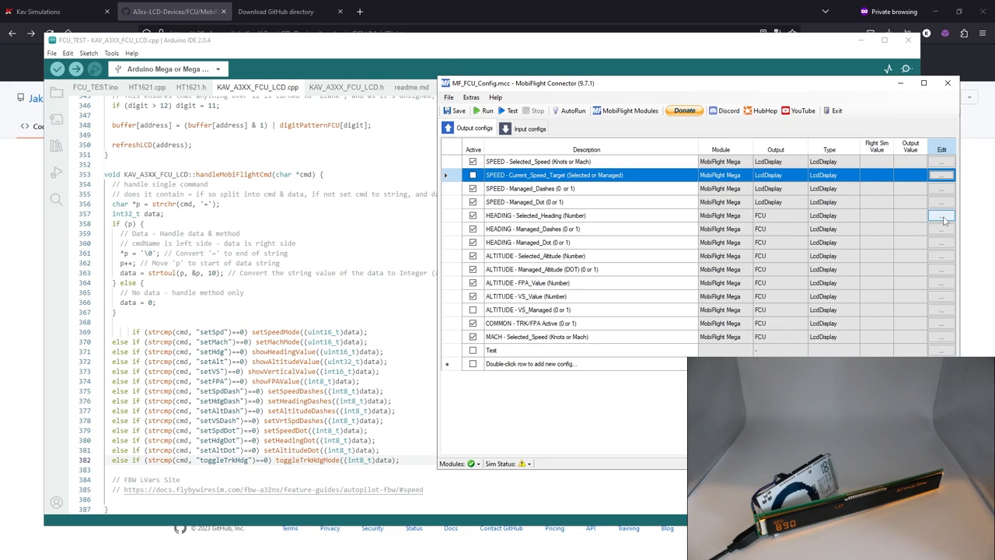
Set the HEADING, ALTITUDE, TRK/FPA and VS_Managed output configs to display on LcdDisplay
left_click(942, 215)
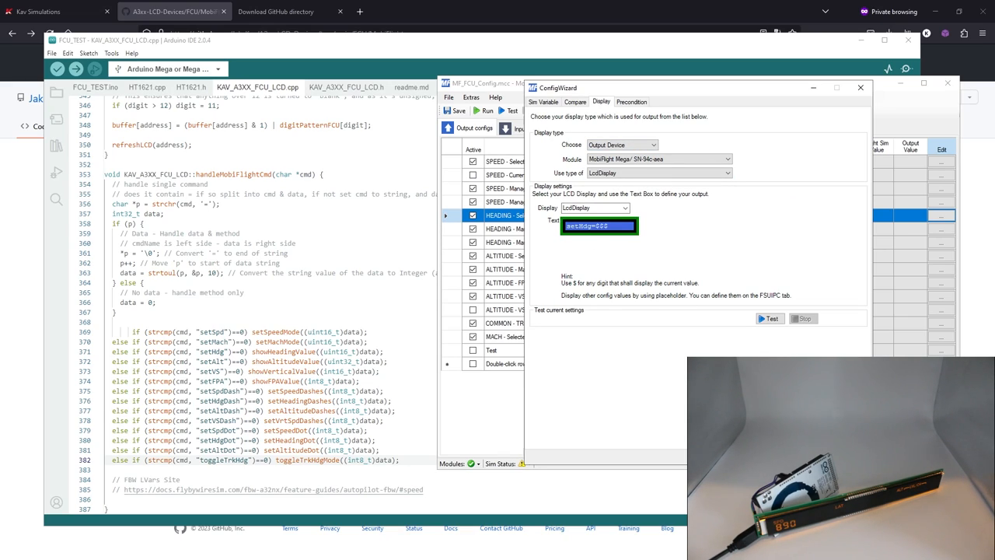
left_click(860, 88)
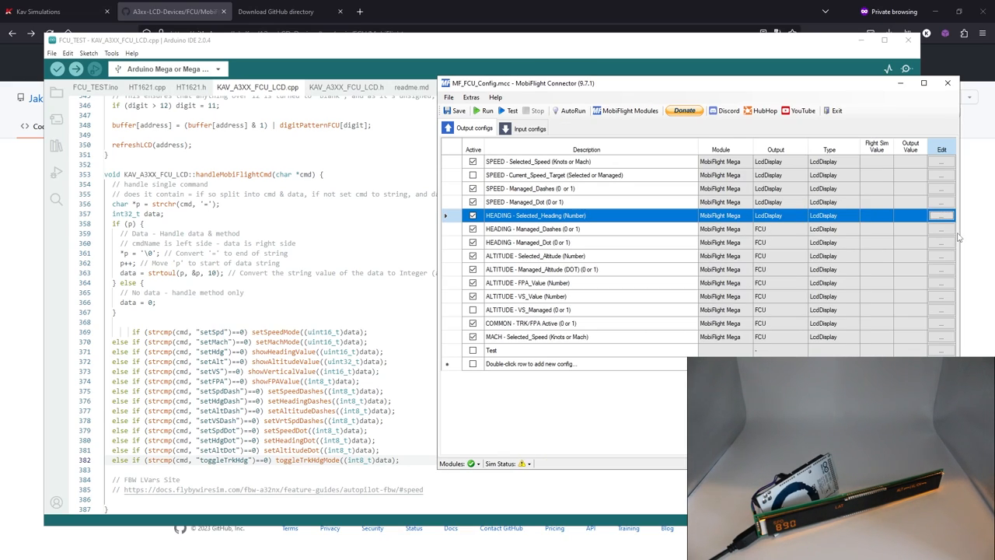
left_click(942, 215)
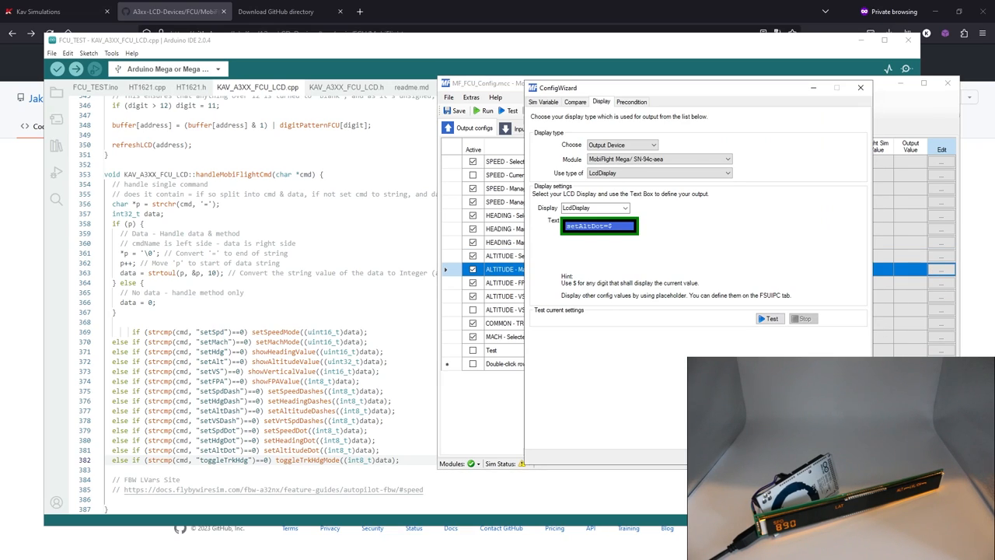
left_click(502, 282)
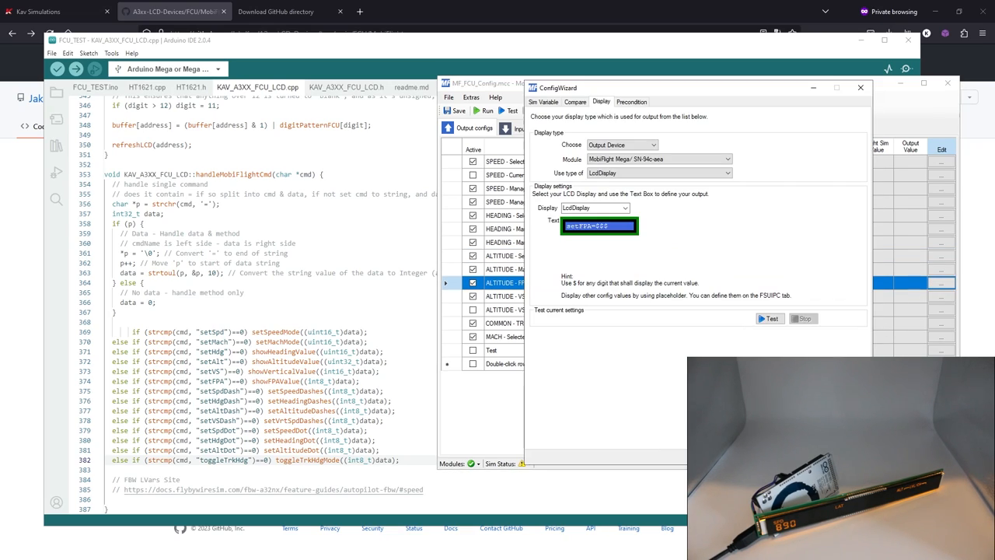
left_click(506, 296)
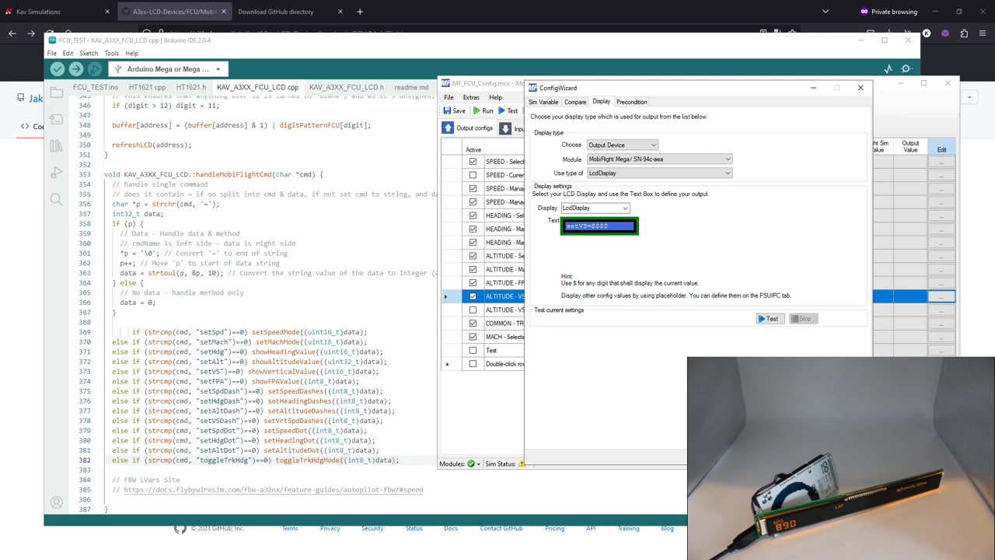
type("1234567890123456")
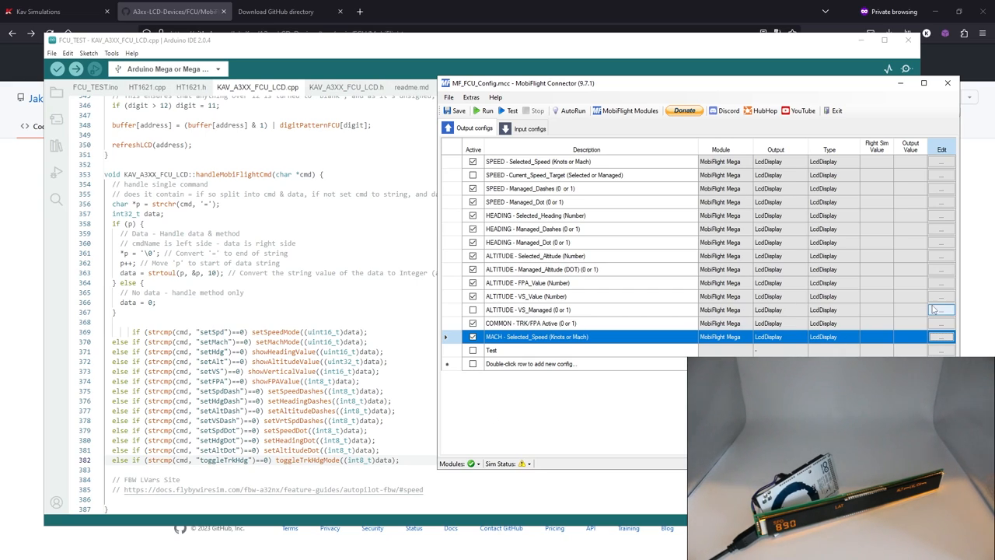
left_click(943, 335)
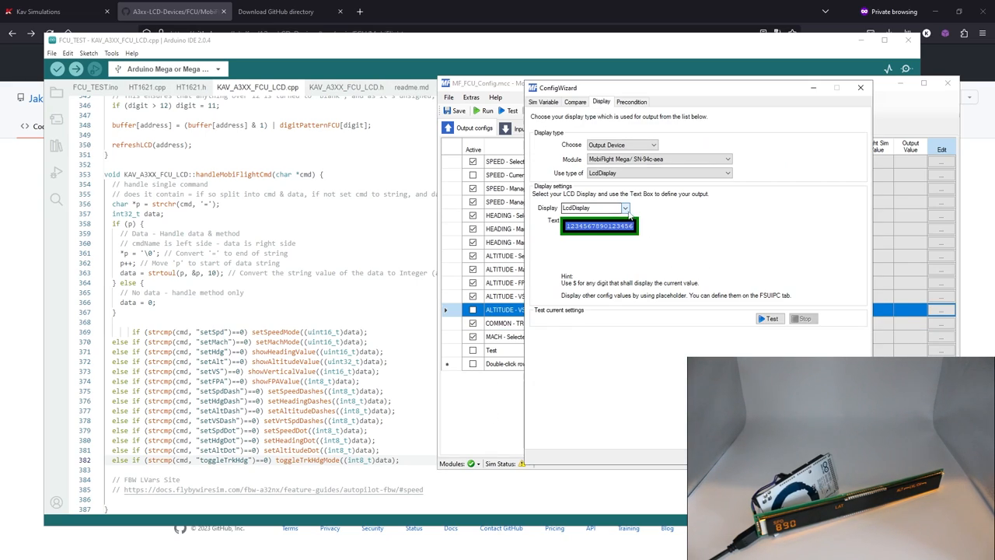
left_click(624, 208)
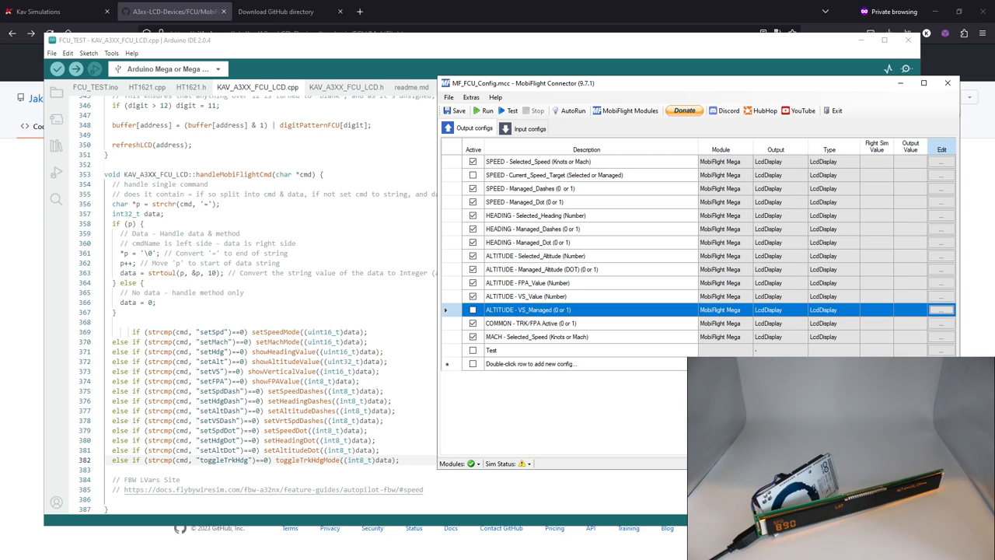
mouse_move(803, 153)
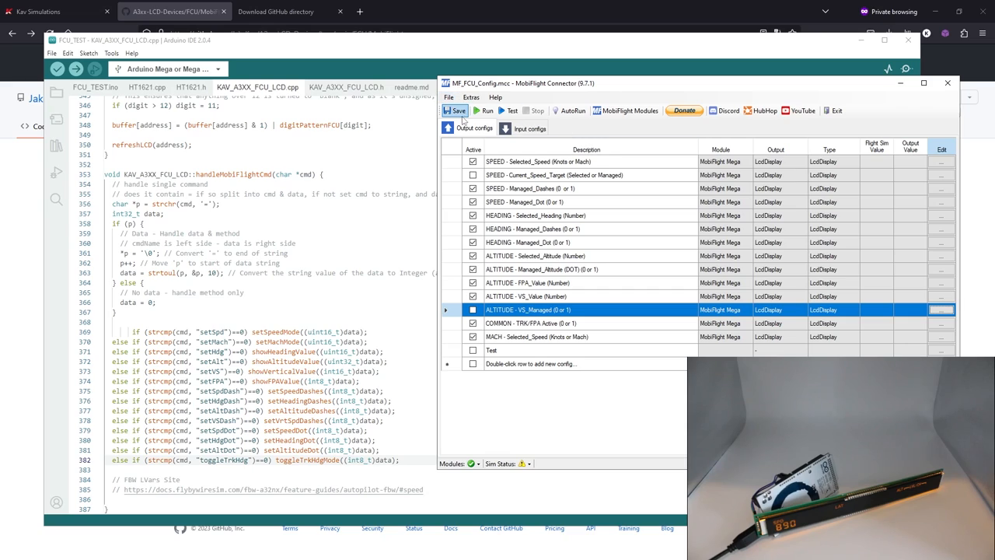
mouse_move(507, 110)
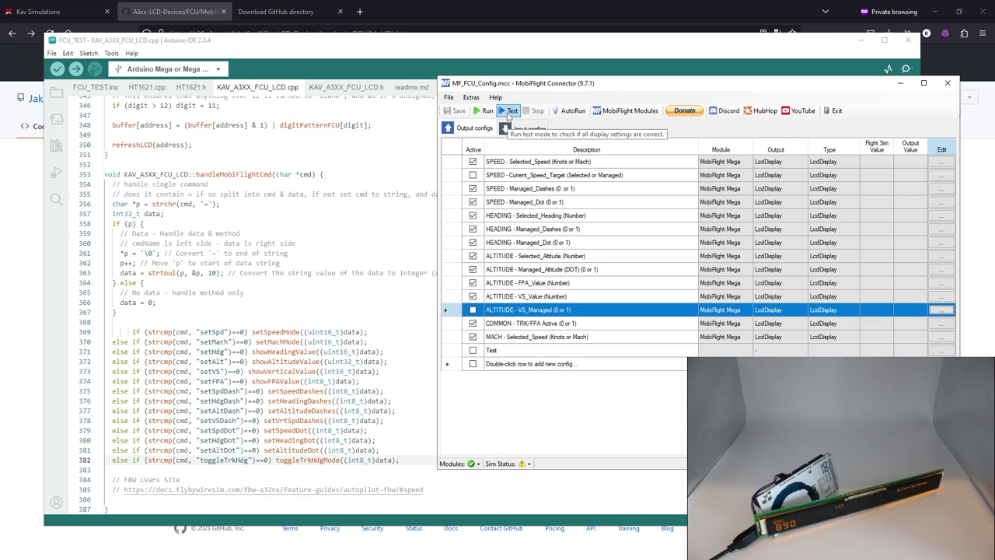
Save the FCU configuration and run test mode to light the physical LCD
left_click(509, 110)
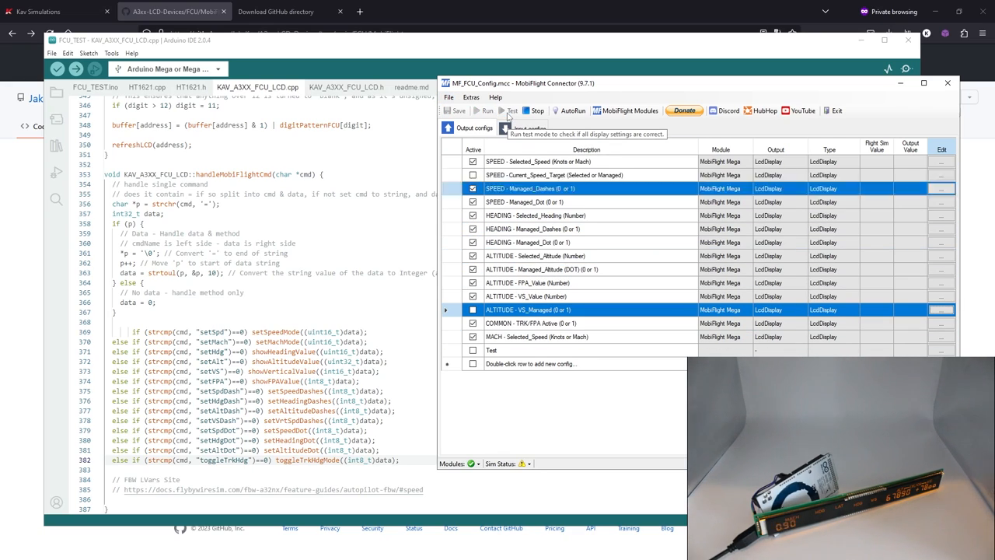
left_click(542, 269)
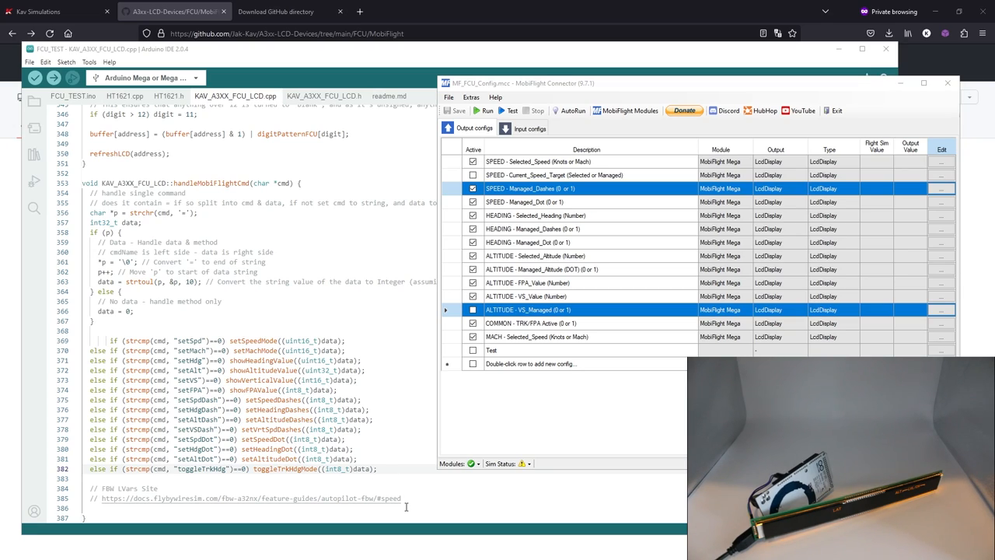
mouse_move(520, 412)
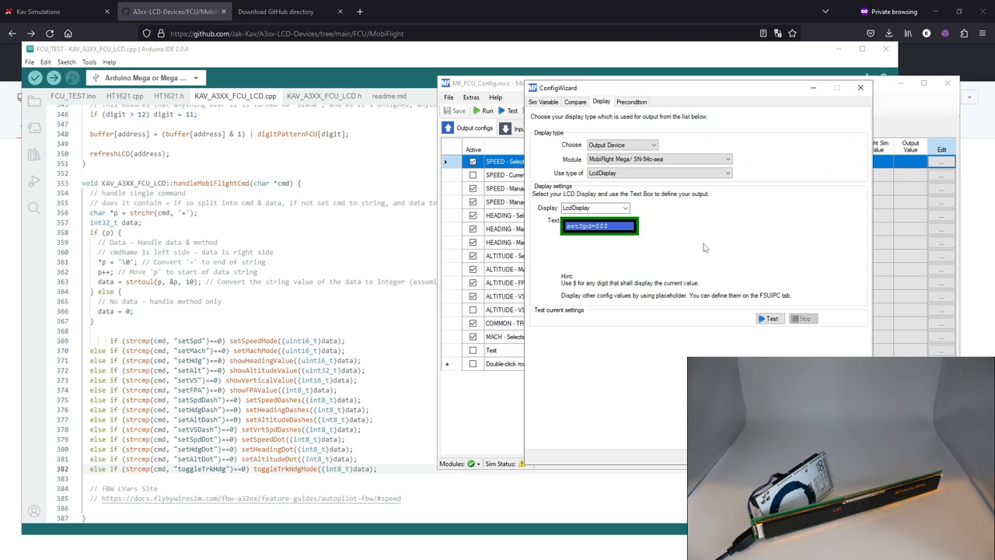
Review Selected_Speed's sim preset and LCD command, then view the FCU LCD data sheet
left_click(543, 102)
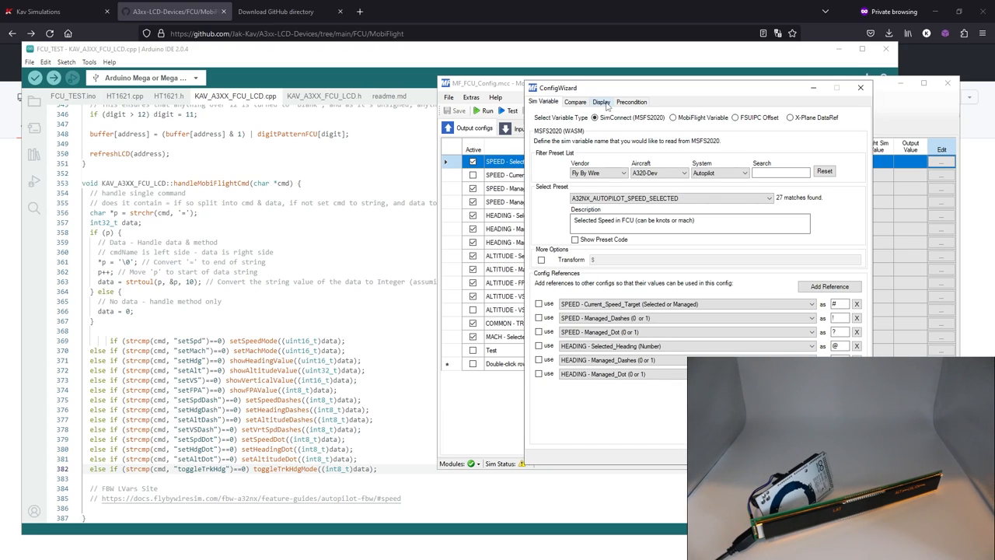
left_click(601, 102)
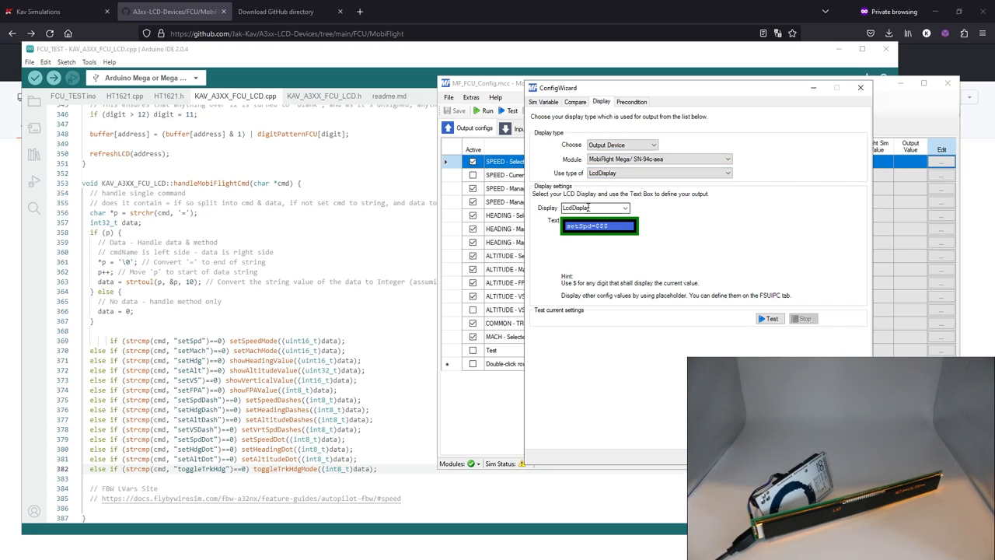
left_click(624, 207)
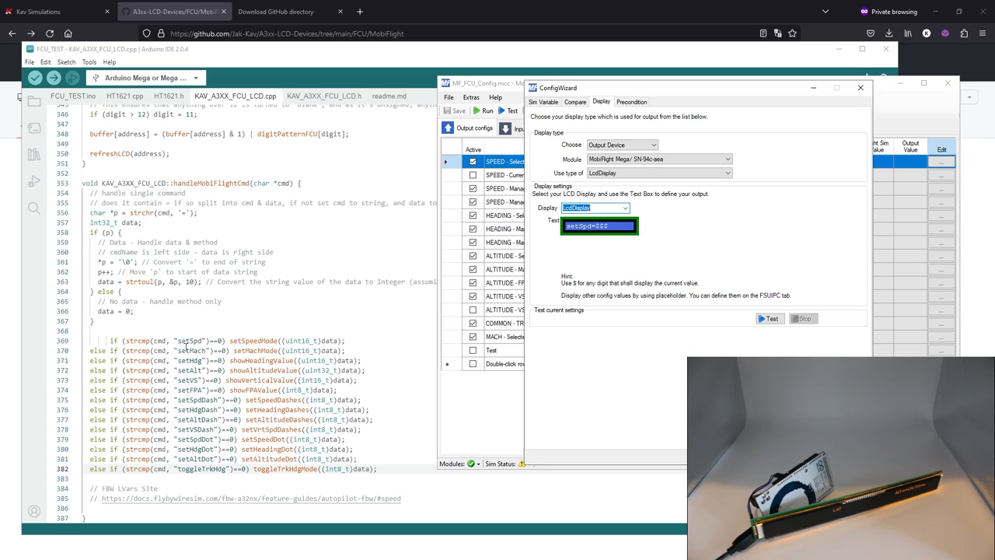
mouse_move(195, 499)
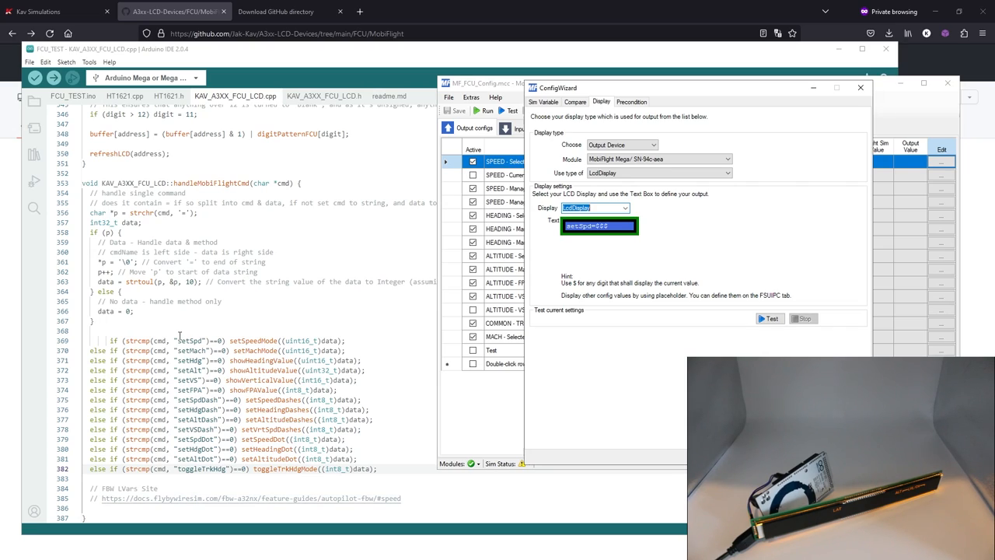
mouse_move(335, 223)
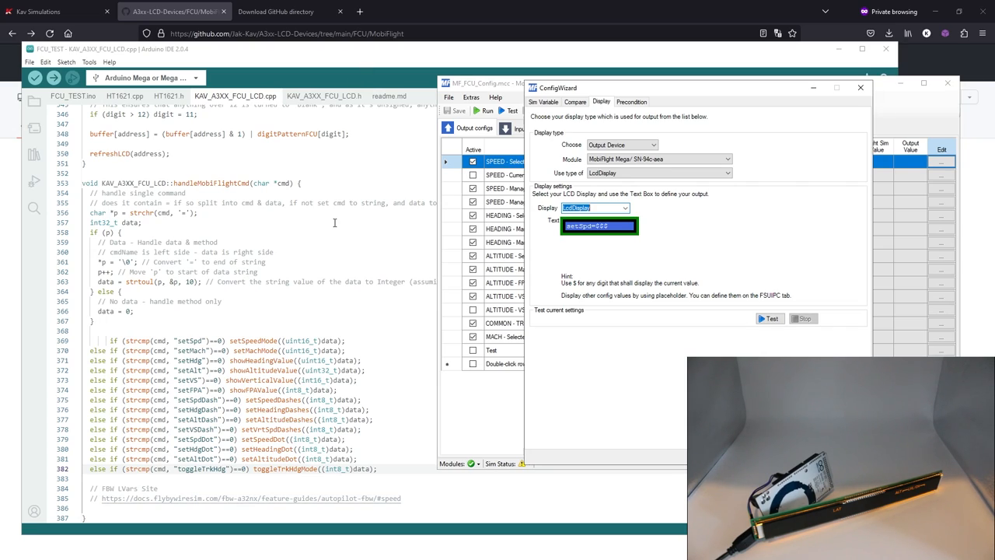
mouse_move(409, 24)
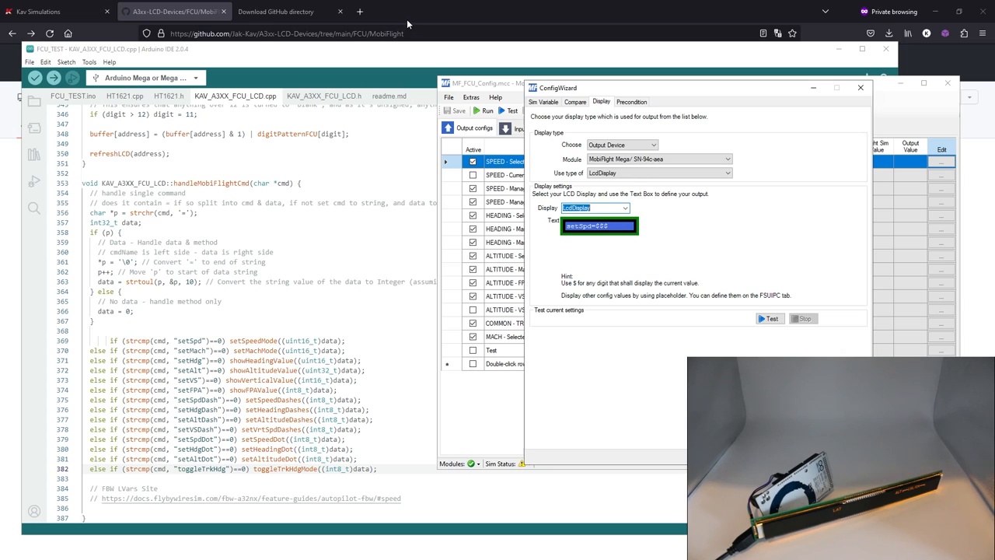
left_click(171, 12)
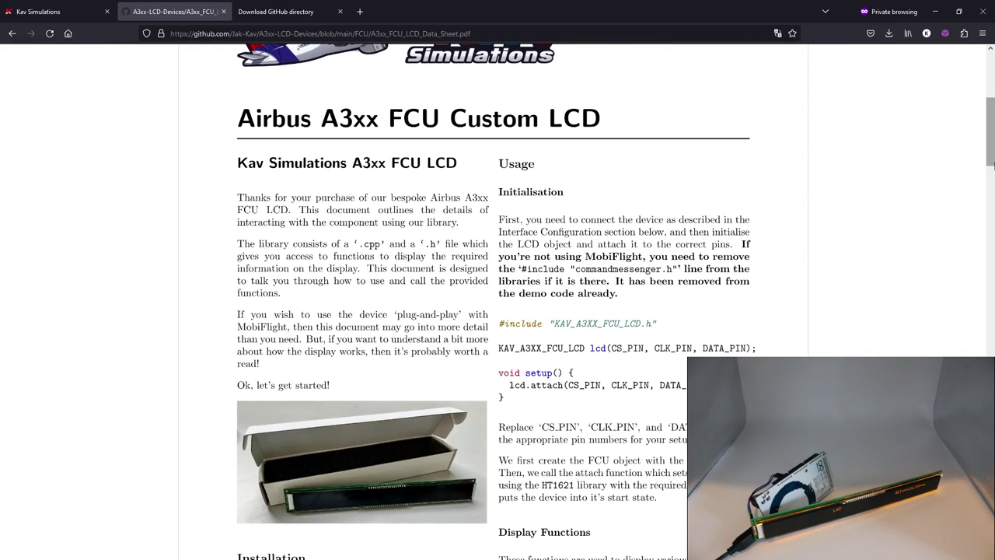
Scroll the FCU LCD data sheet down to the API Reference and MobiFlight command sections
scroll("down", 3)
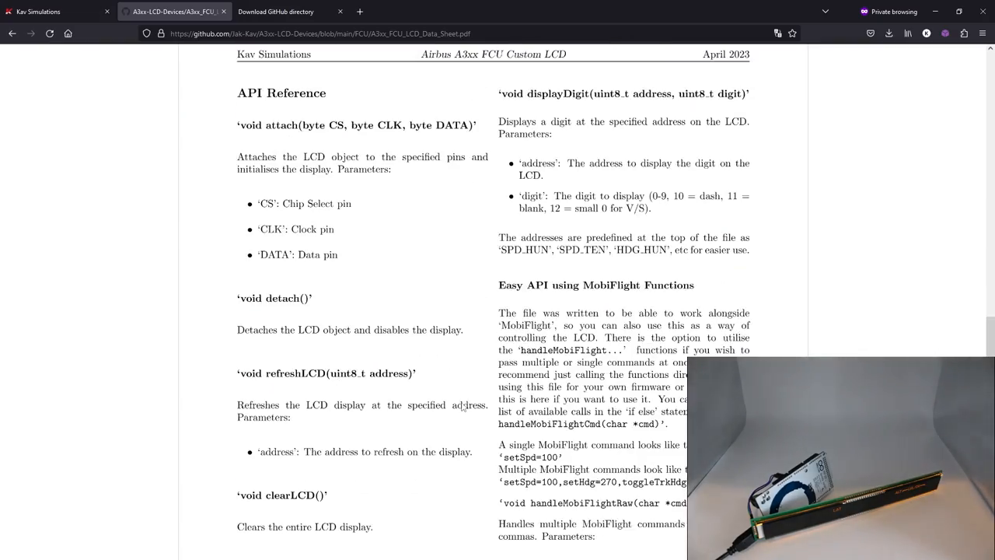
scroll("down", 3)
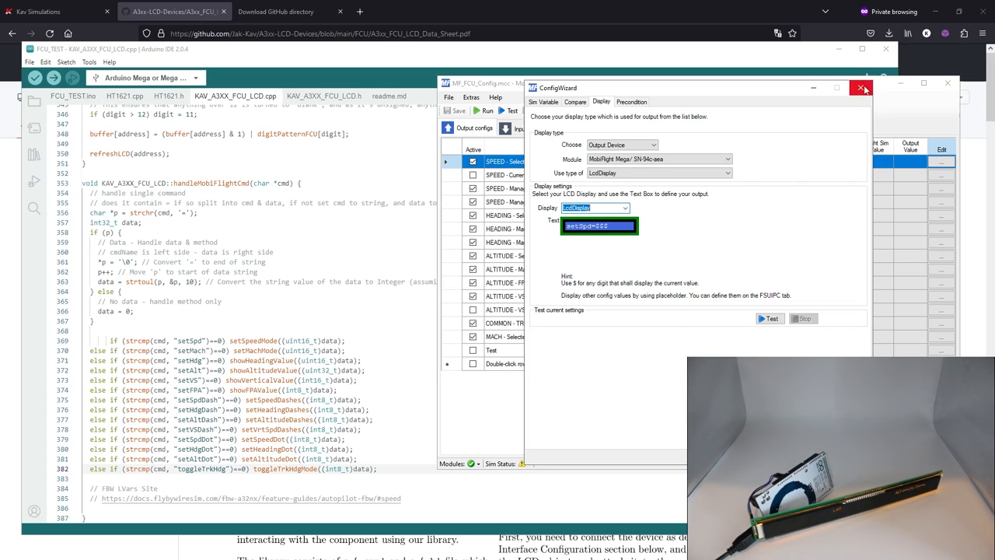
mouse_move(862, 89)
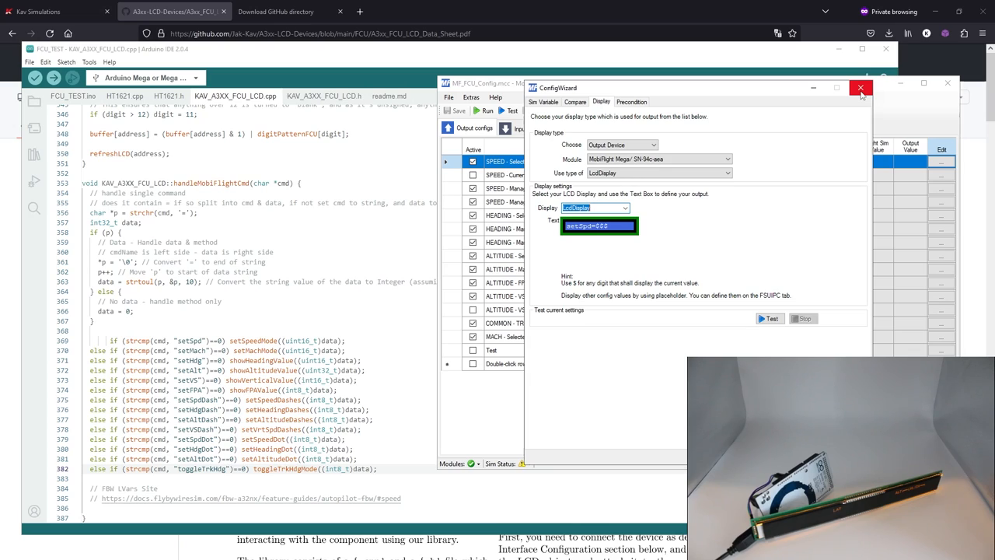
Close the Selected_Speed ConfigWizard window
left_click(871, 90)
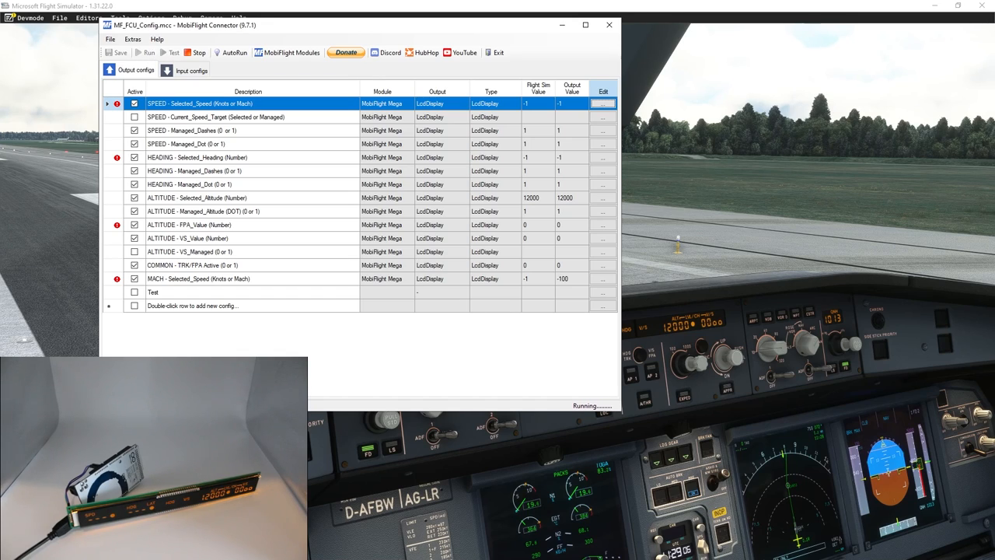
mouse_move(723, 131)
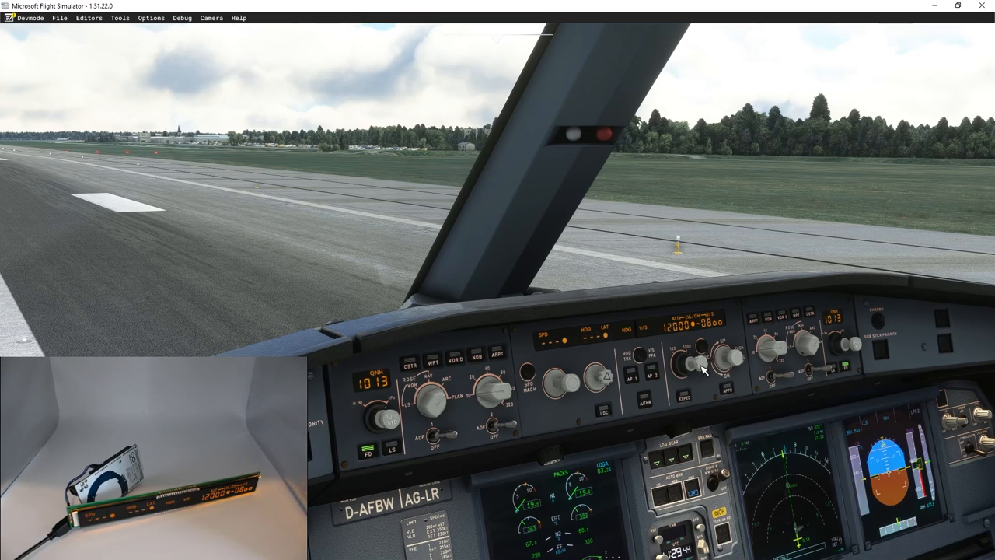
Turn the simulator's FCU altitude knob down to 10000 and confirm the LCD follows
left_click(726, 371)
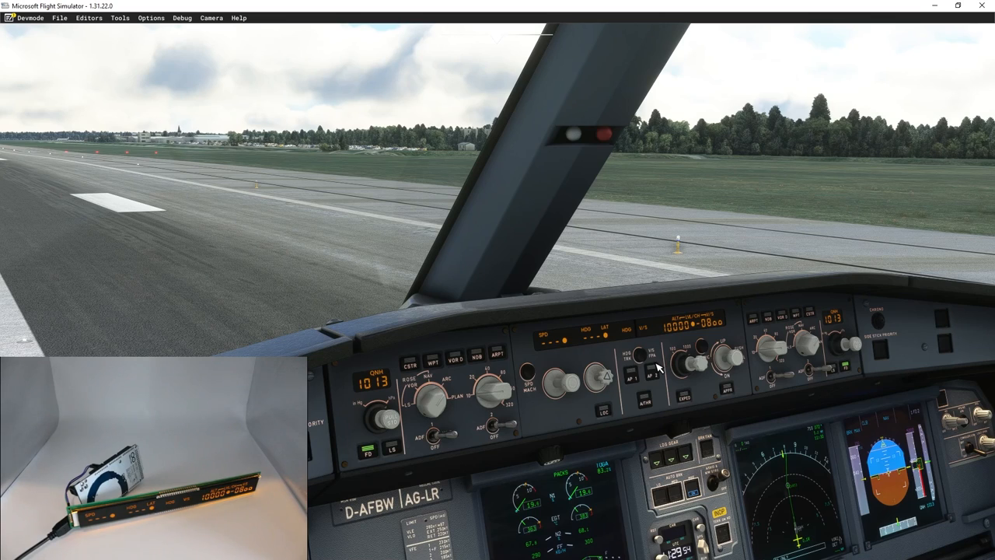
mouse_move(587, 400)
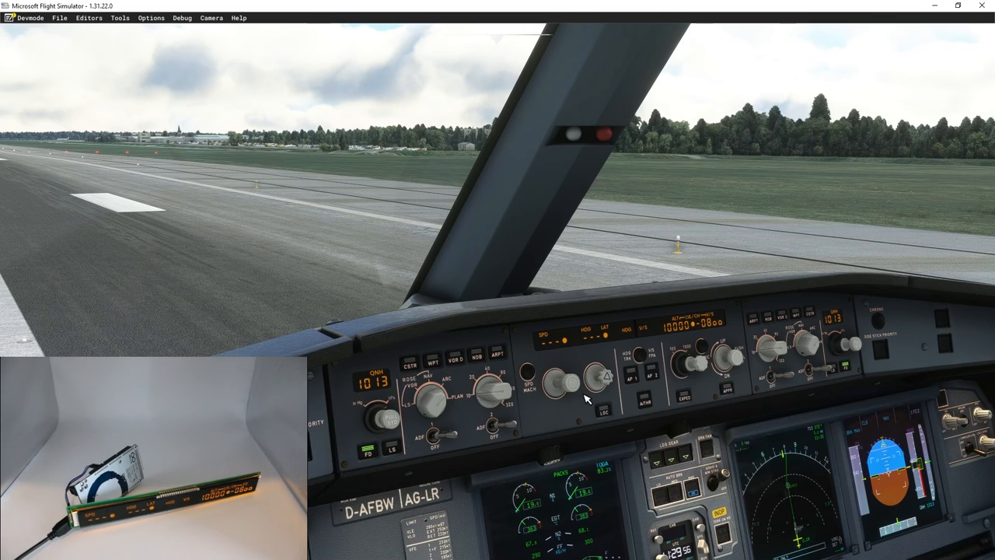